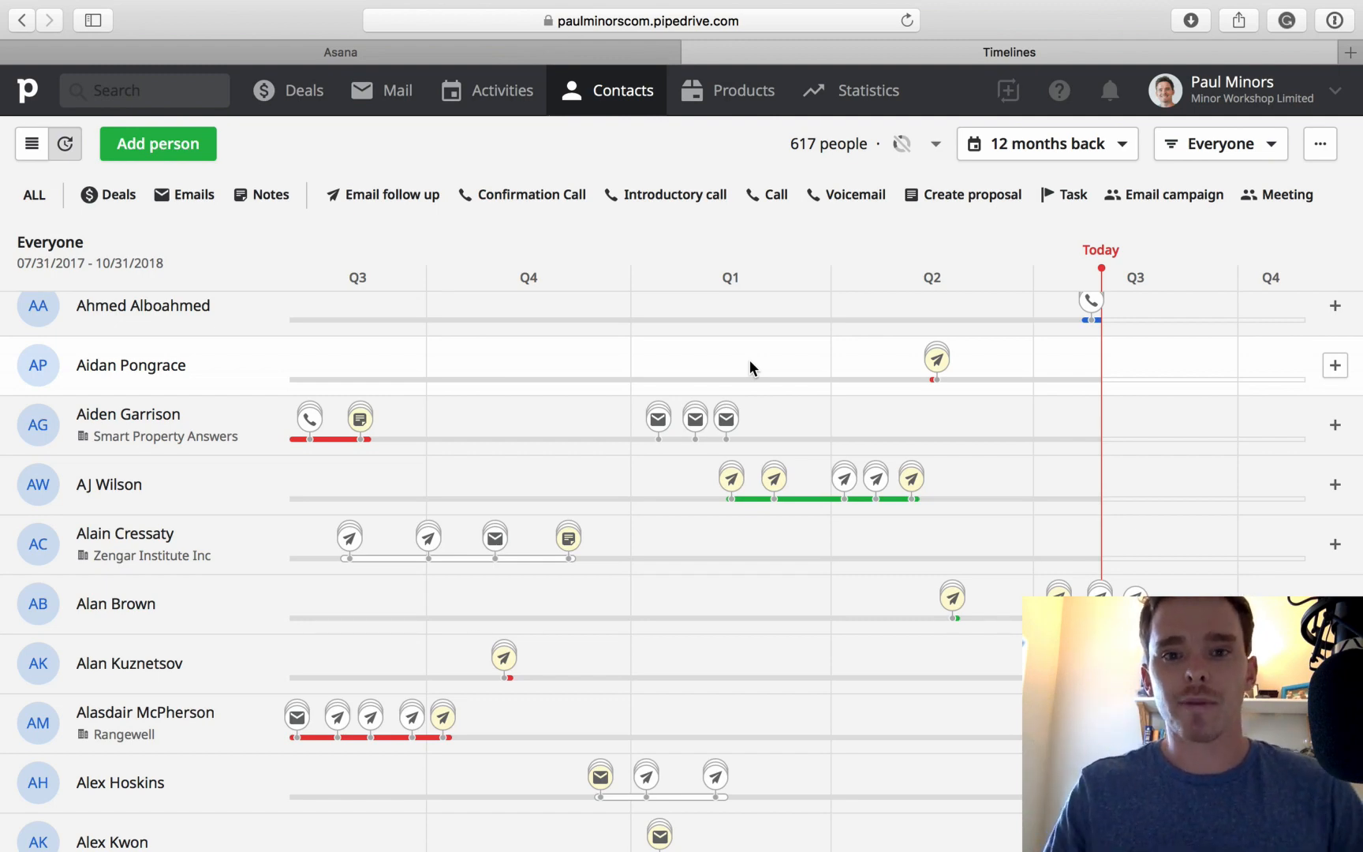
# - Show Contacts as a people list with name, organization and creation date
pyautogui.click(622, 91)
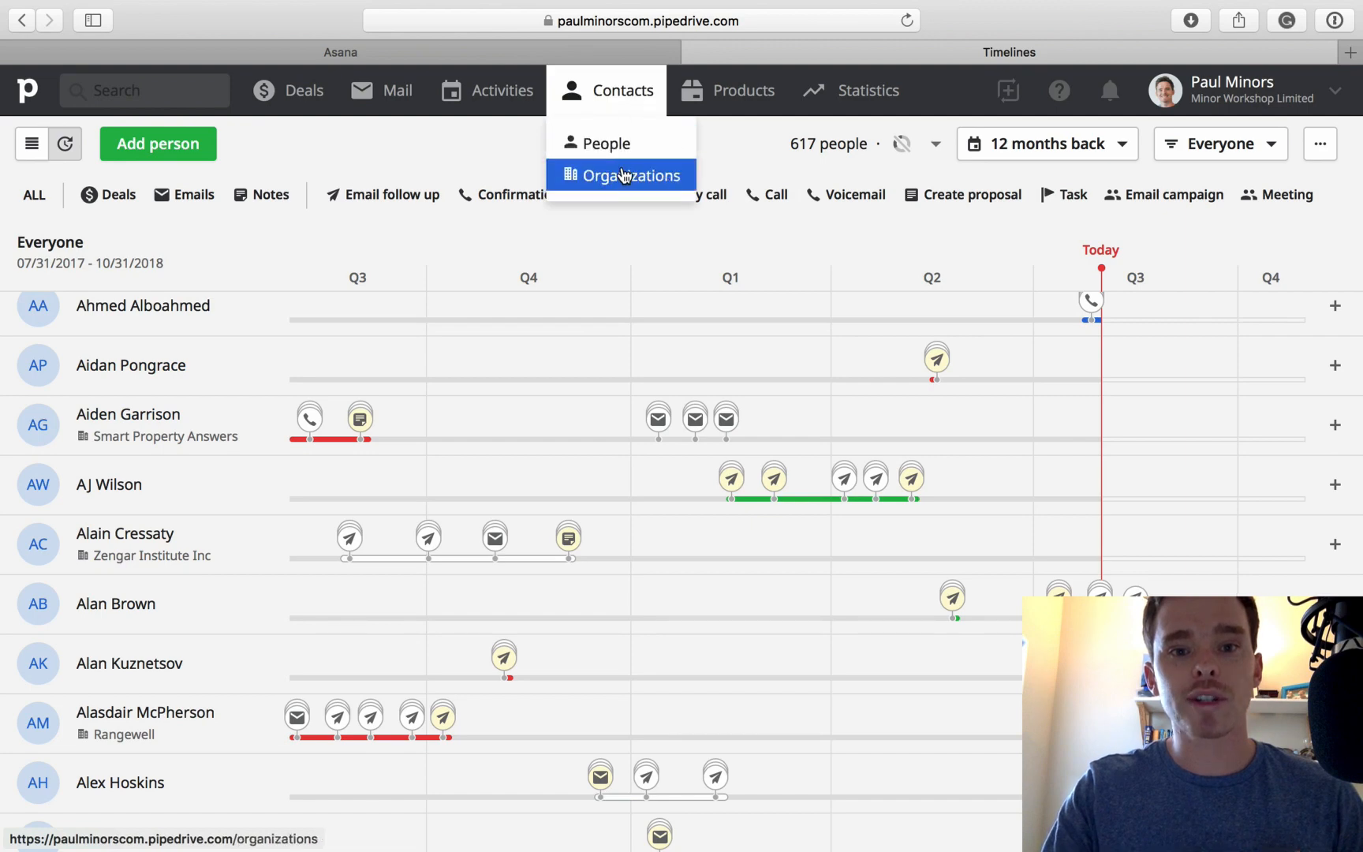
pyautogui.moveTo(596, 150)
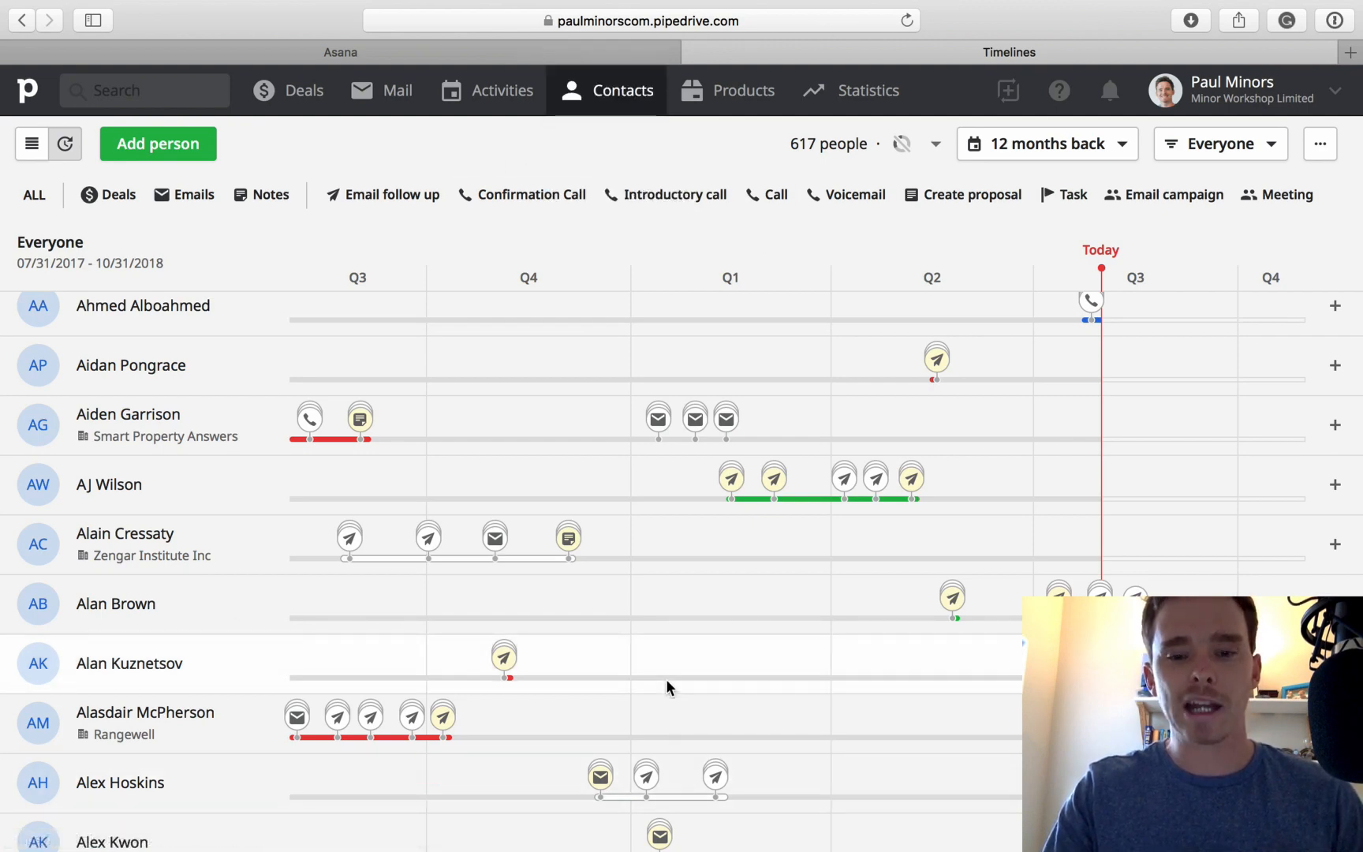
pyautogui.moveTo(31, 143)
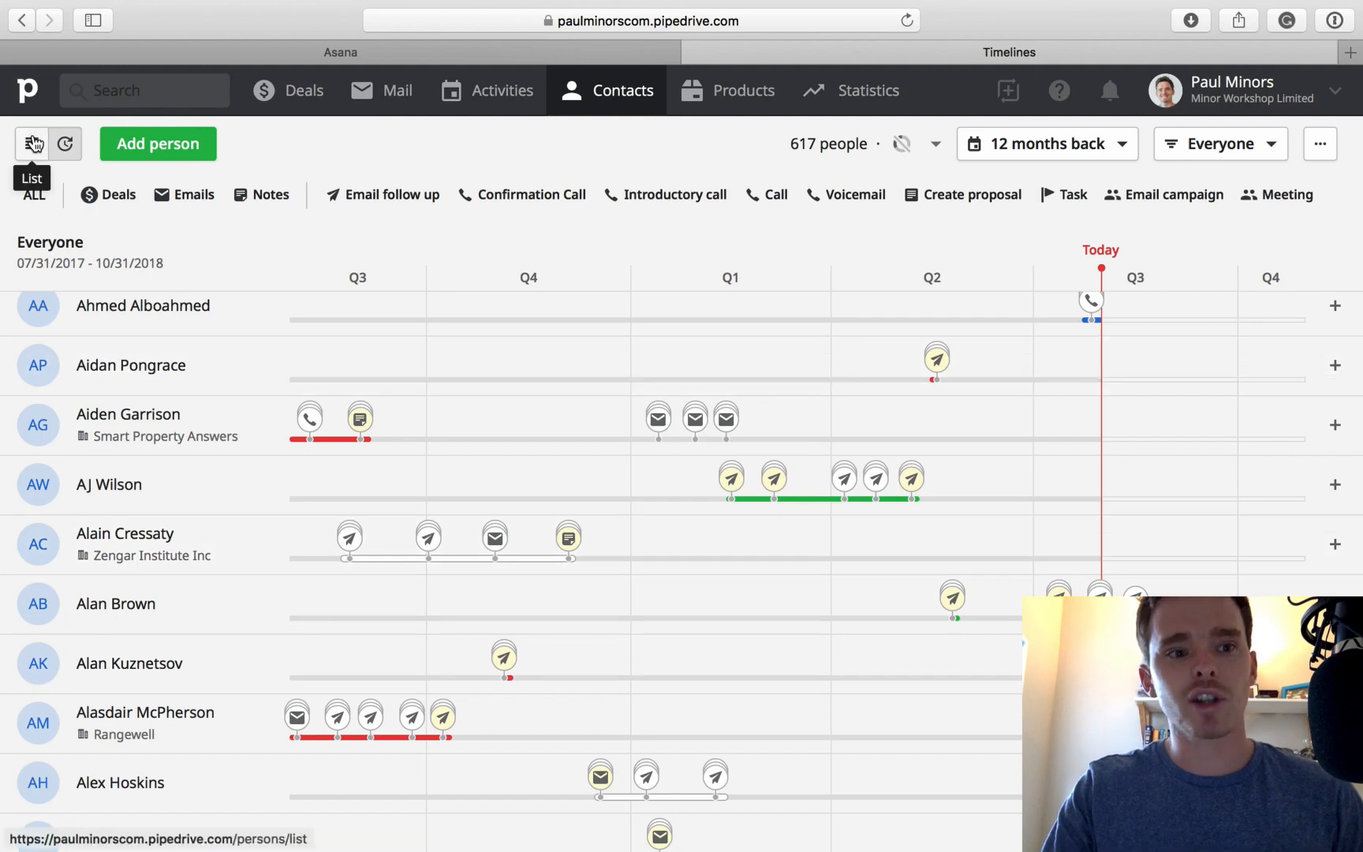
pyautogui.click(31, 144)
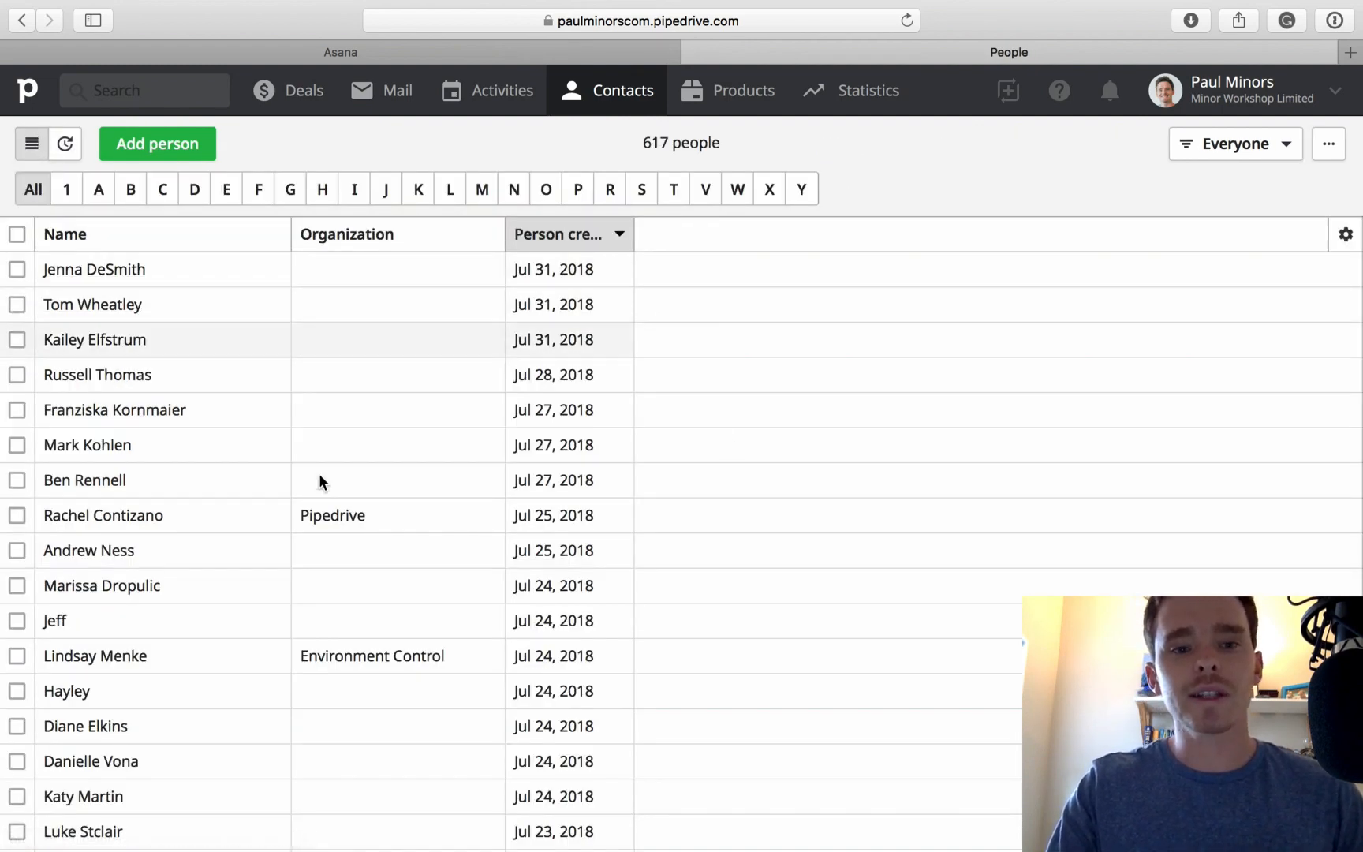
pyautogui.click(553, 269)
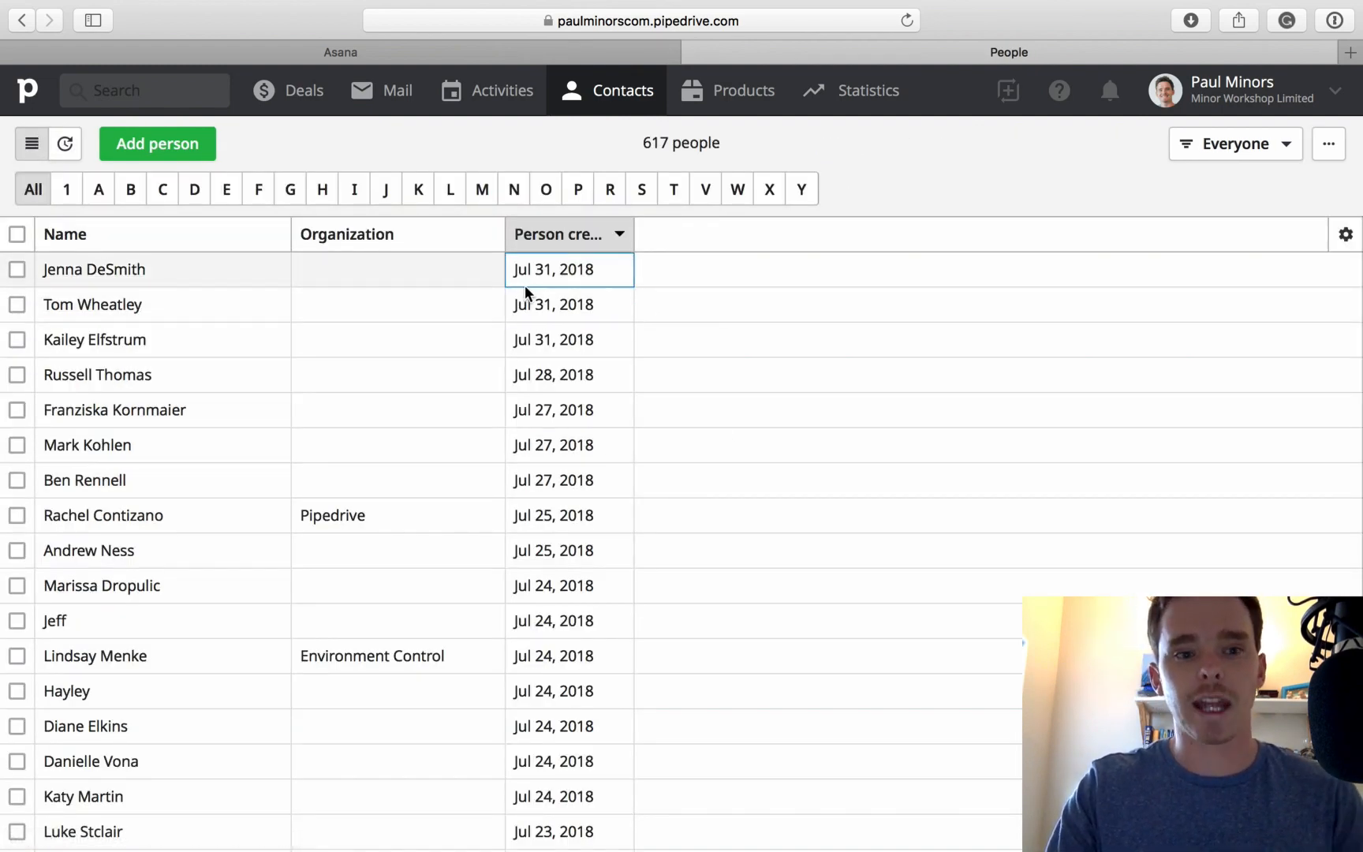
pyautogui.click(397, 270)
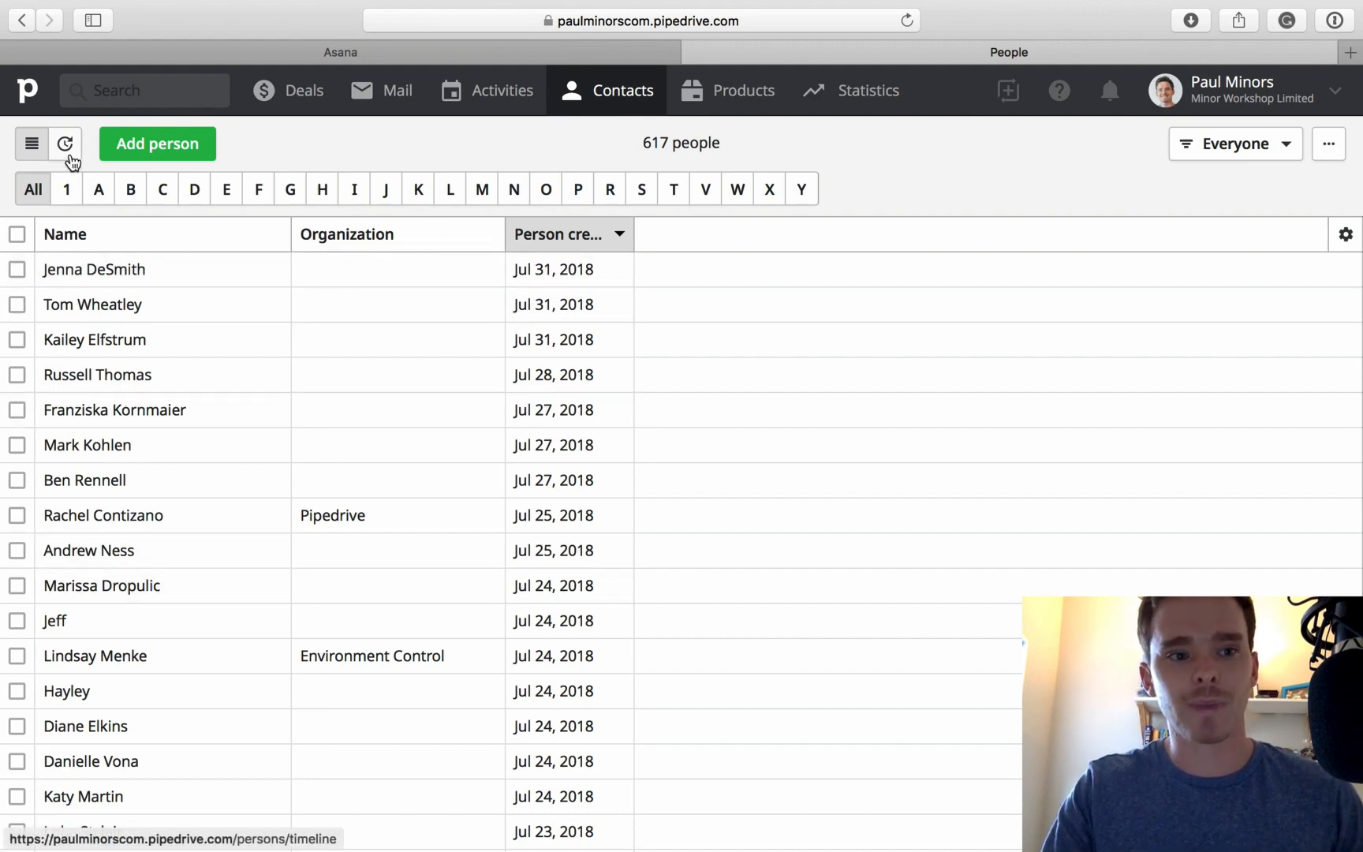
# - Return contacts to the twelve-month activity timeline view
pyautogui.click(66, 144)
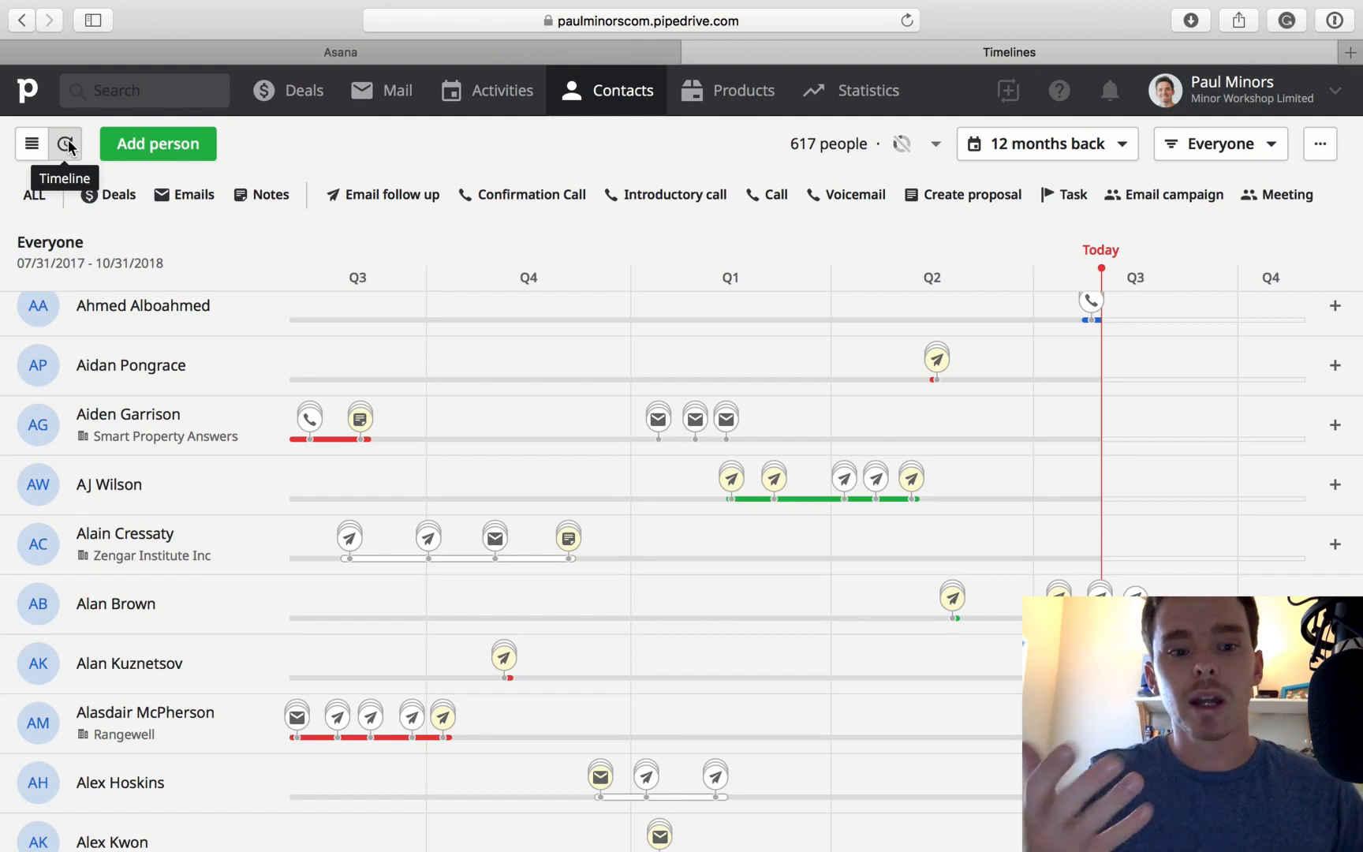
pyautogui.moveTo(428, 537)
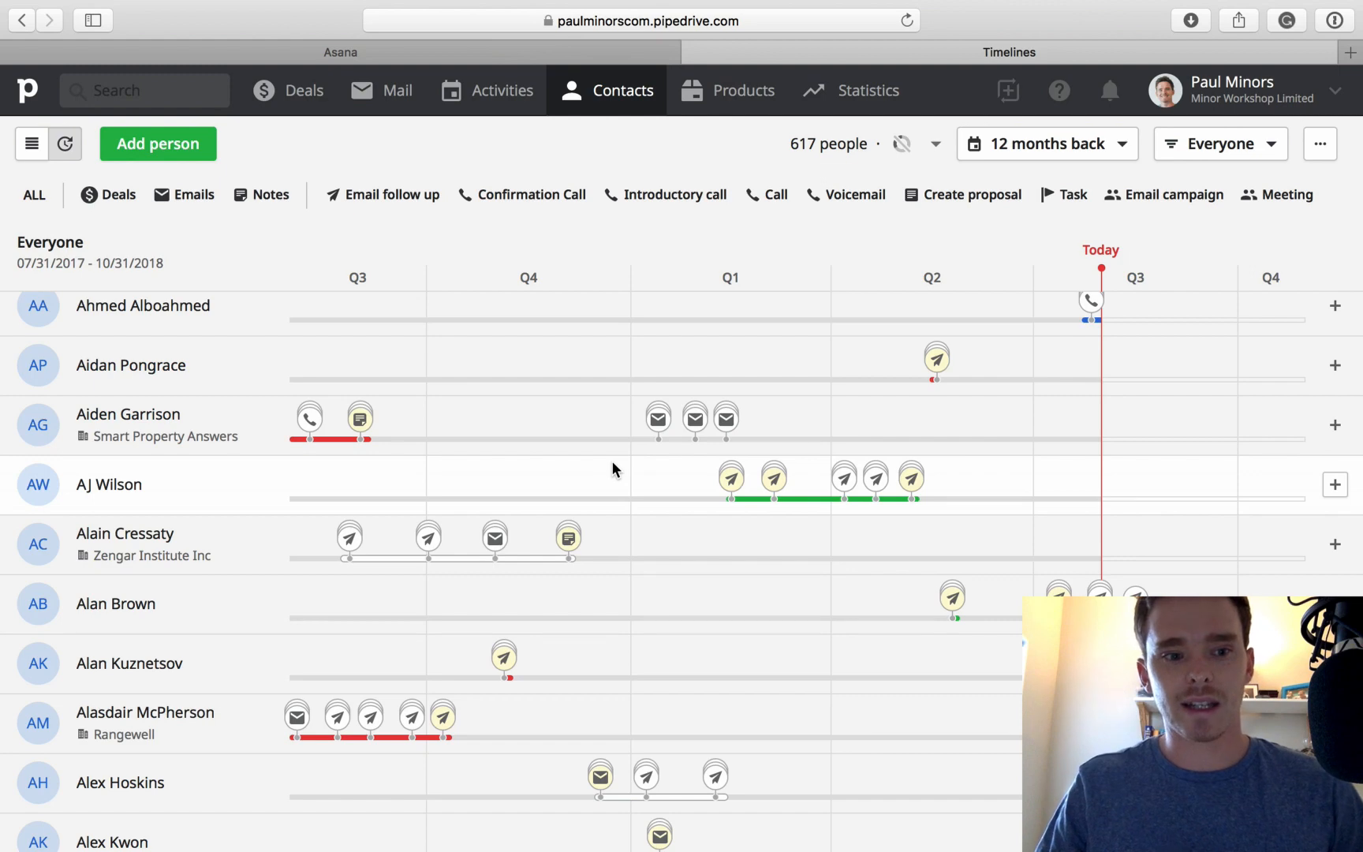
pyautogui.moveTo(154, 488)
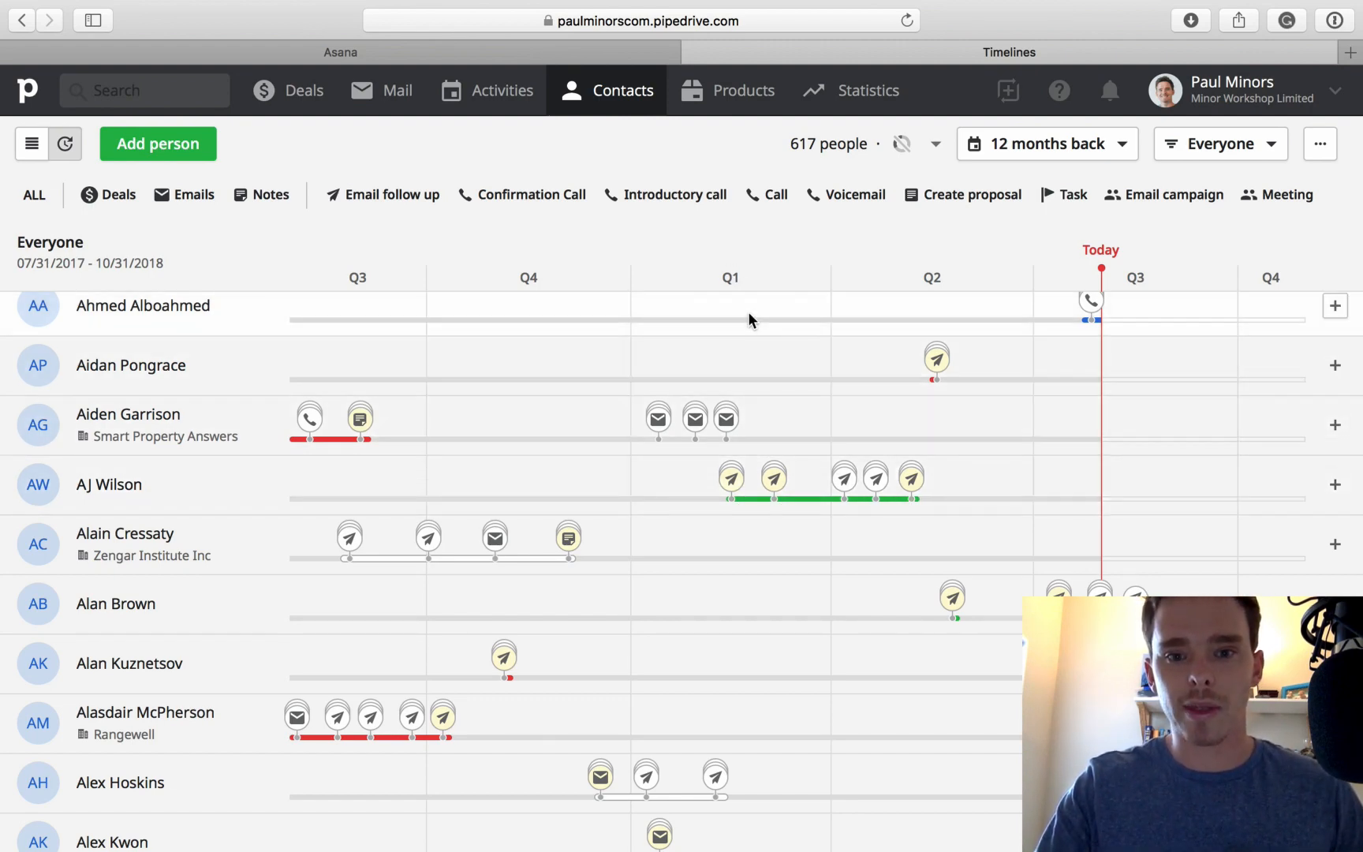
pyautogui.click(1046, 144)
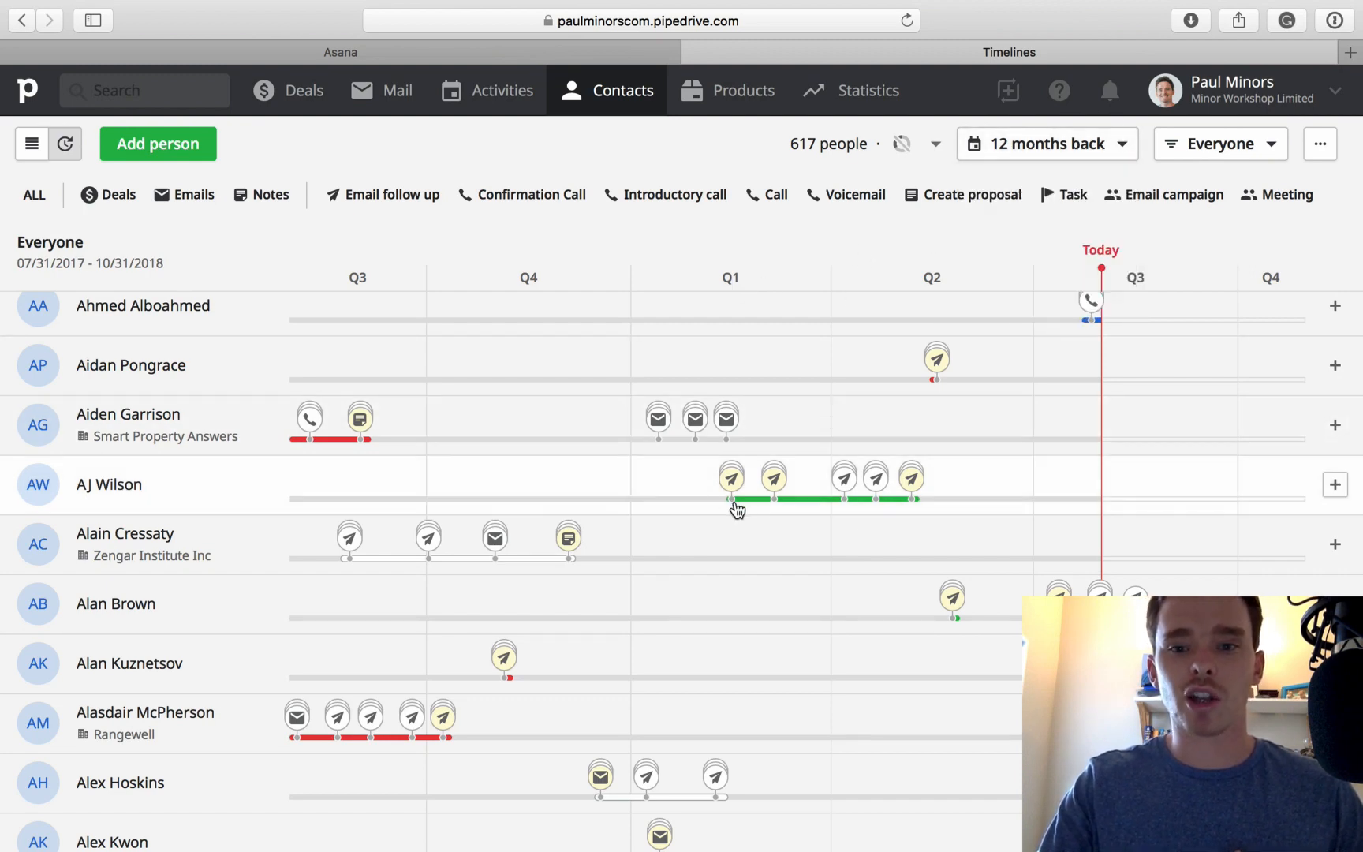
pyautogui.moveTo(731, 478)
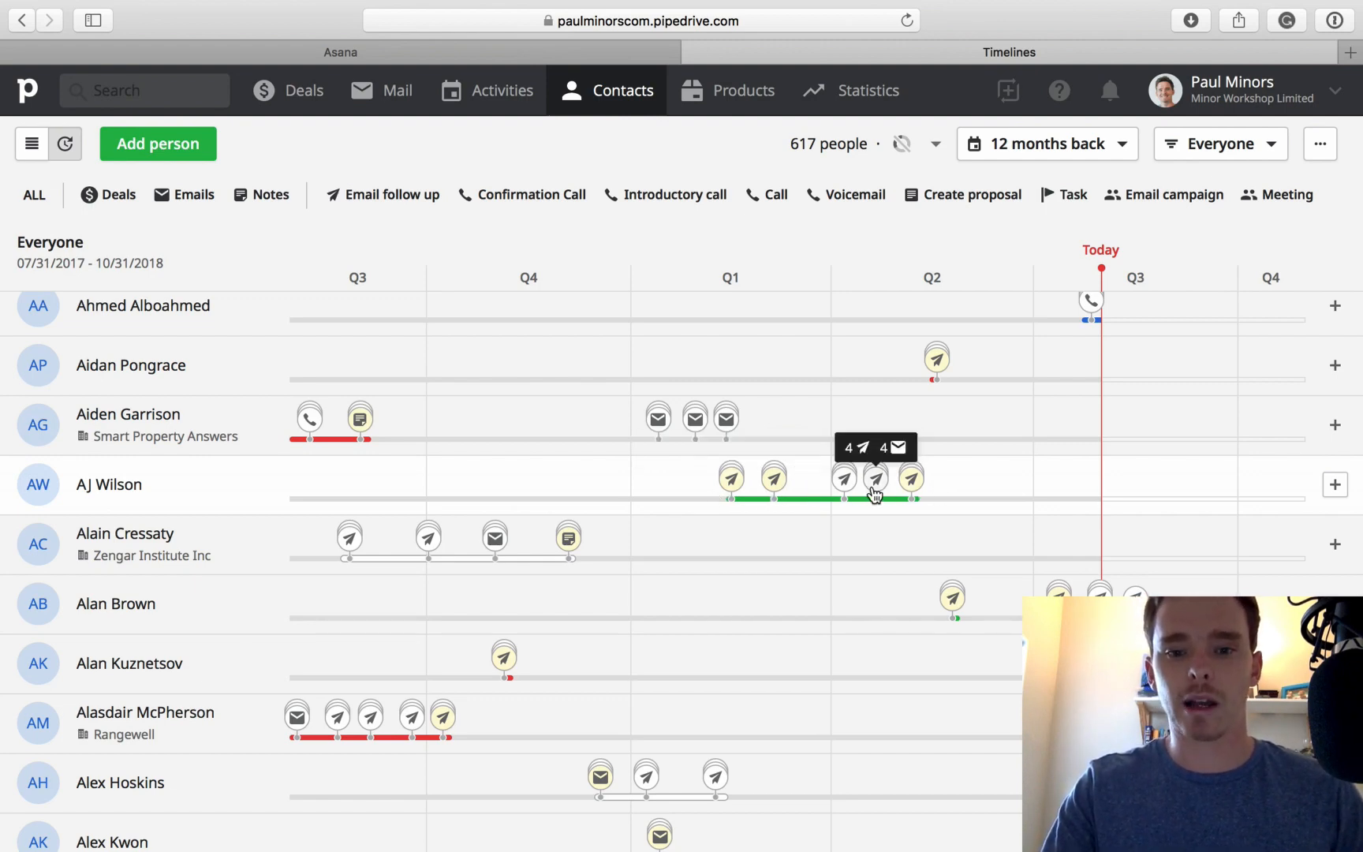
pyautogui.moveTo(822, 504)
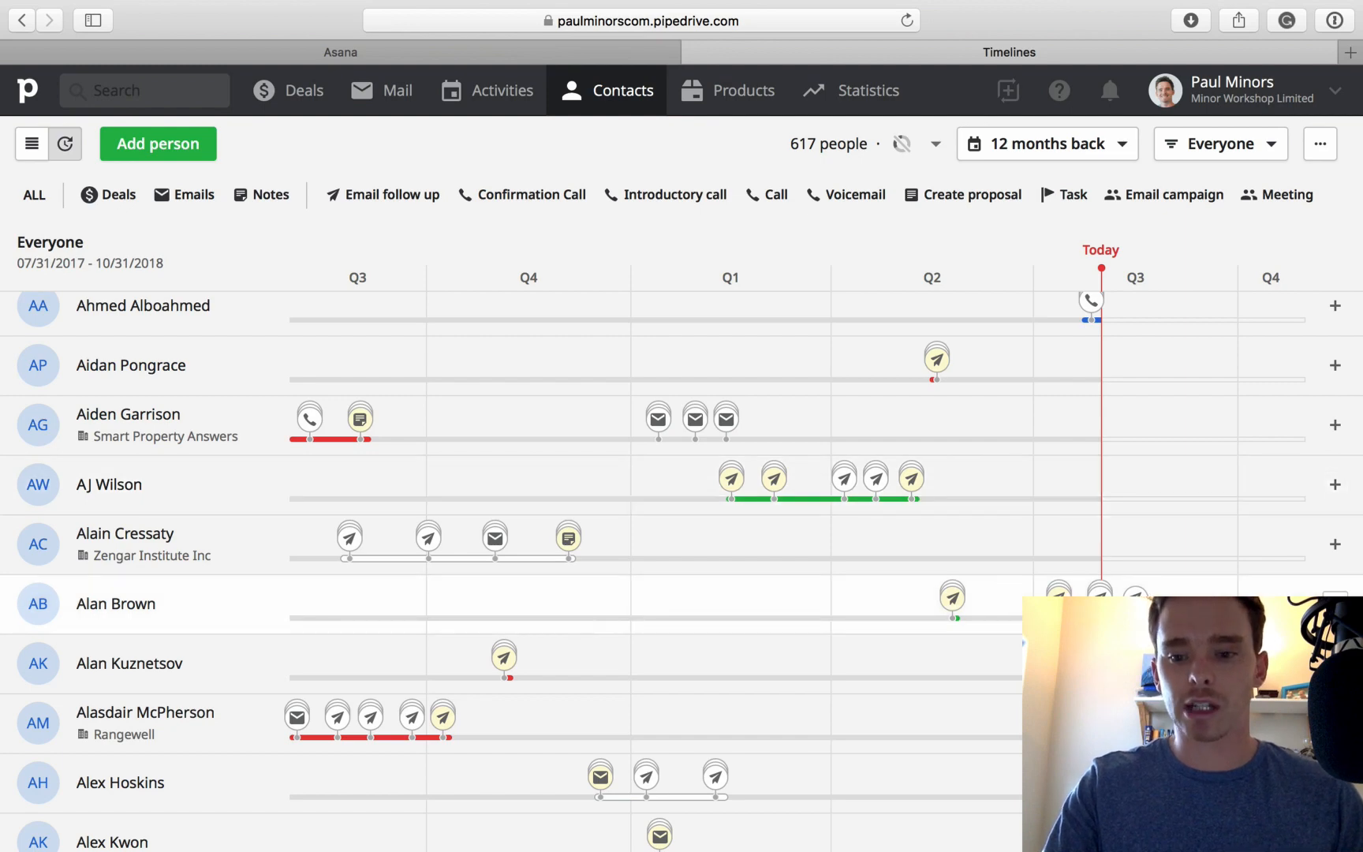
pyautogui.moveTo(432, 563)
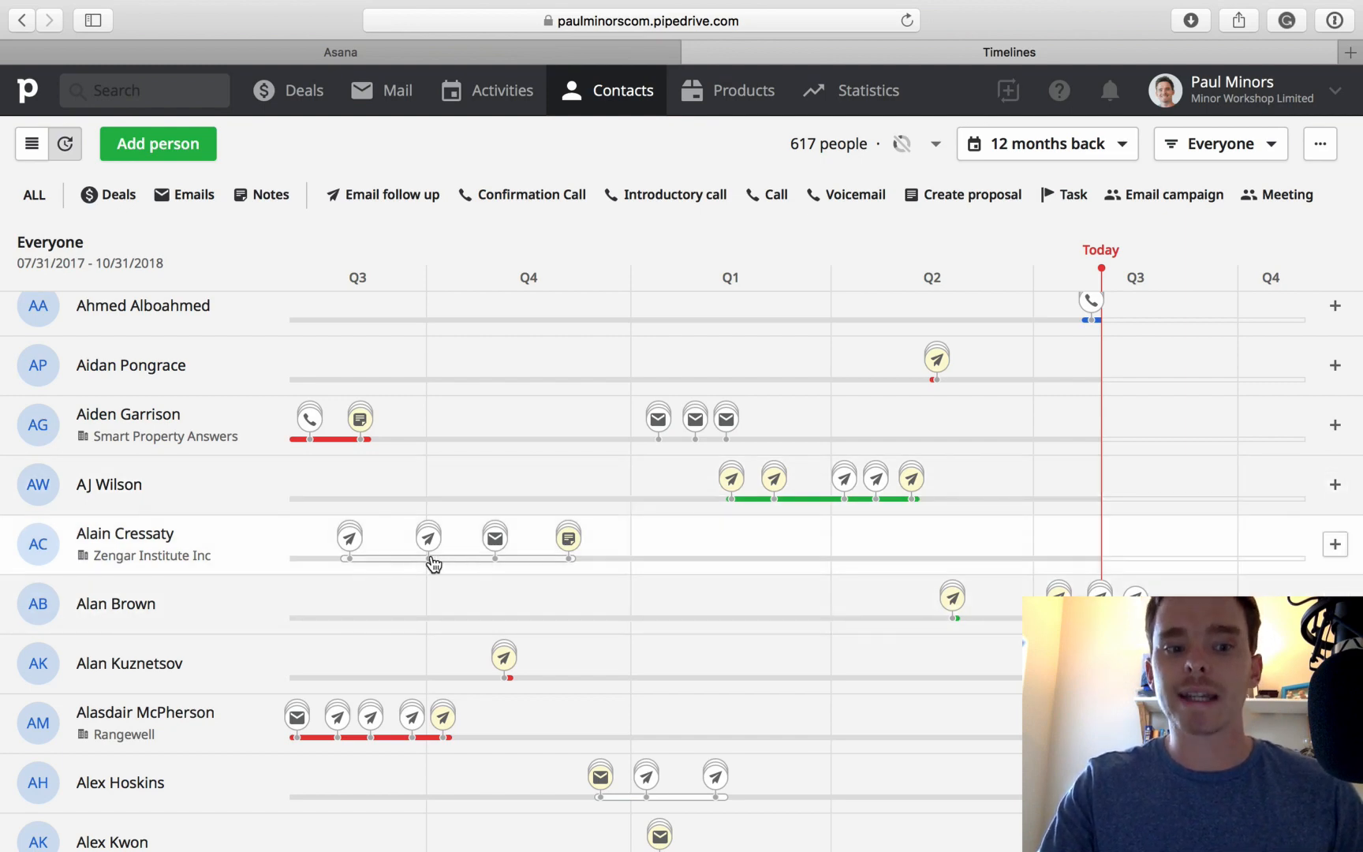
pyautogui.moveTo(510, 569)
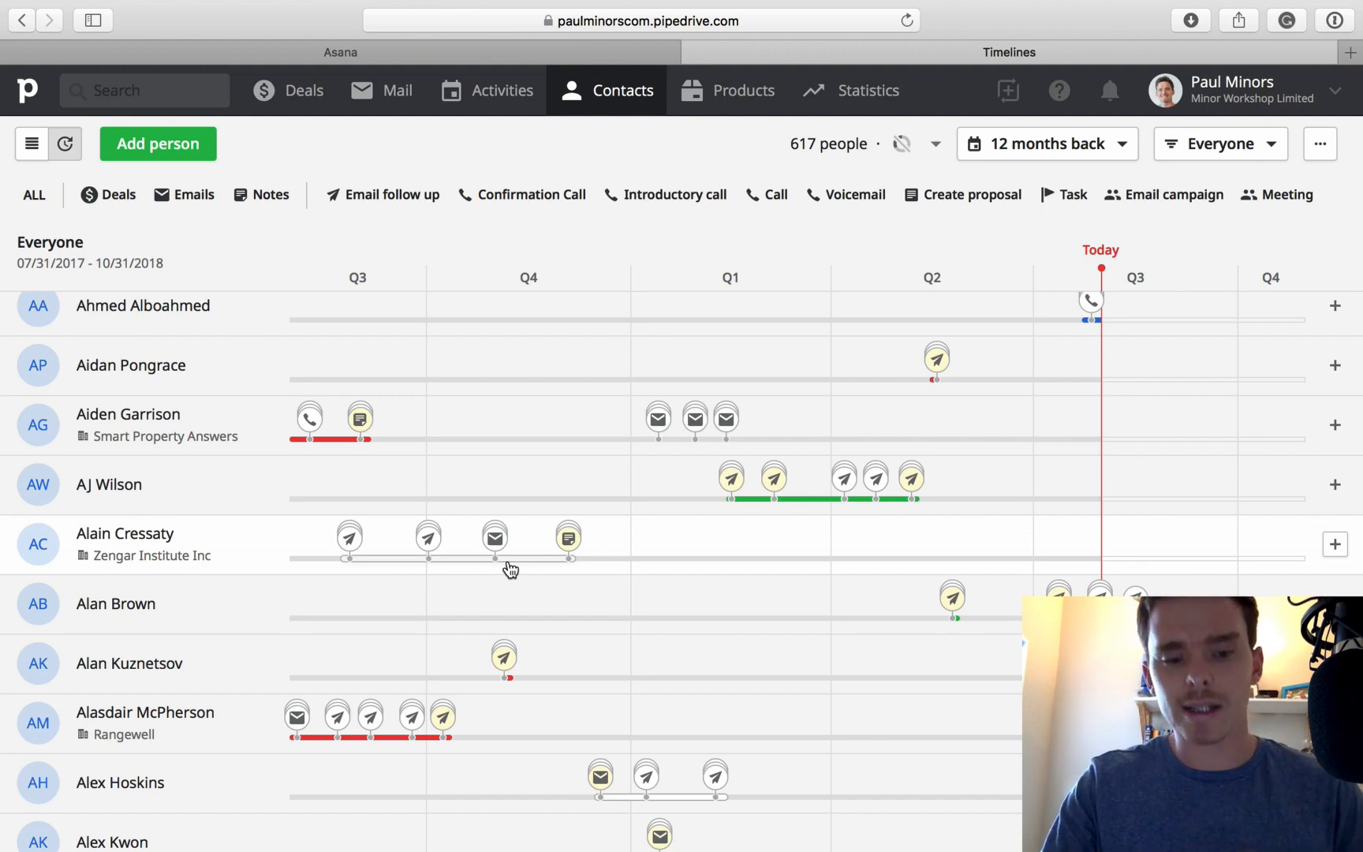
pyautogui.scroll(-3)
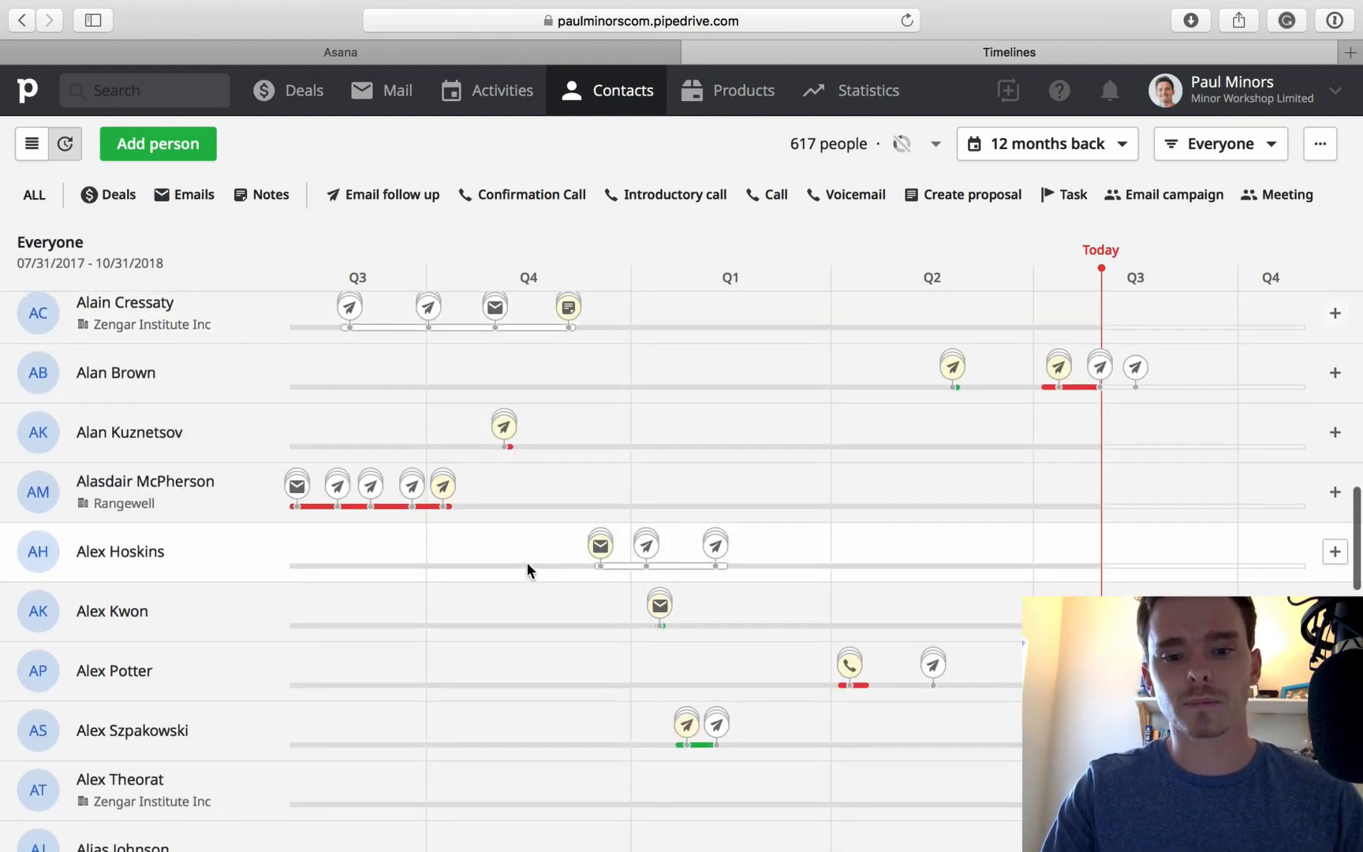
pyautogui.scroll(3)
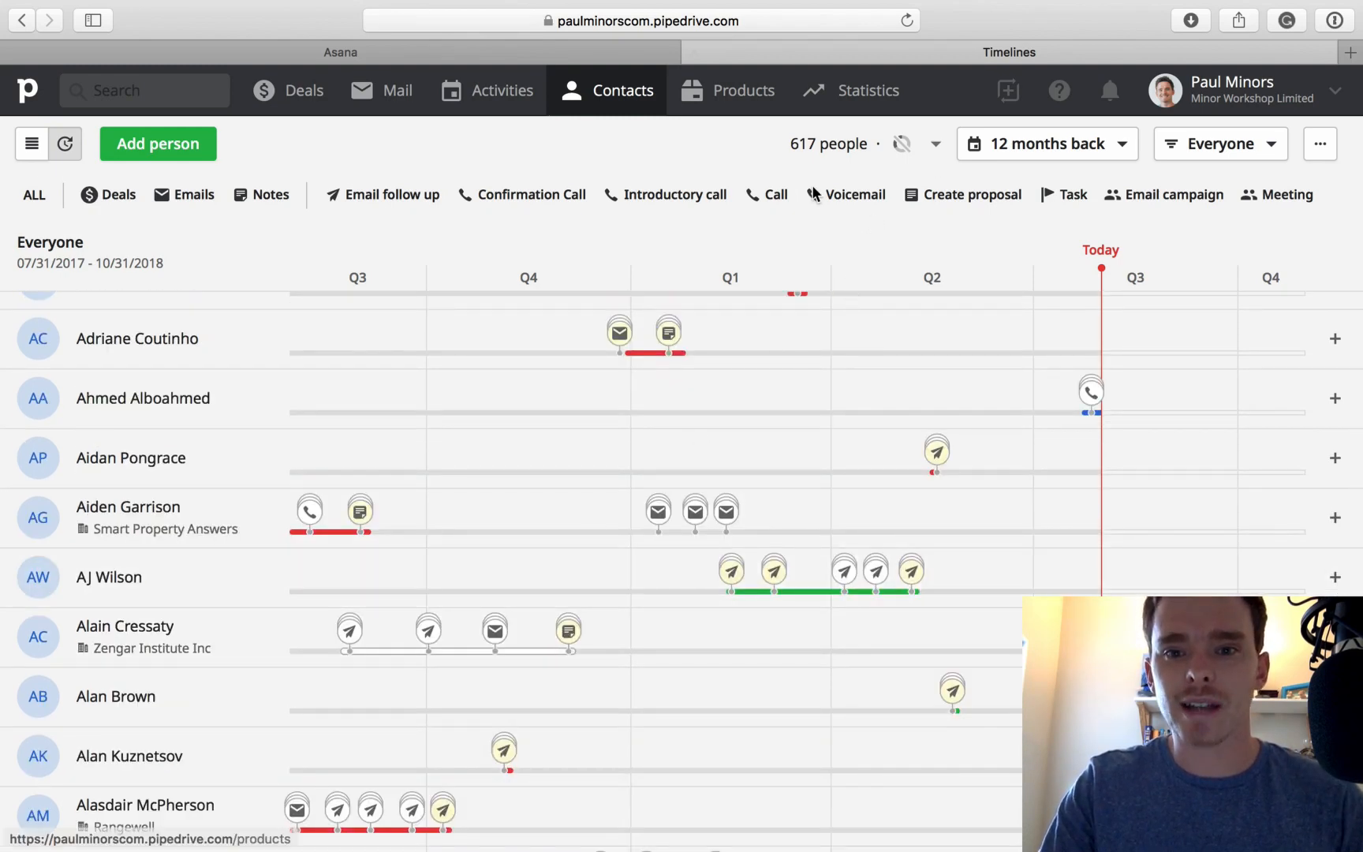
pyautogui.click(1220, 143)
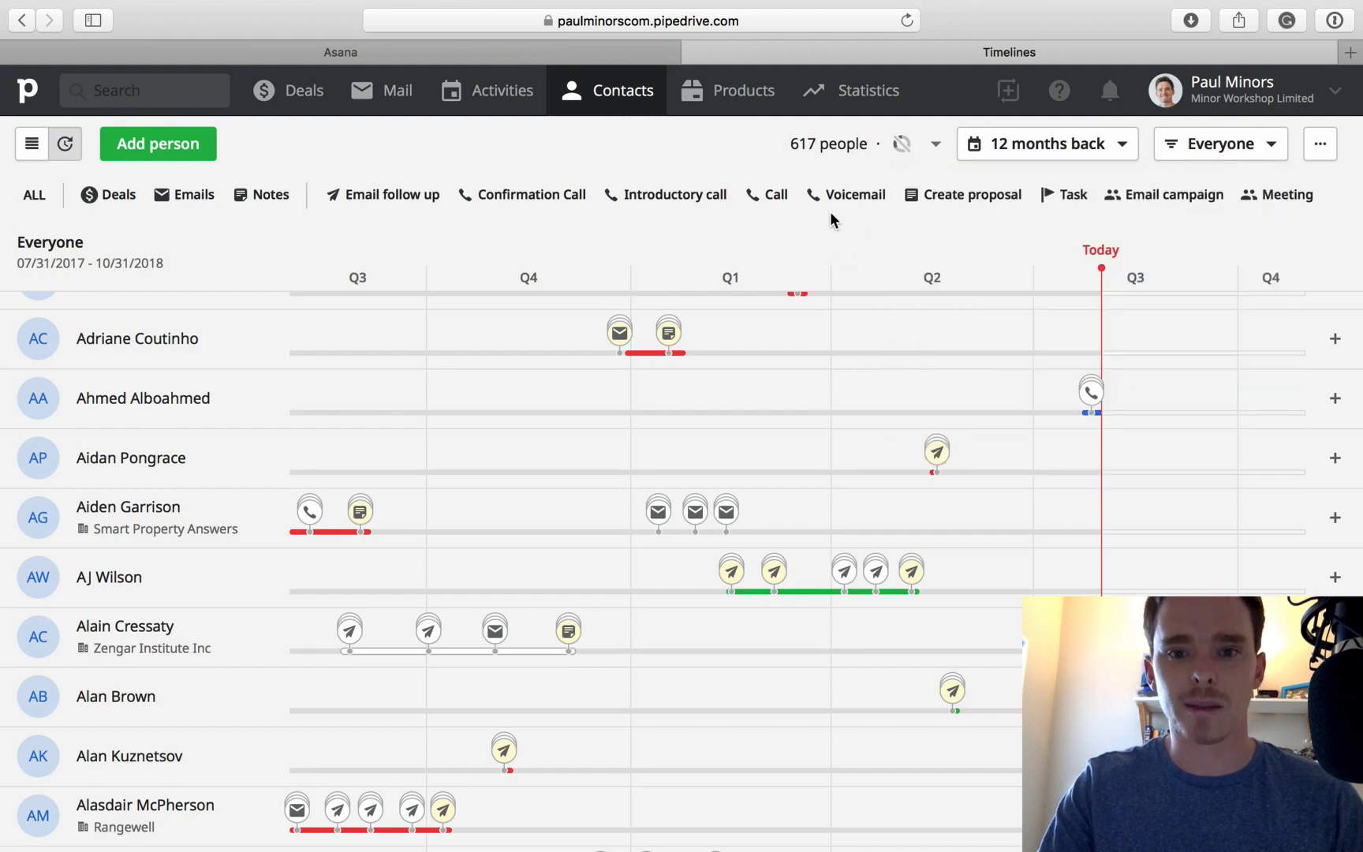
pyautogui.moveTo(866, 252)
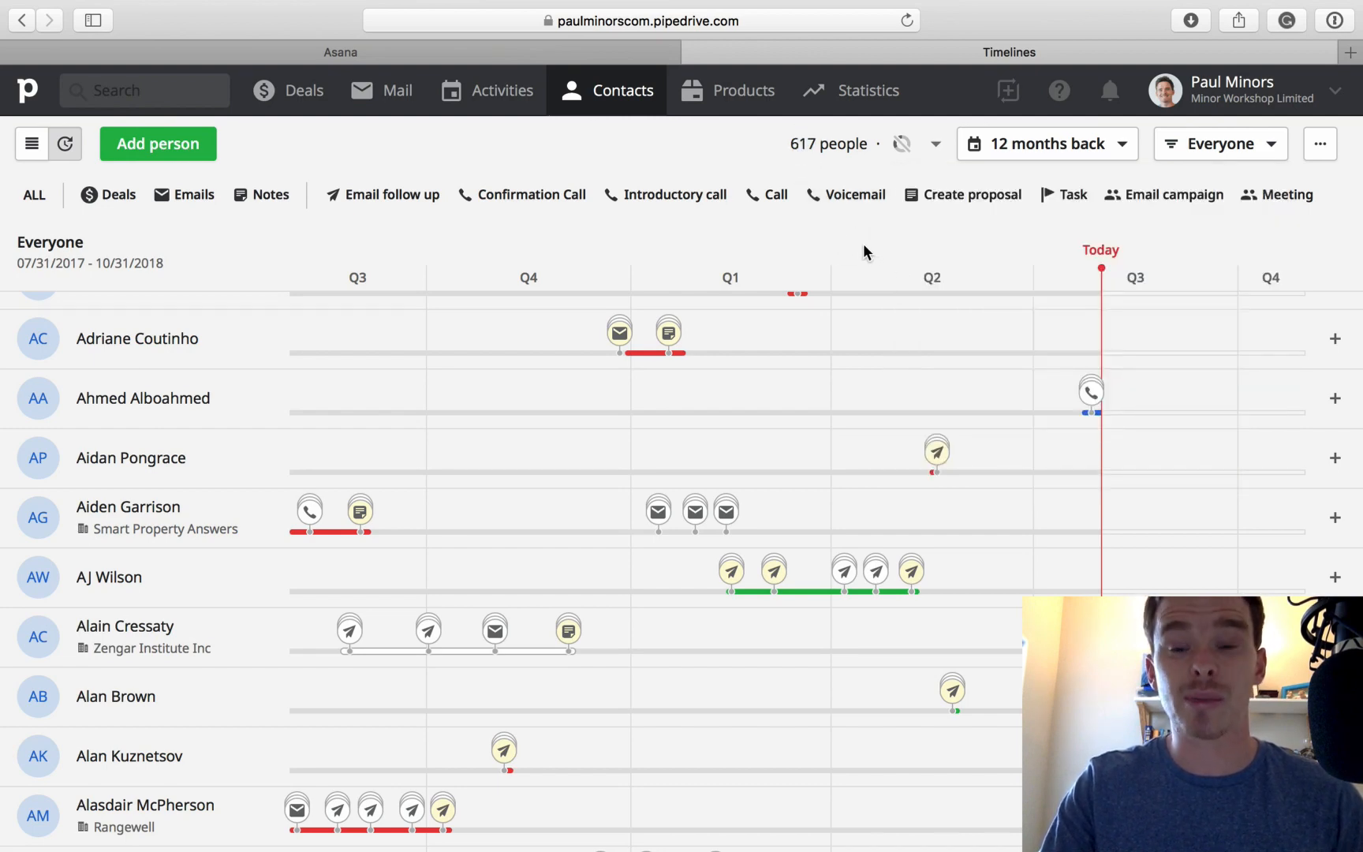
pyautogui.moveTo(918, 154)
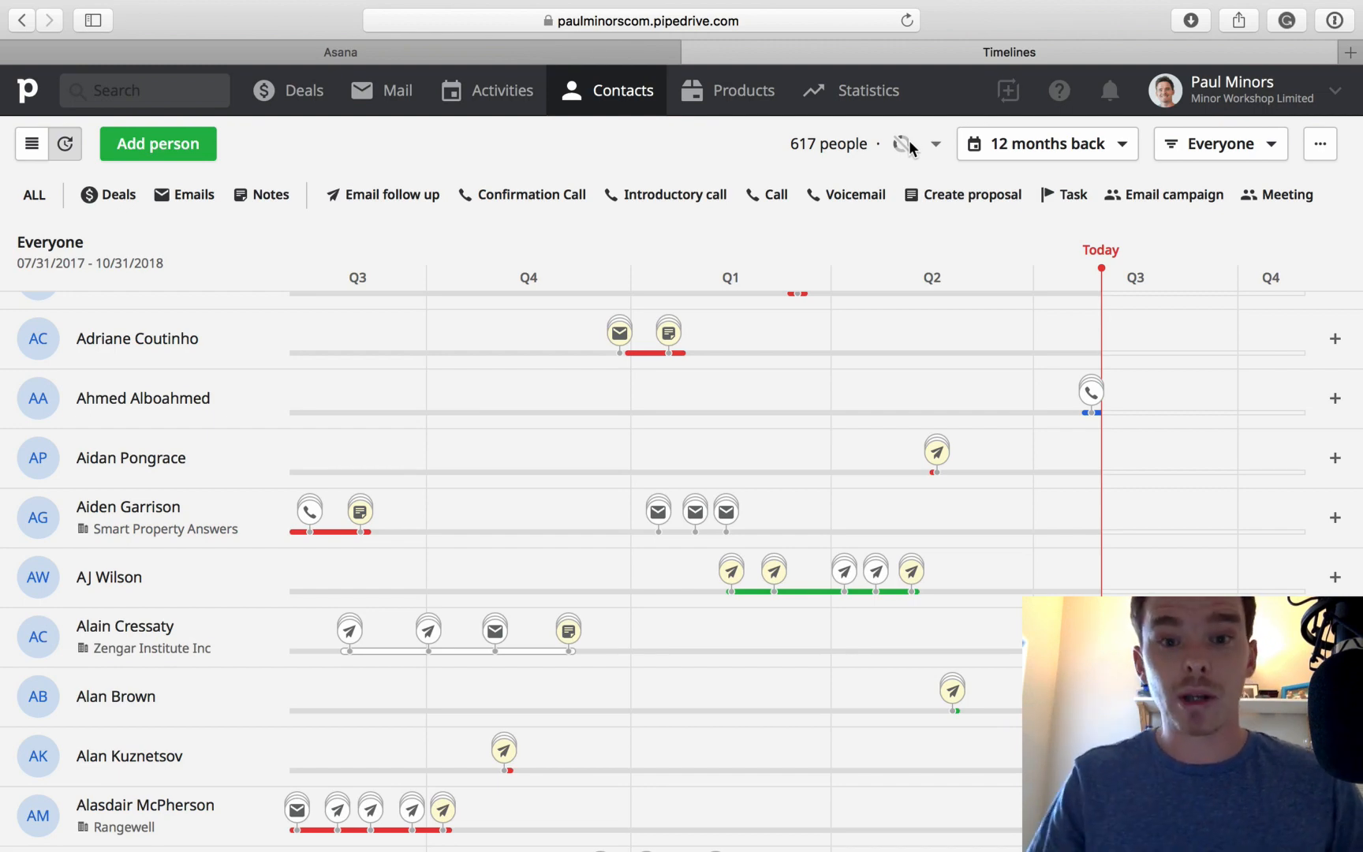
pyautogui.moveTo(1251, 132)
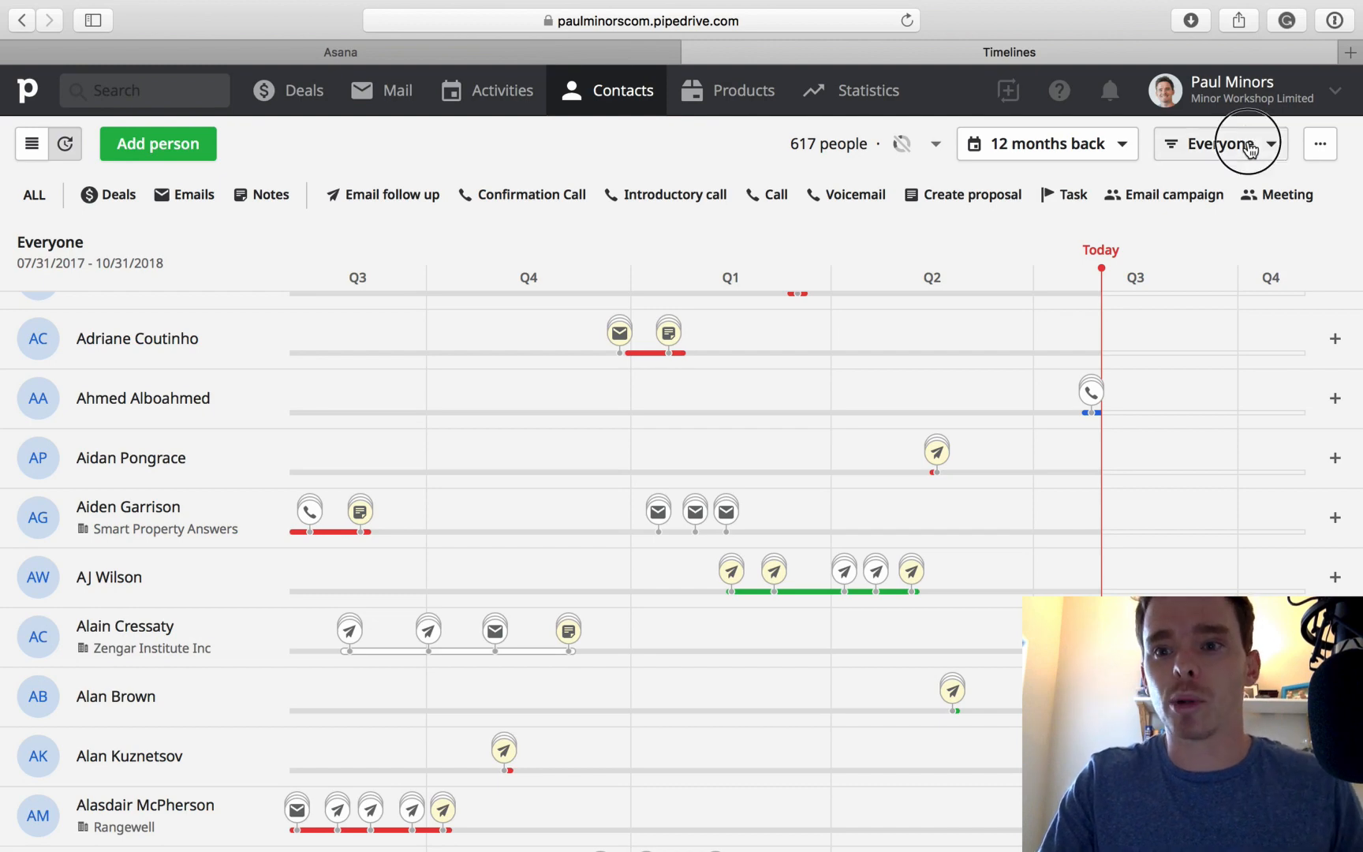
# - Open the Top clients filter for editing and review its won-deal and 2,000 value conditions
pyautogui.click(1249, 145)
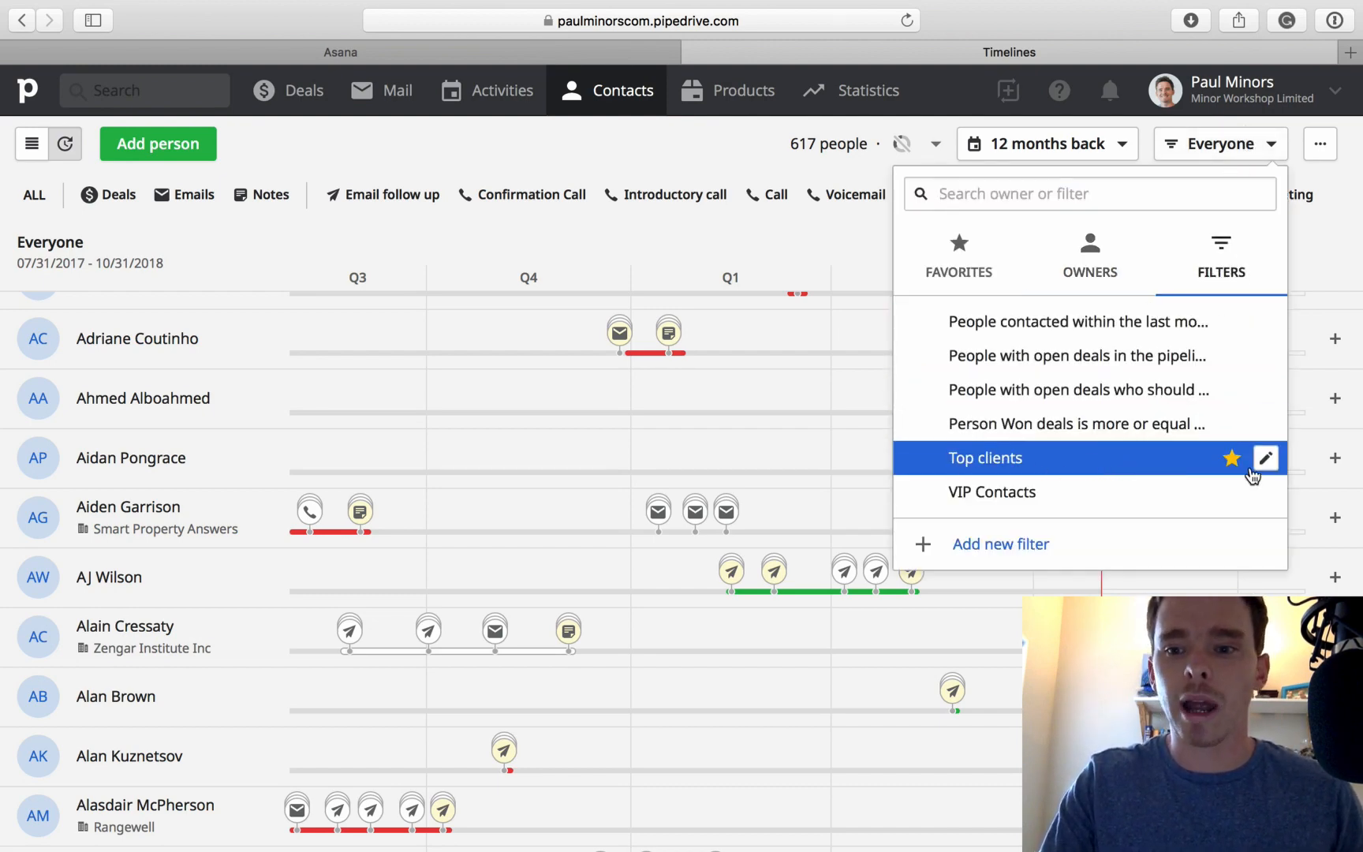
pyautogui.click(1265, 458)
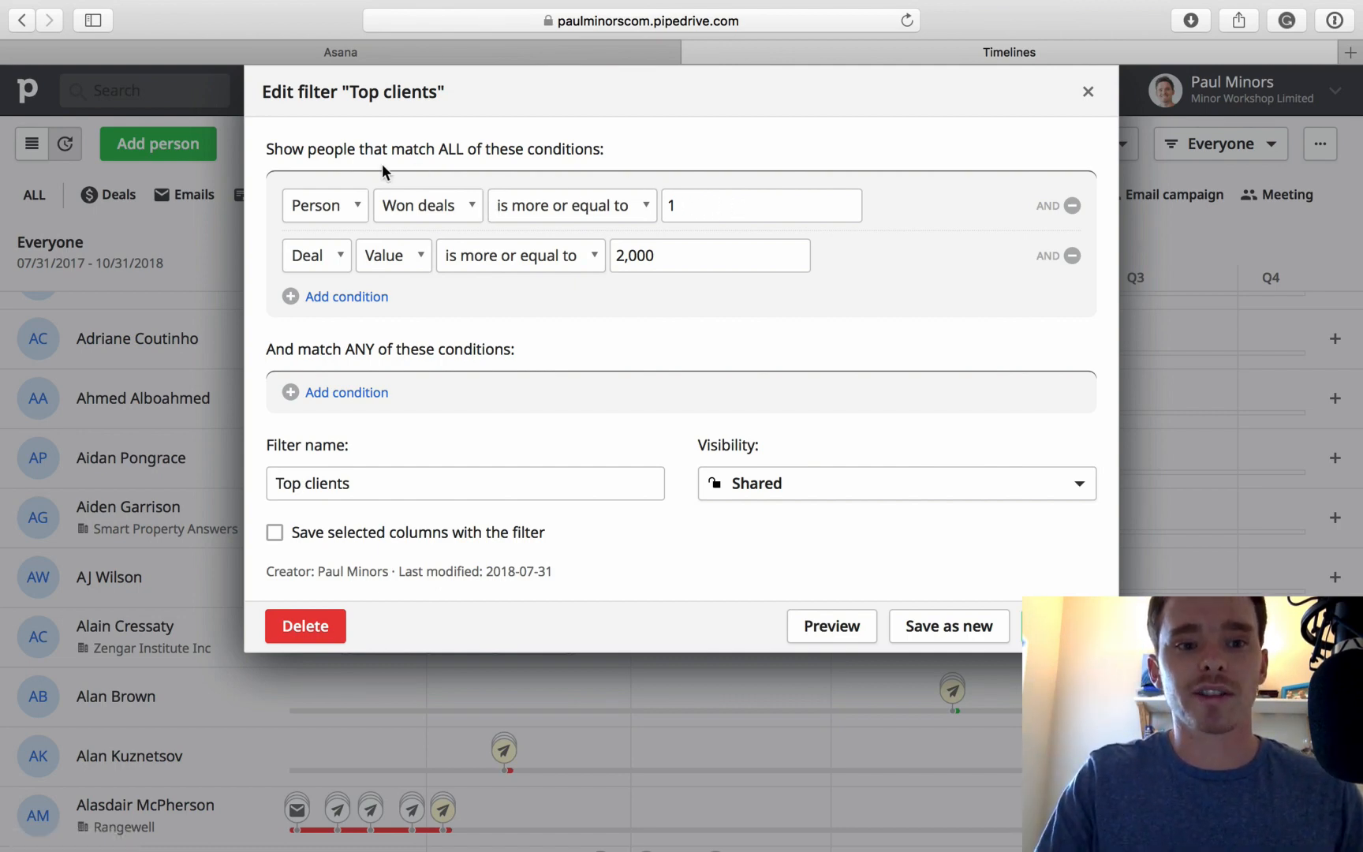
pyautogui.click(427, 205)
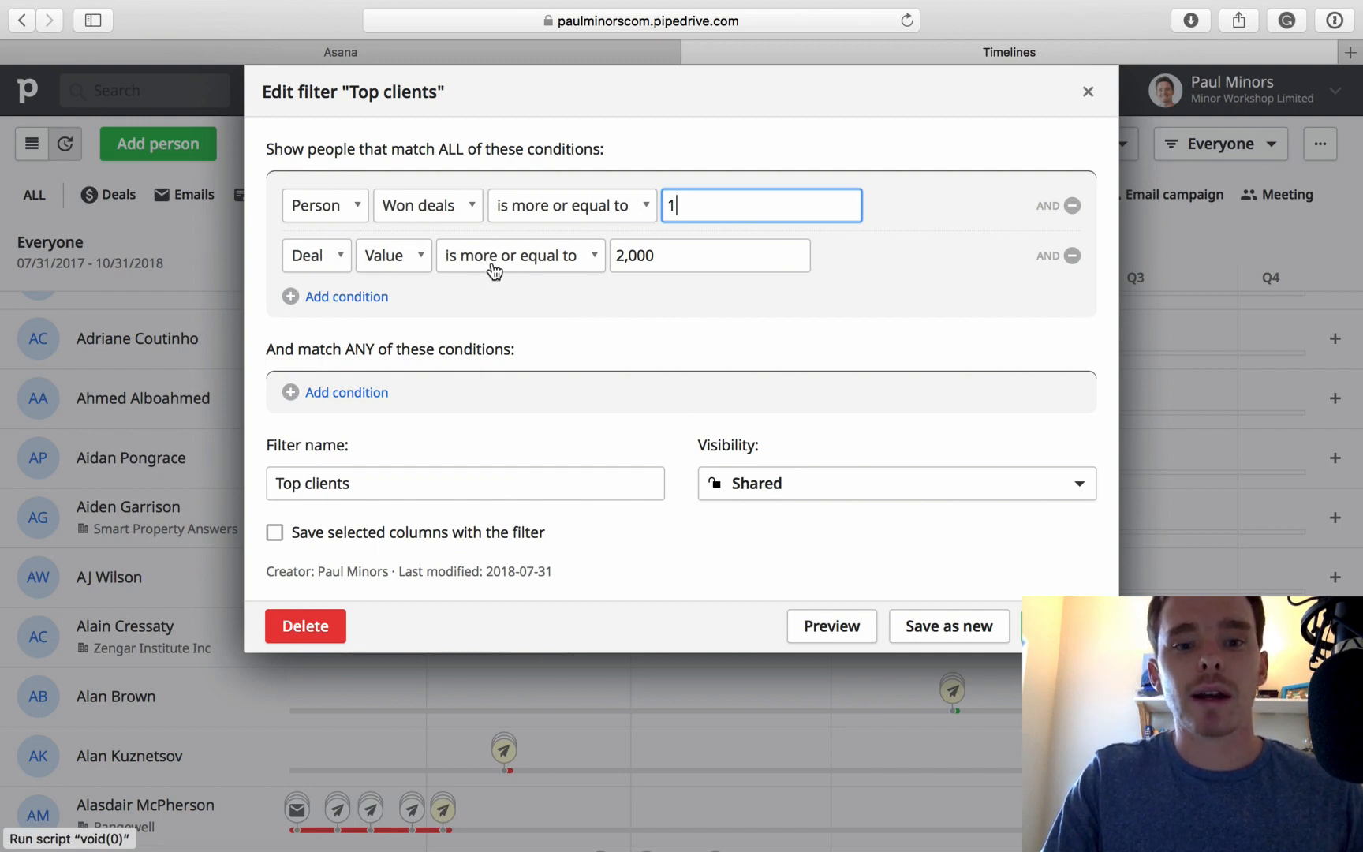
pyautogui.moveTo(857, 394)
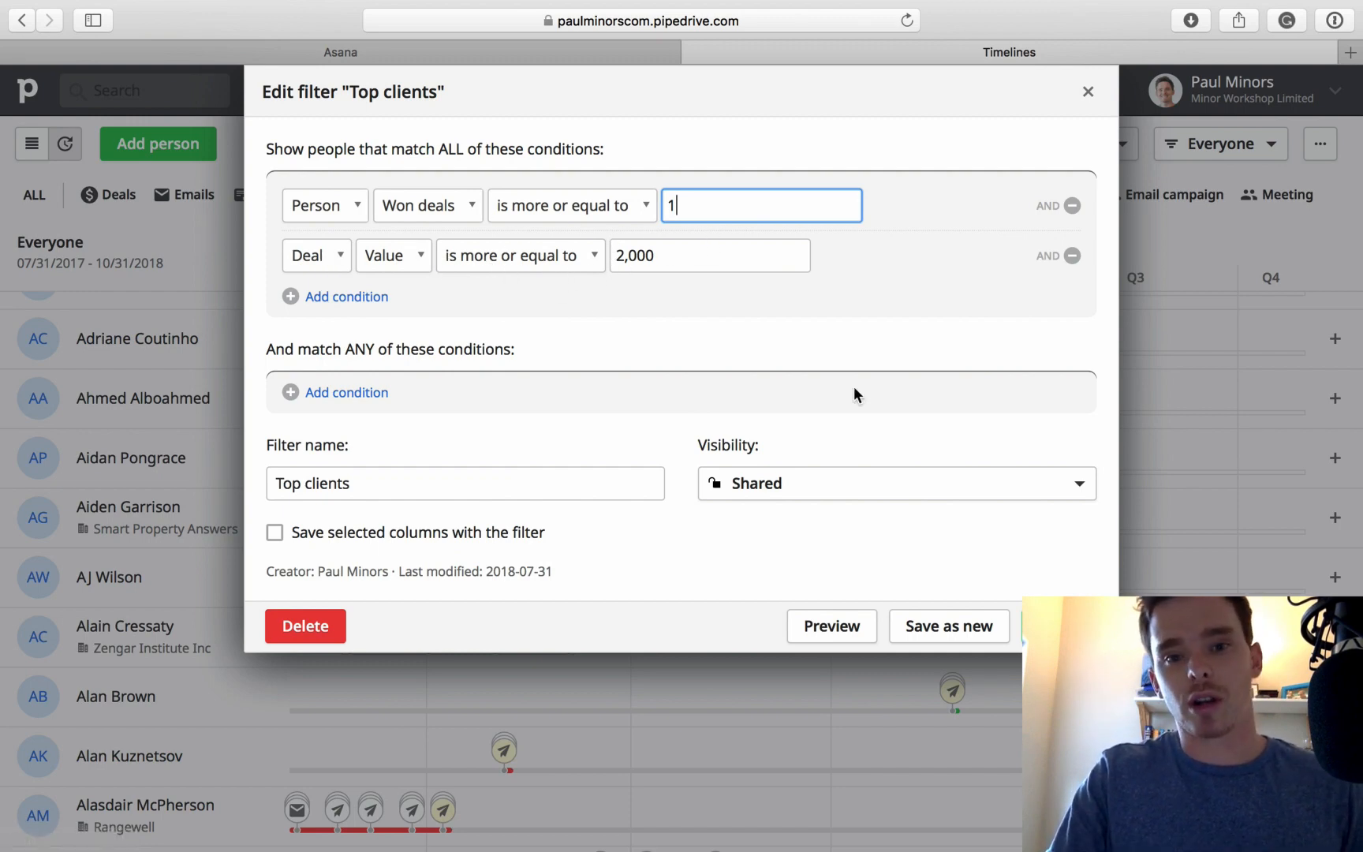
pyautogui.moveTo(870, 391)
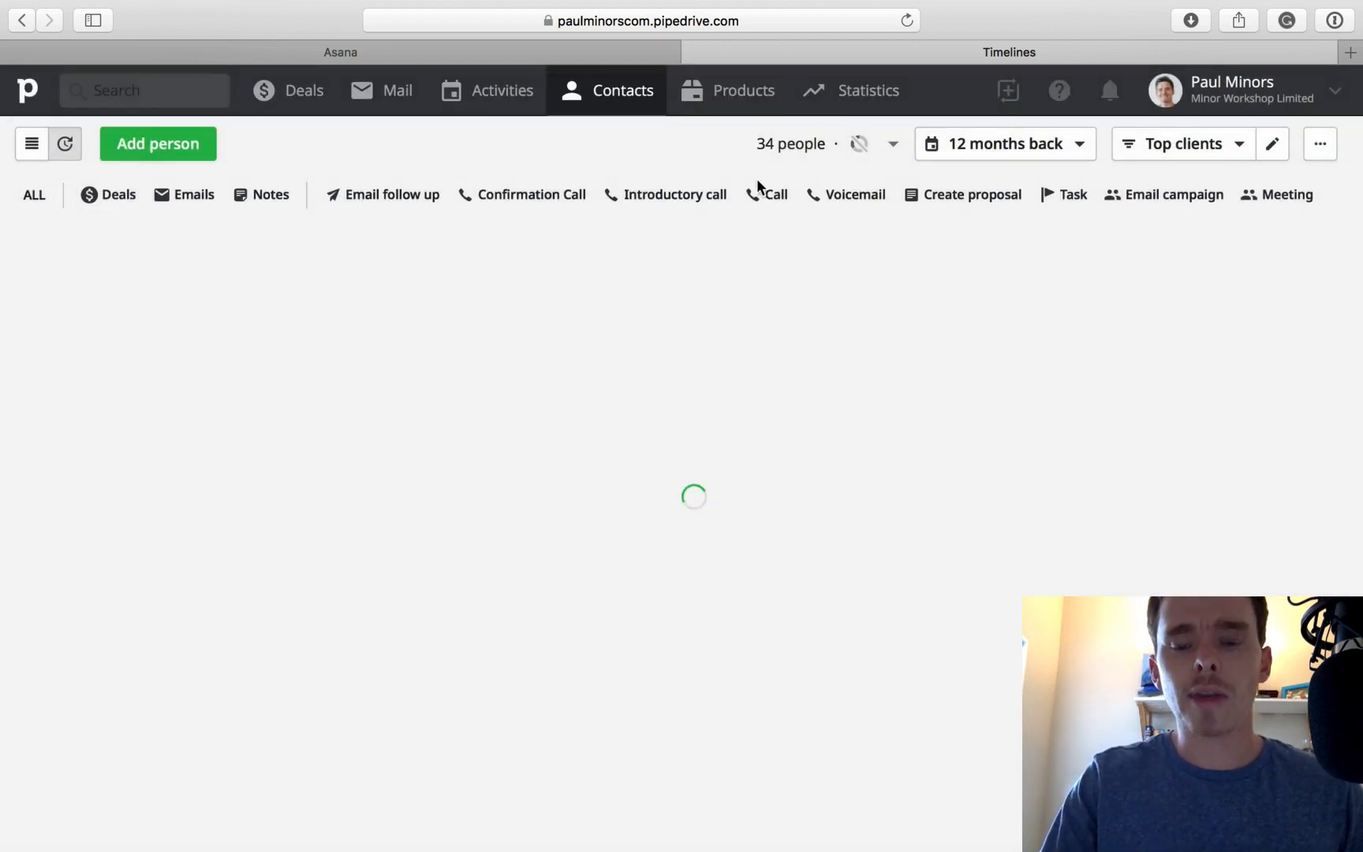
pyautogui.moveTo(754, 143)
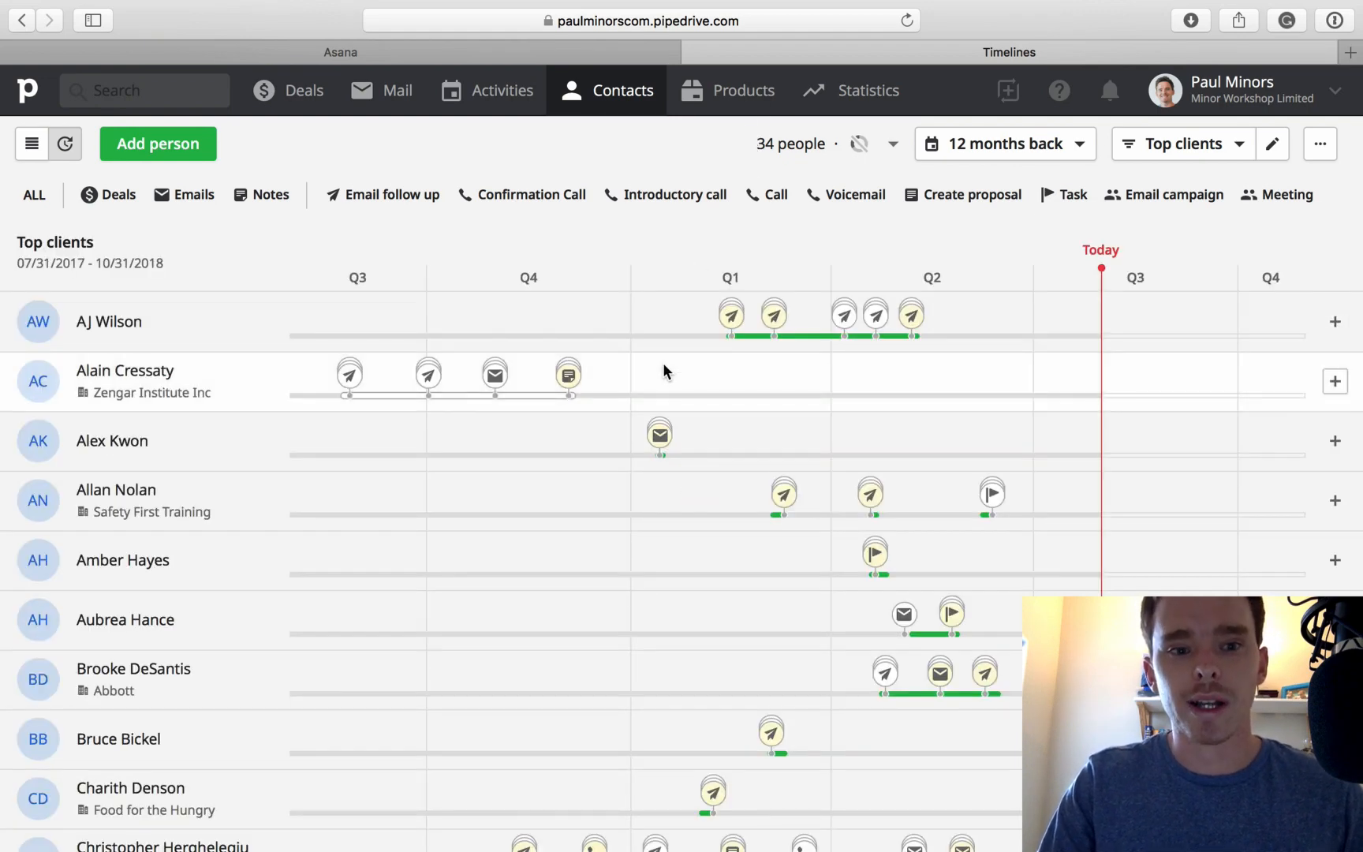
pyautogui.scroll(-3)
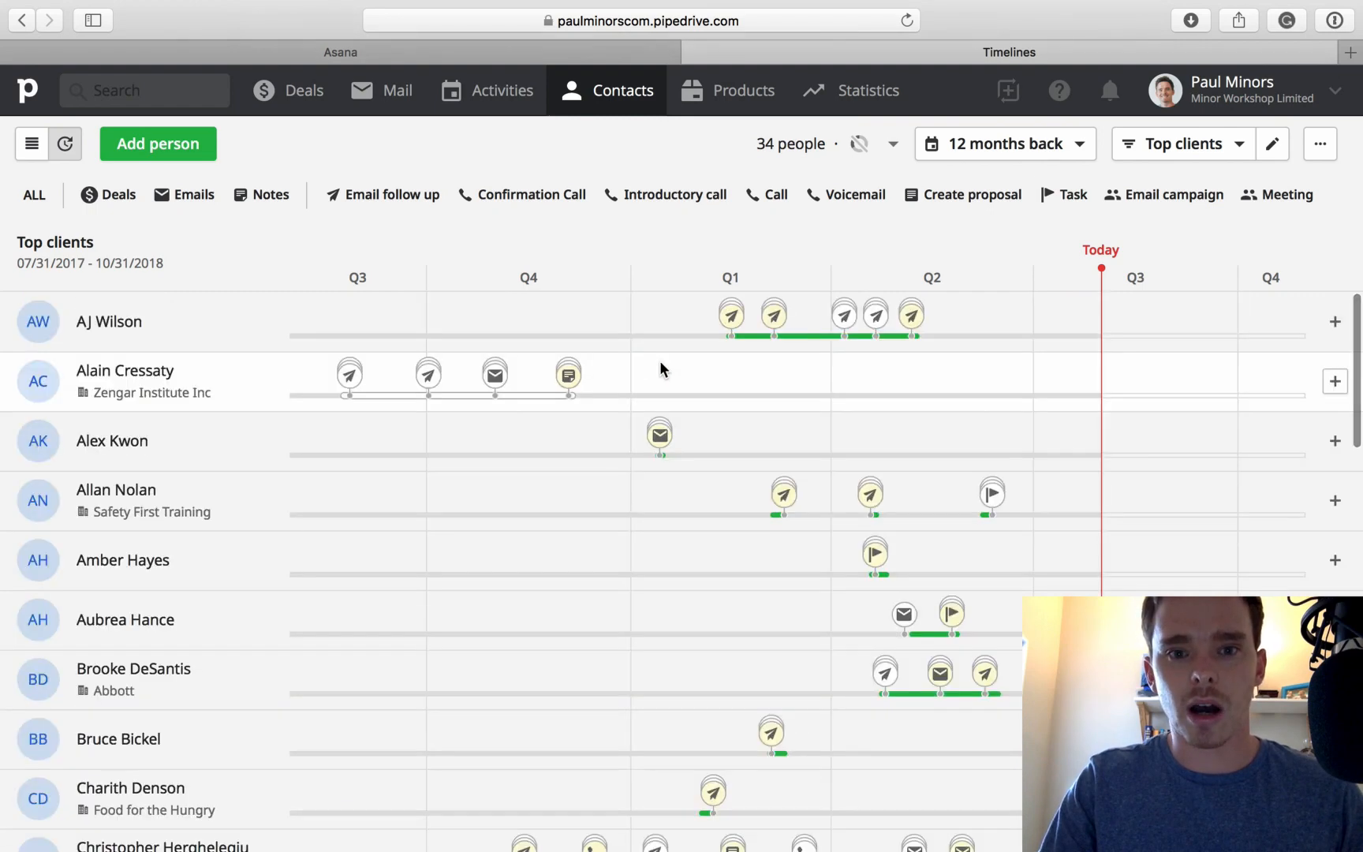
pyautogui.moveTo(841, 229)
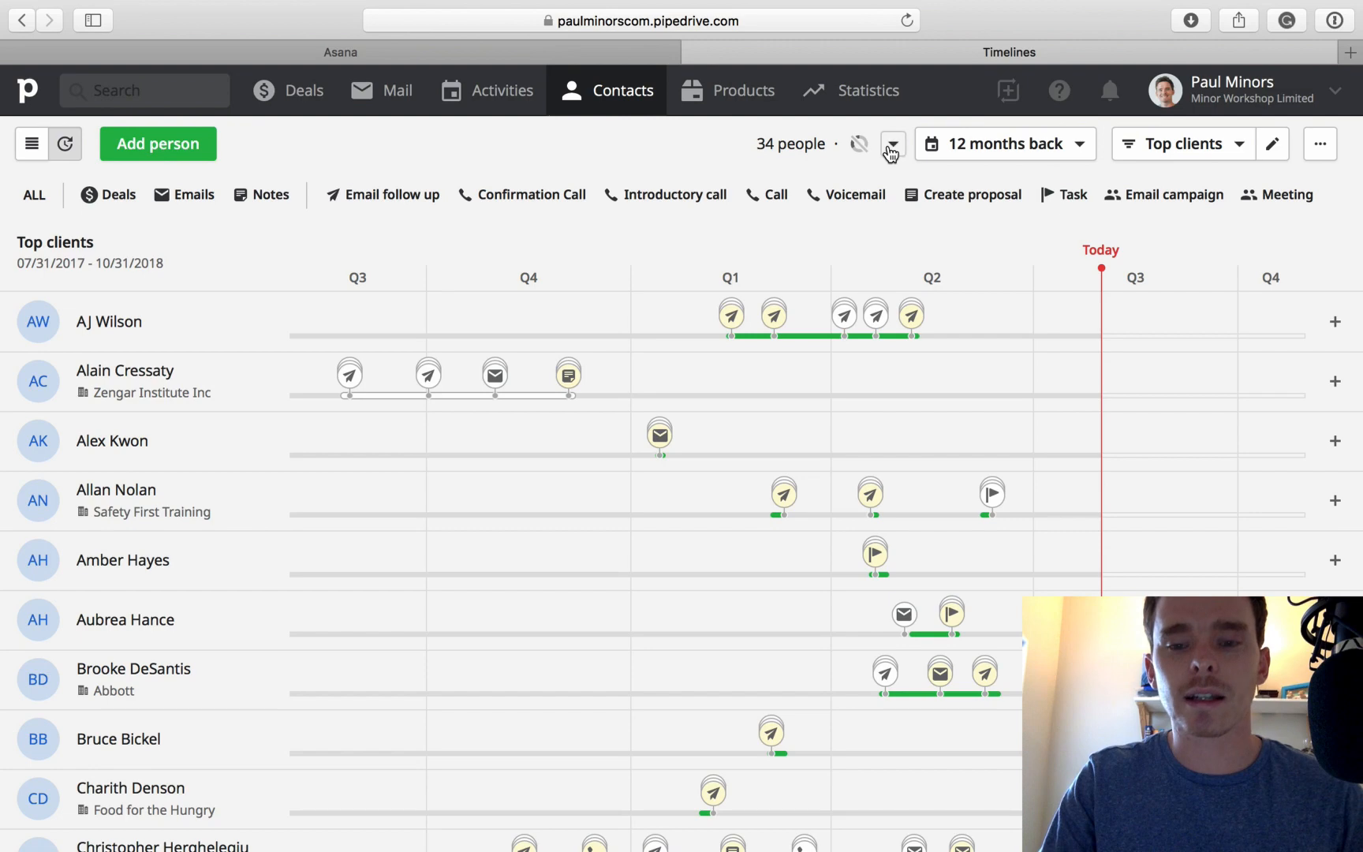
# - Turn on follow-up frequency for Top clients and set it to Biannually
pyautogui.click(892, 144)
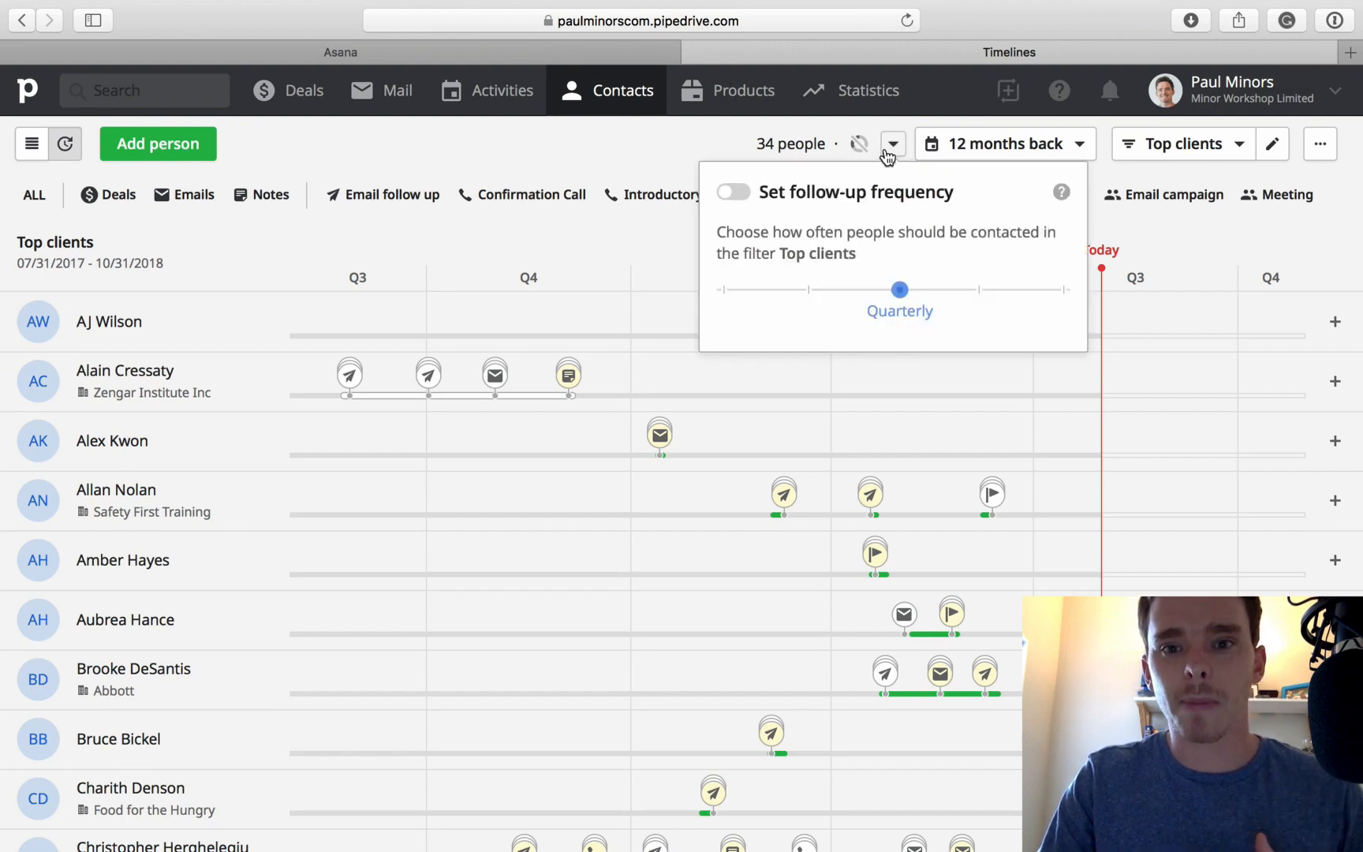
pyautogui.moveTo(739, 197)
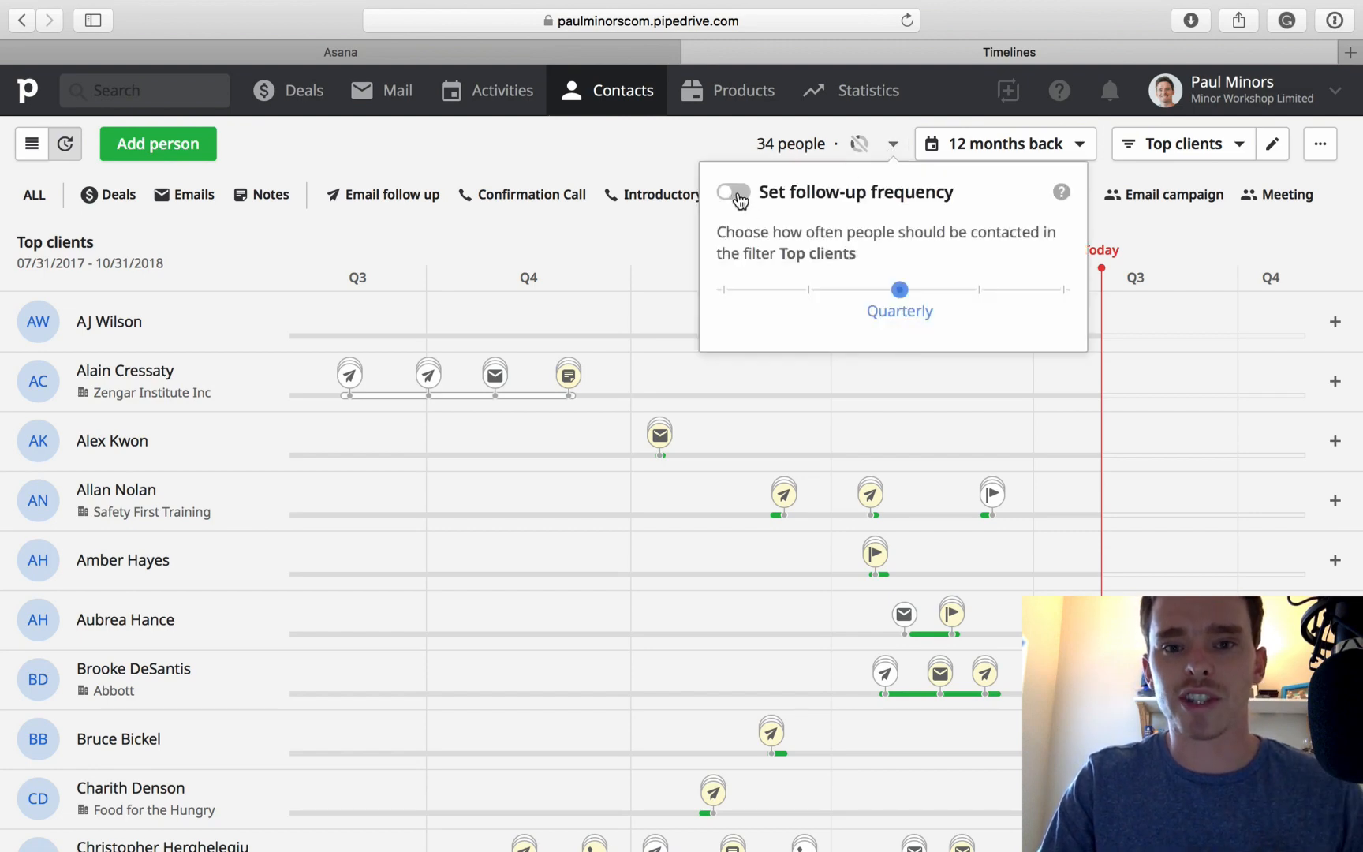
pyautogui.click(734, 192)
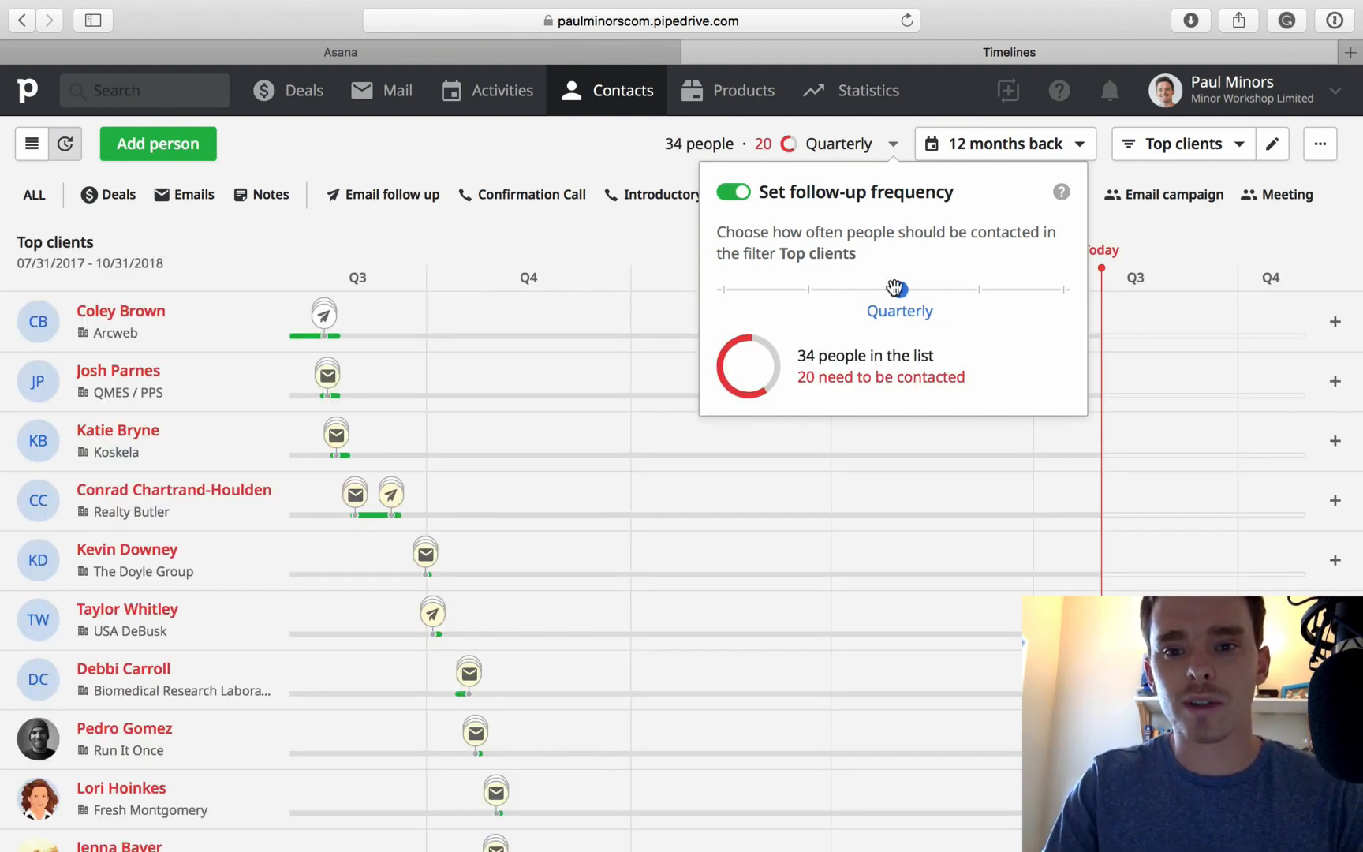
pyautogui.moveTo(896, 288); pyautogui.dragTo(981, 288)
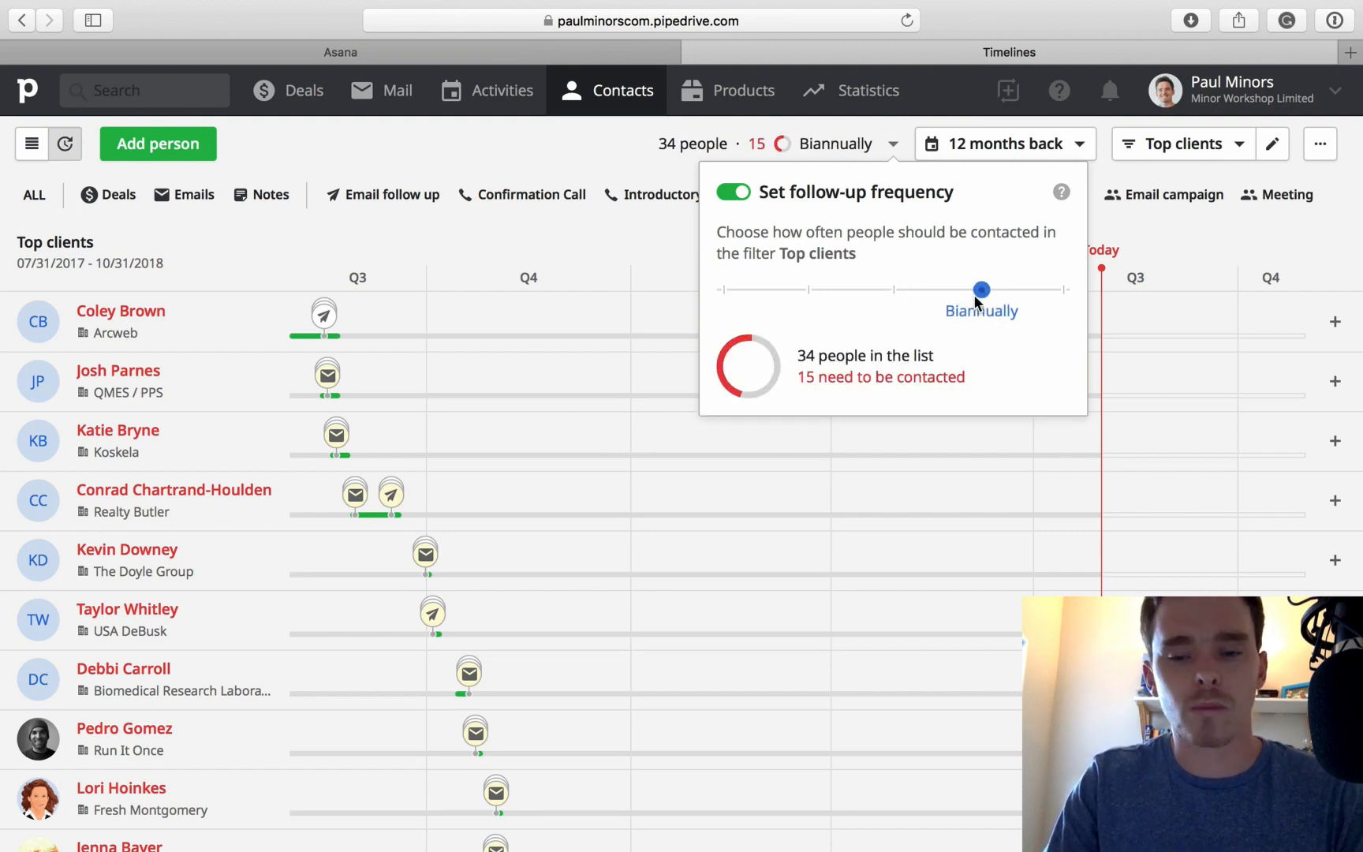
pyautogui.moveTo(883, 344)
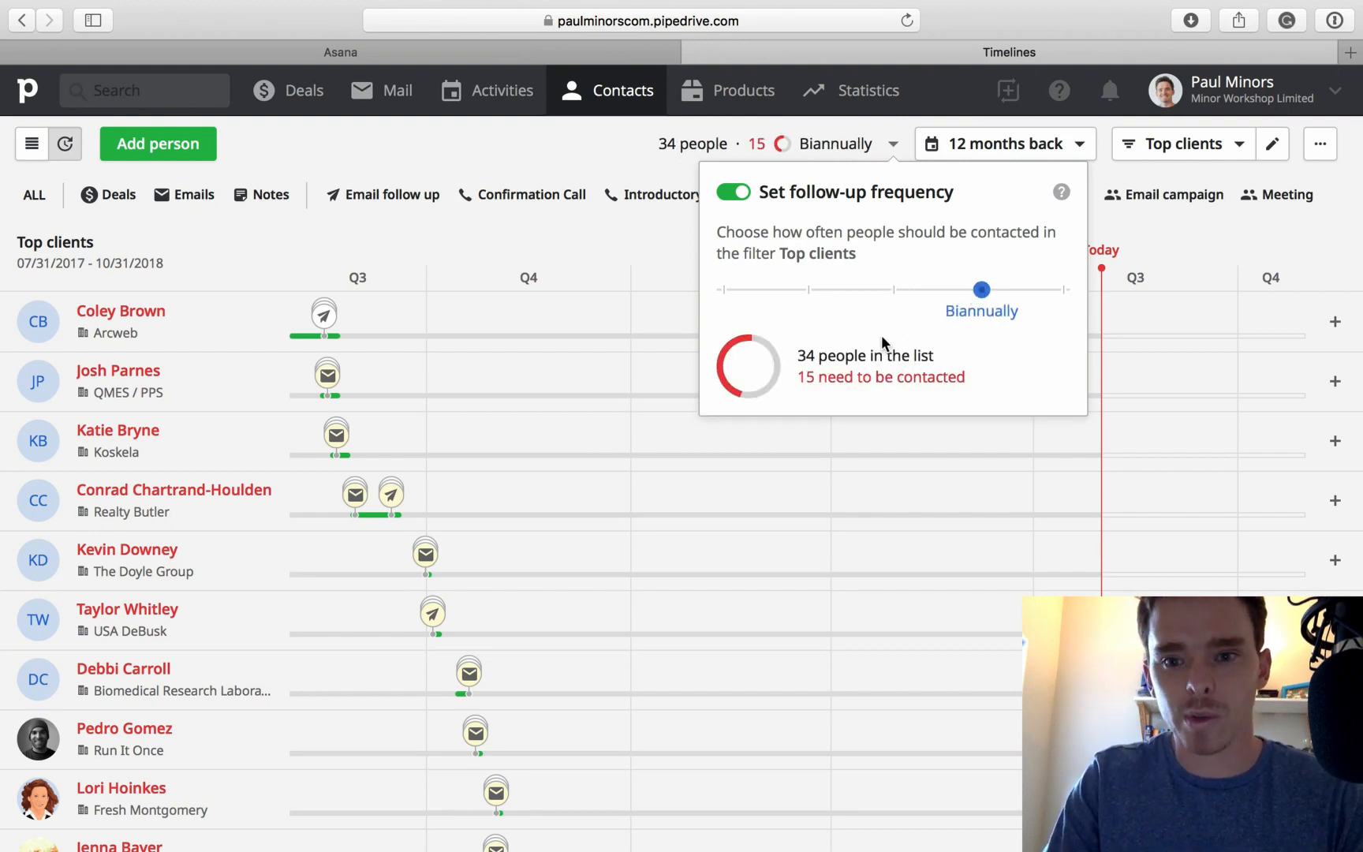
pyautogui.moveTo(799, 362)
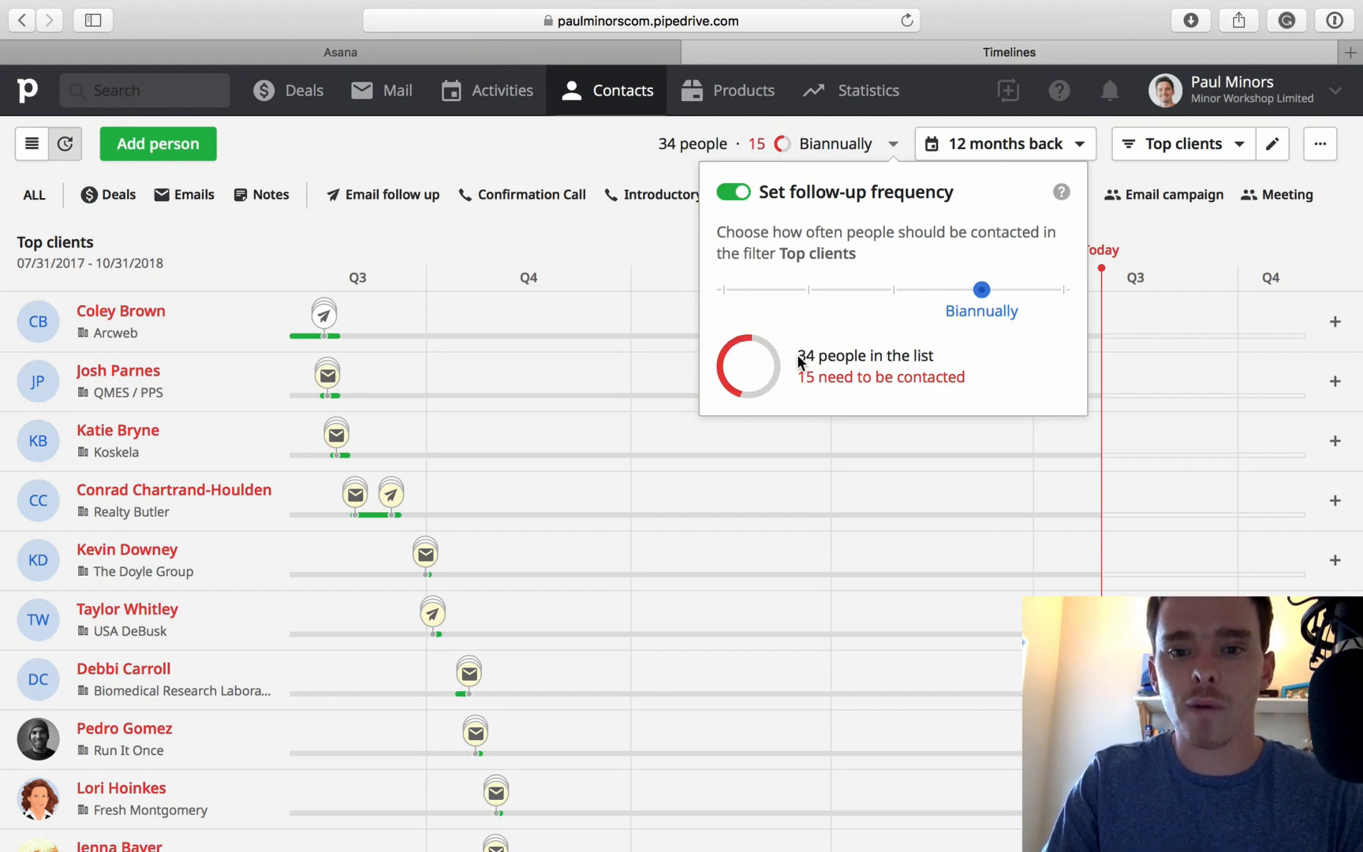
pyautogui.moveTo(644, 261)
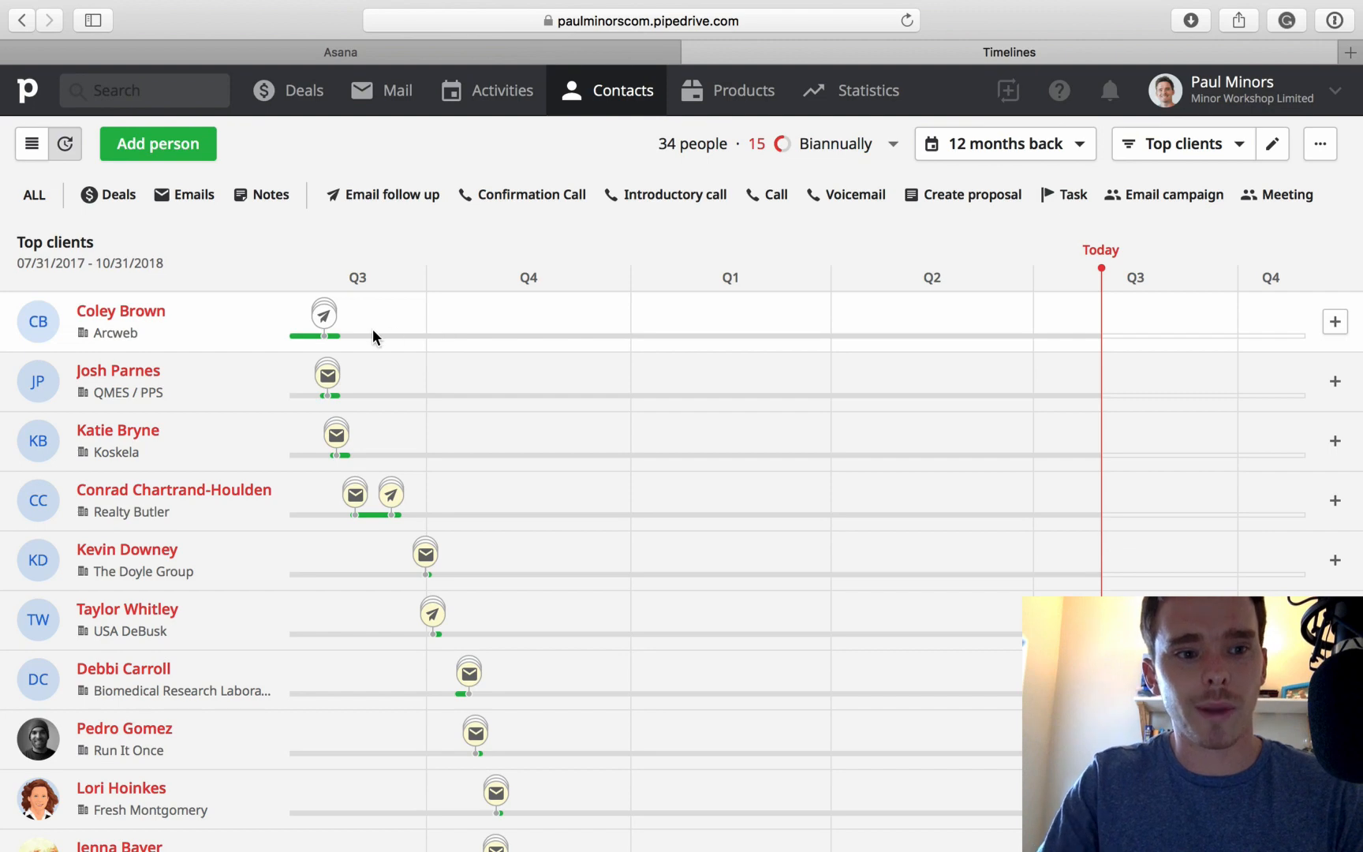
pyautogui.moveTo(291, 348)
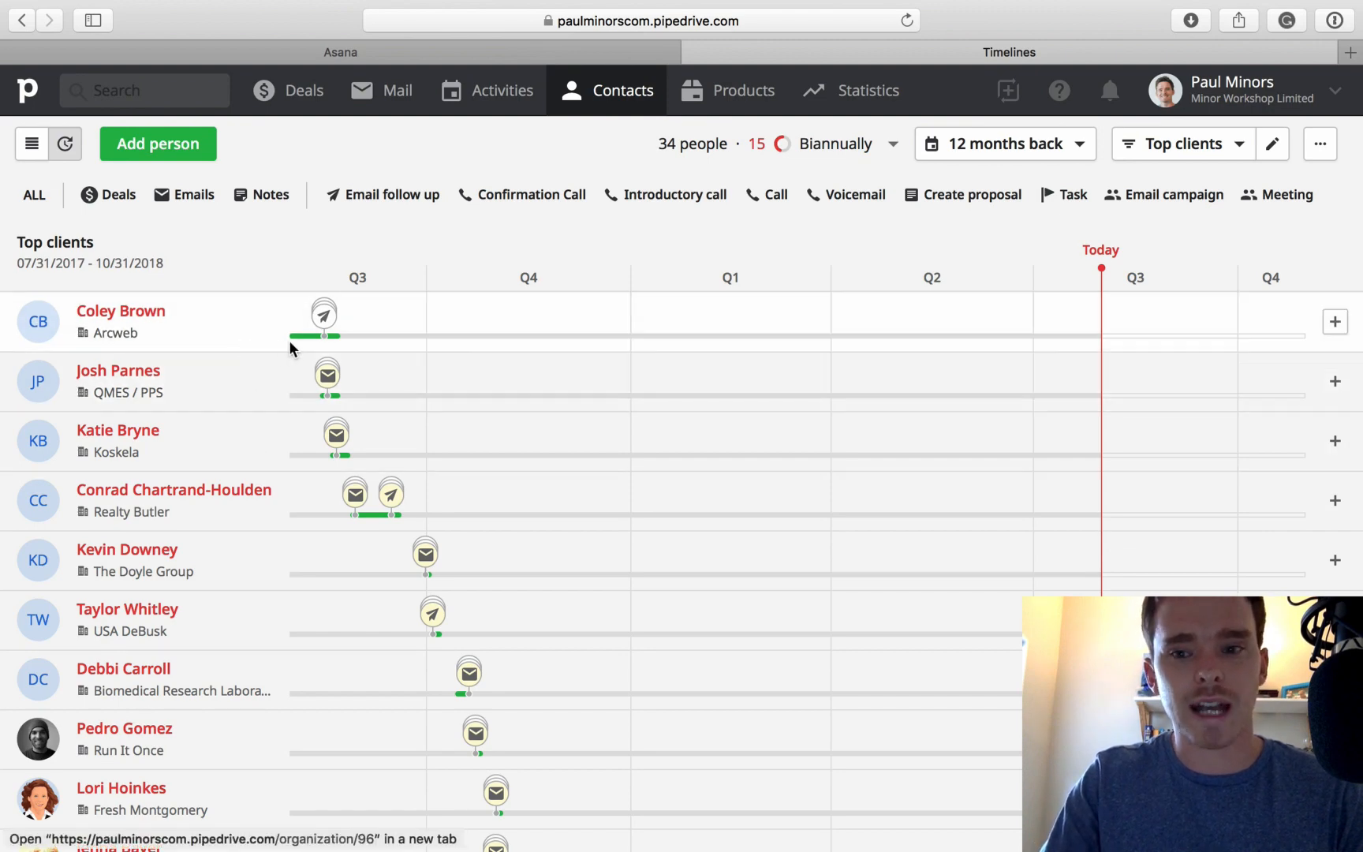
pyautogui.moveTo(368, 427)
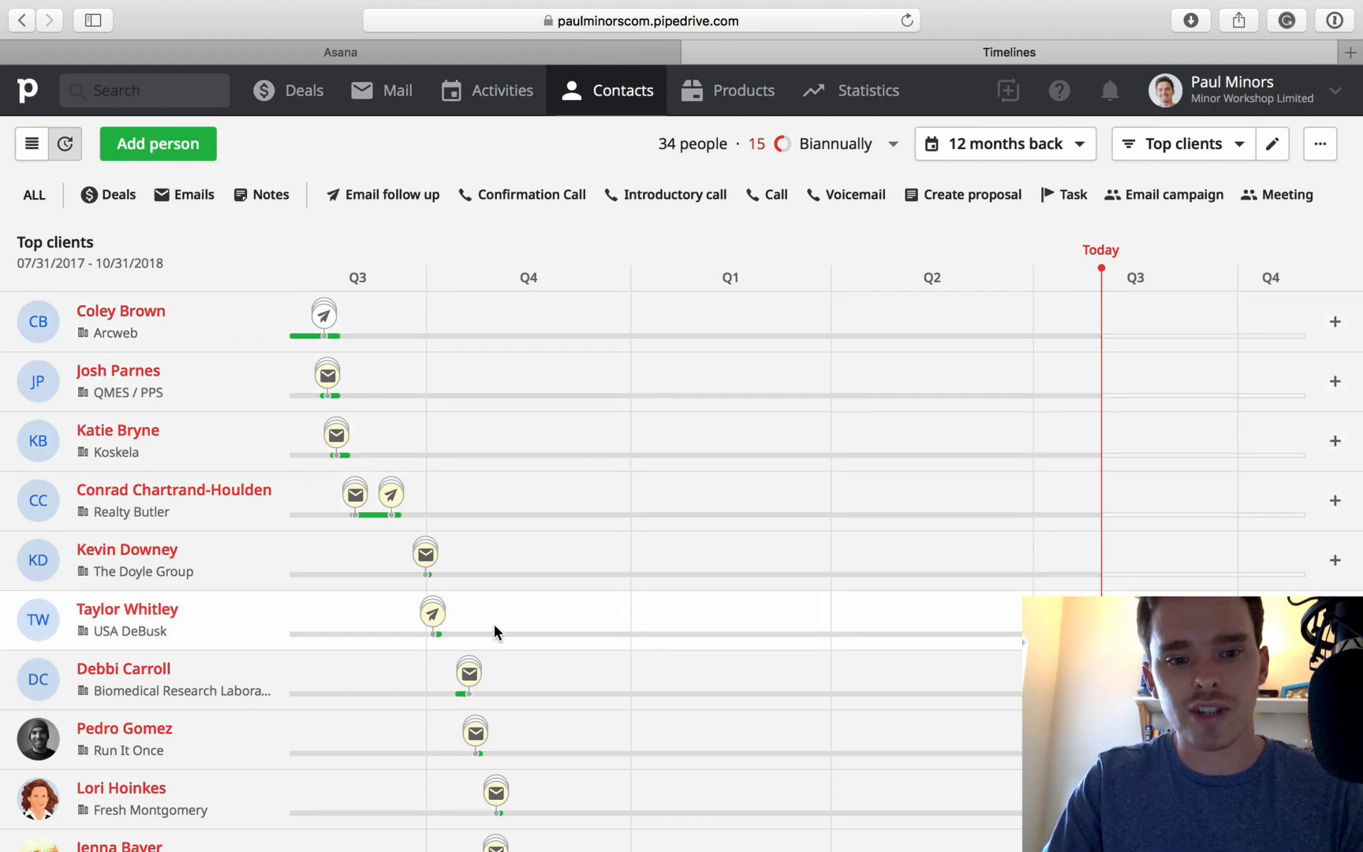
# - Scroll through the 34 Top clients timeline to see who needs contact
pyautogui.scroll(-3)
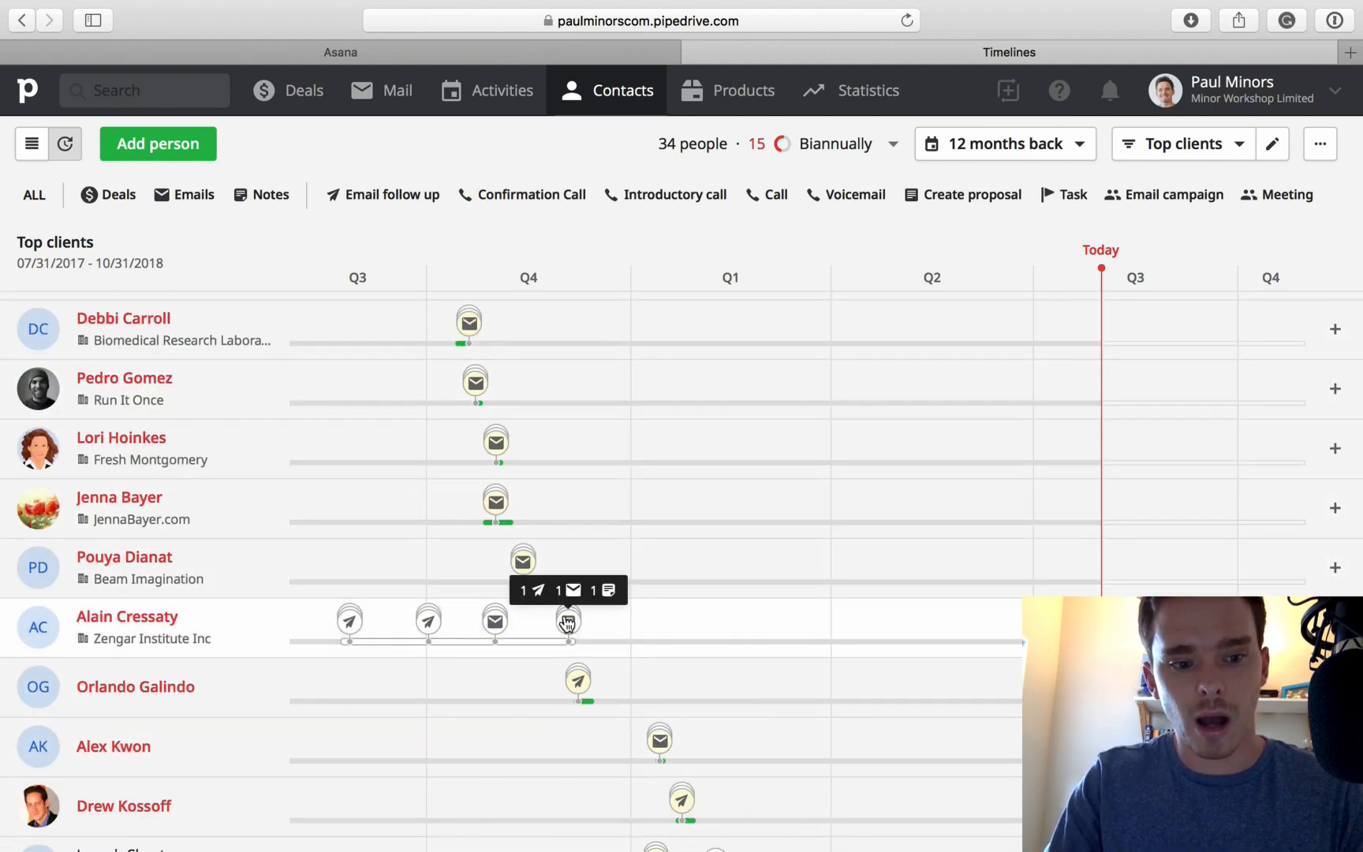
pyautogui.scroll(-3)
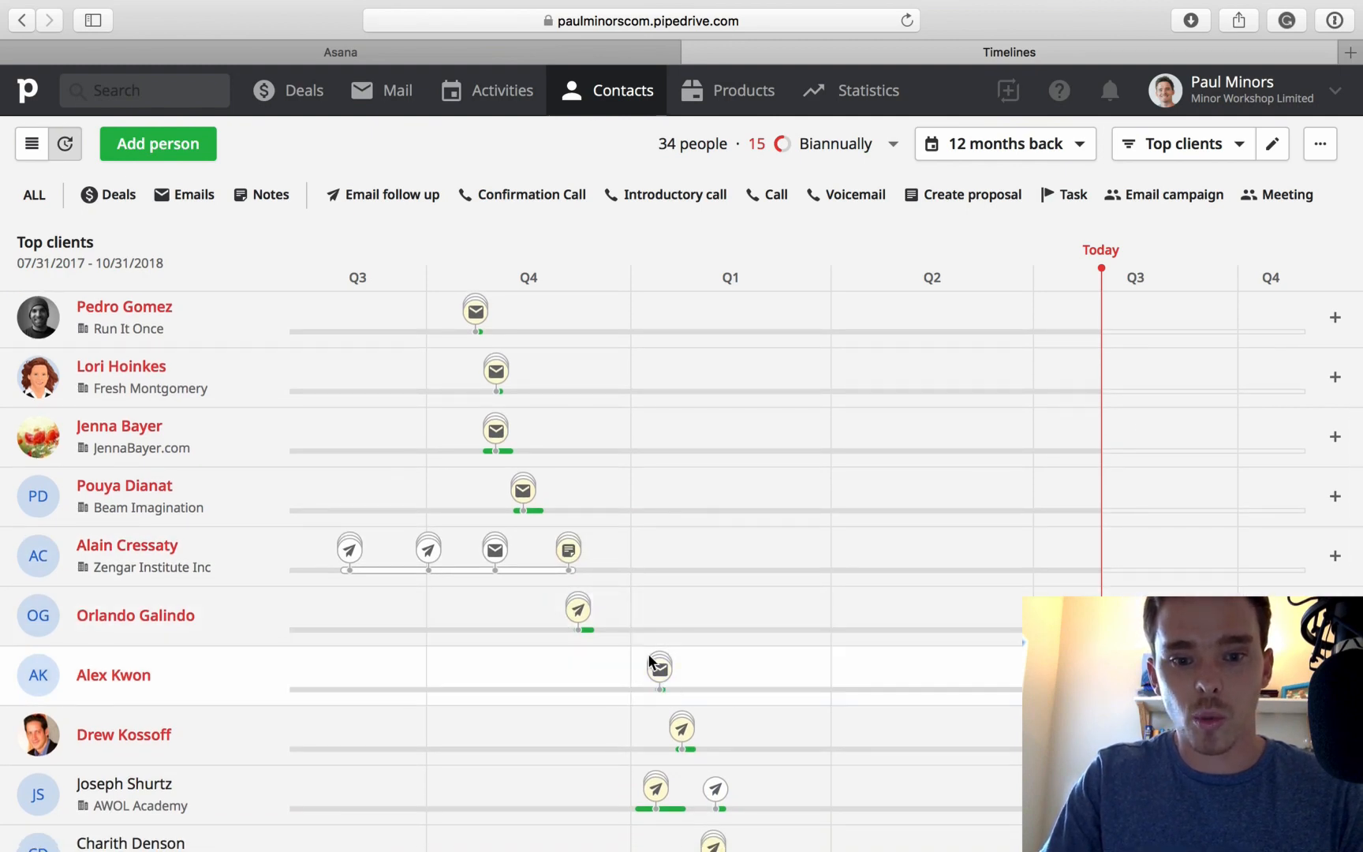
pyautogui.scroll(-3)
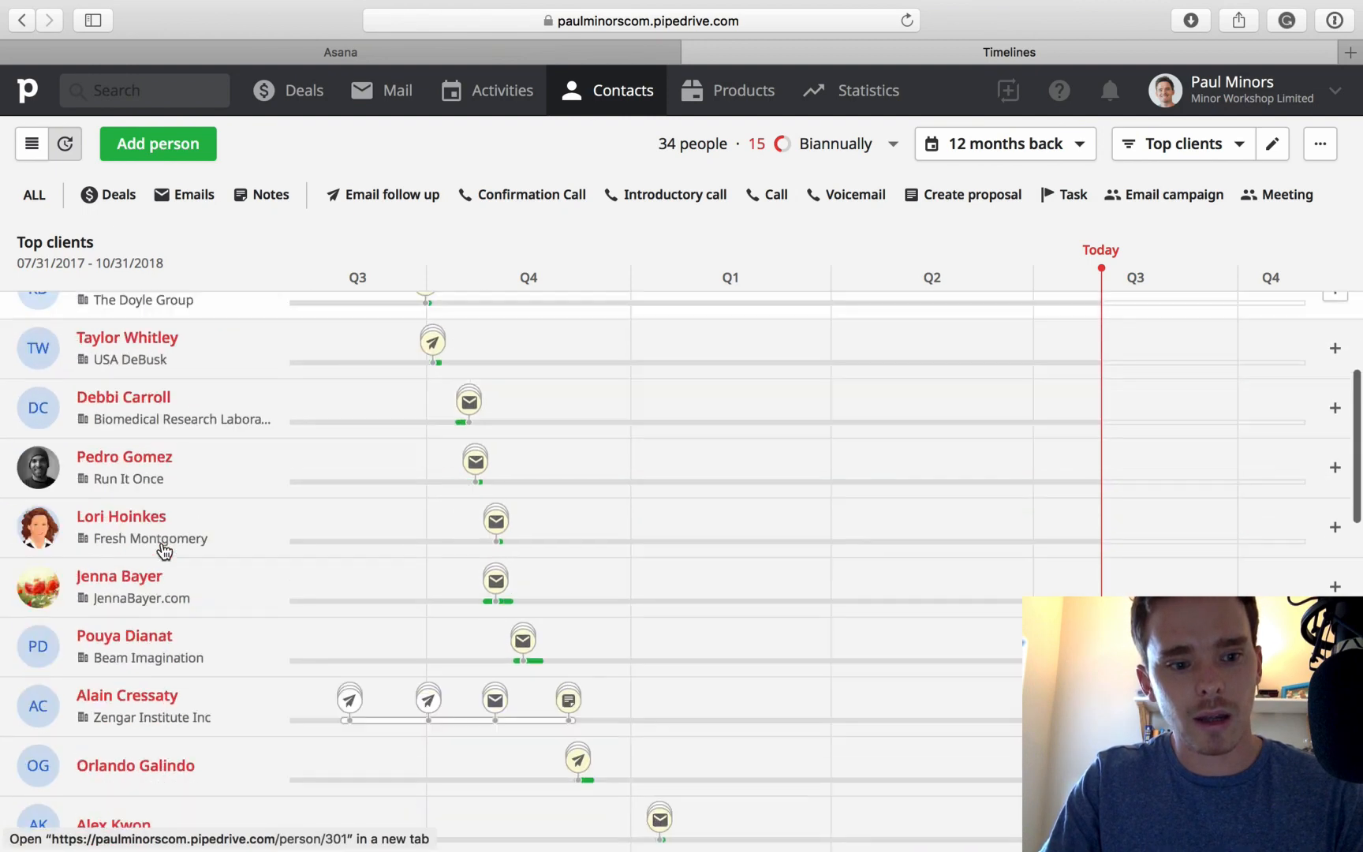
pyautogui.scroll(-3)
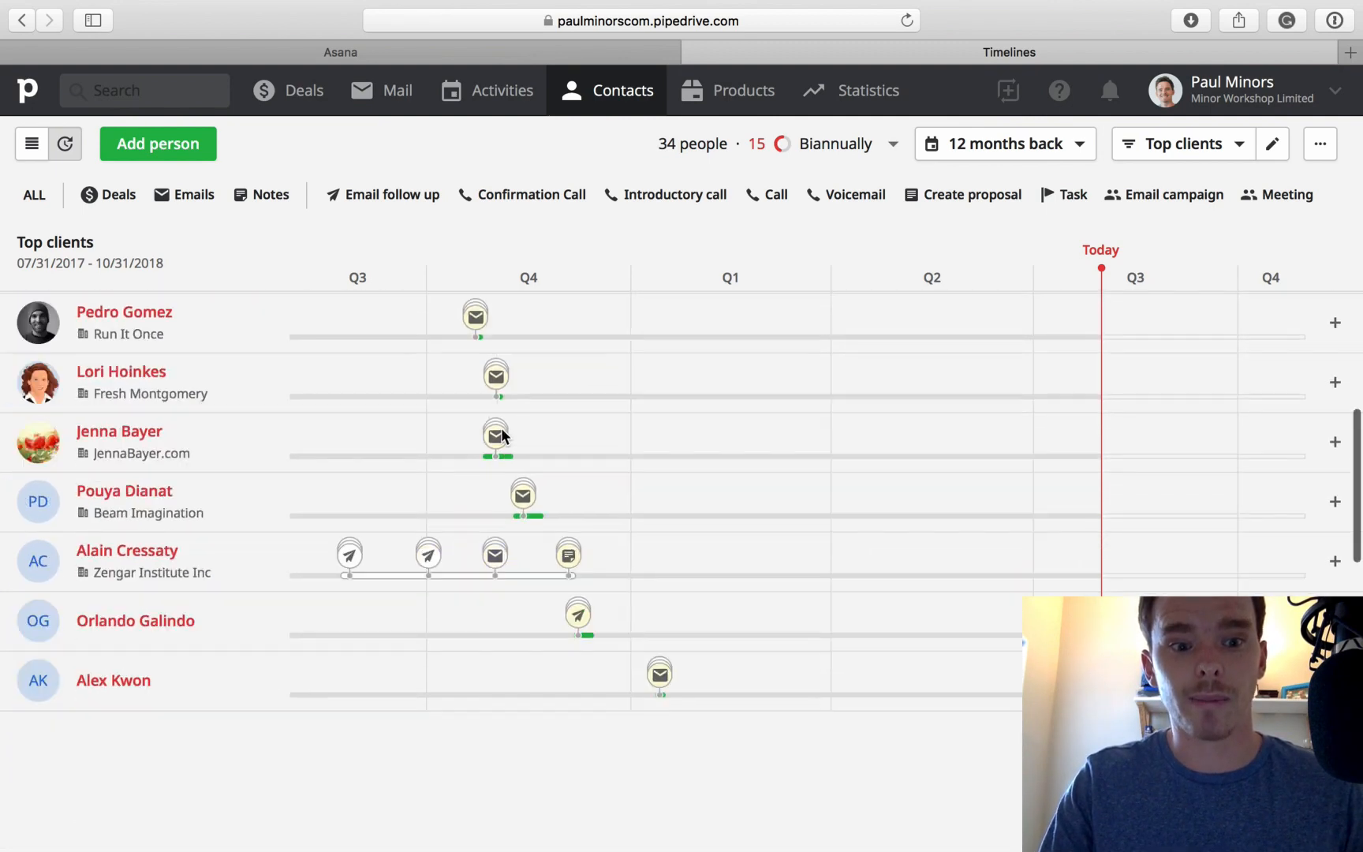
pyautogui.scroll(-3)
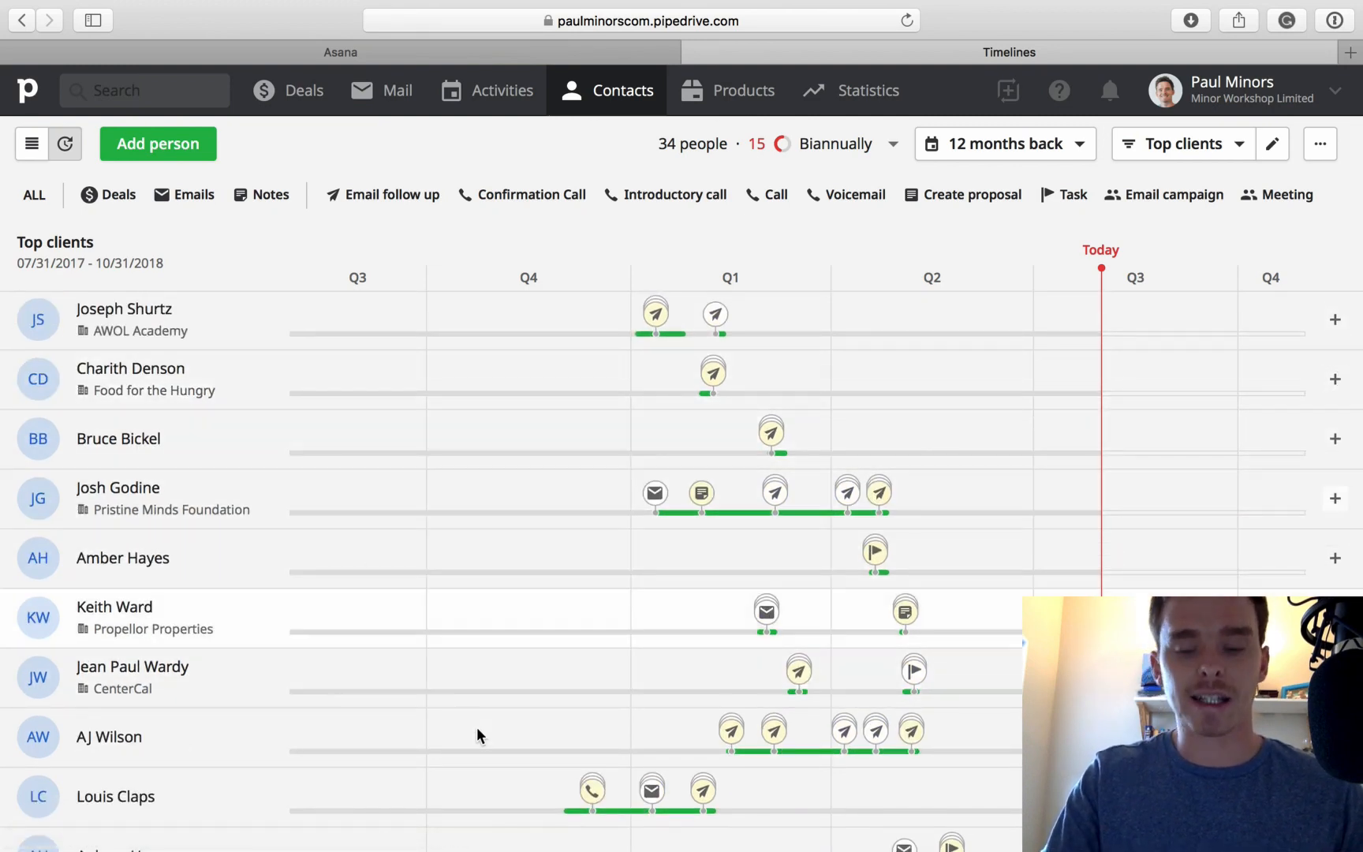
pyautogui.scroll(3)
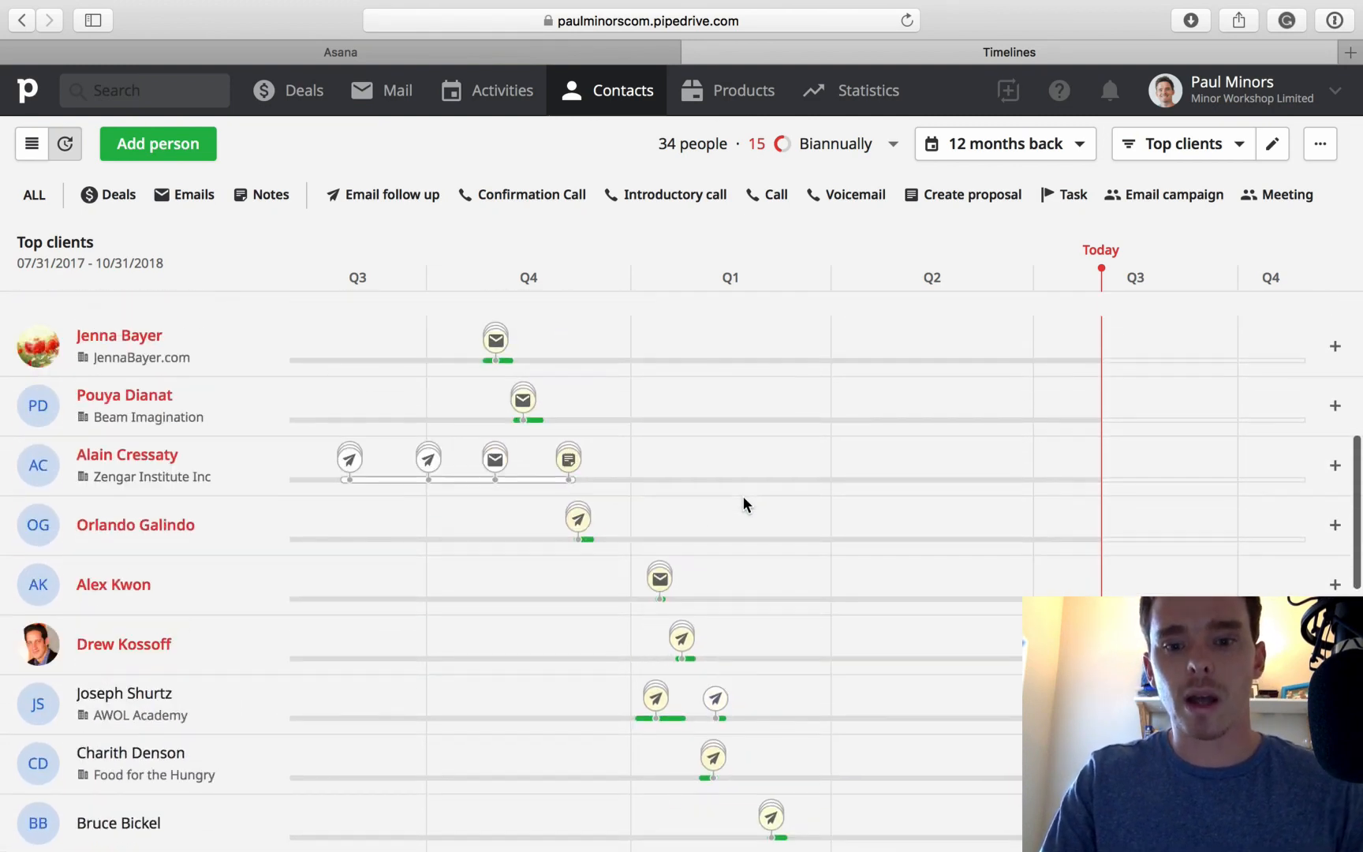
pyautogui.scroll(3)
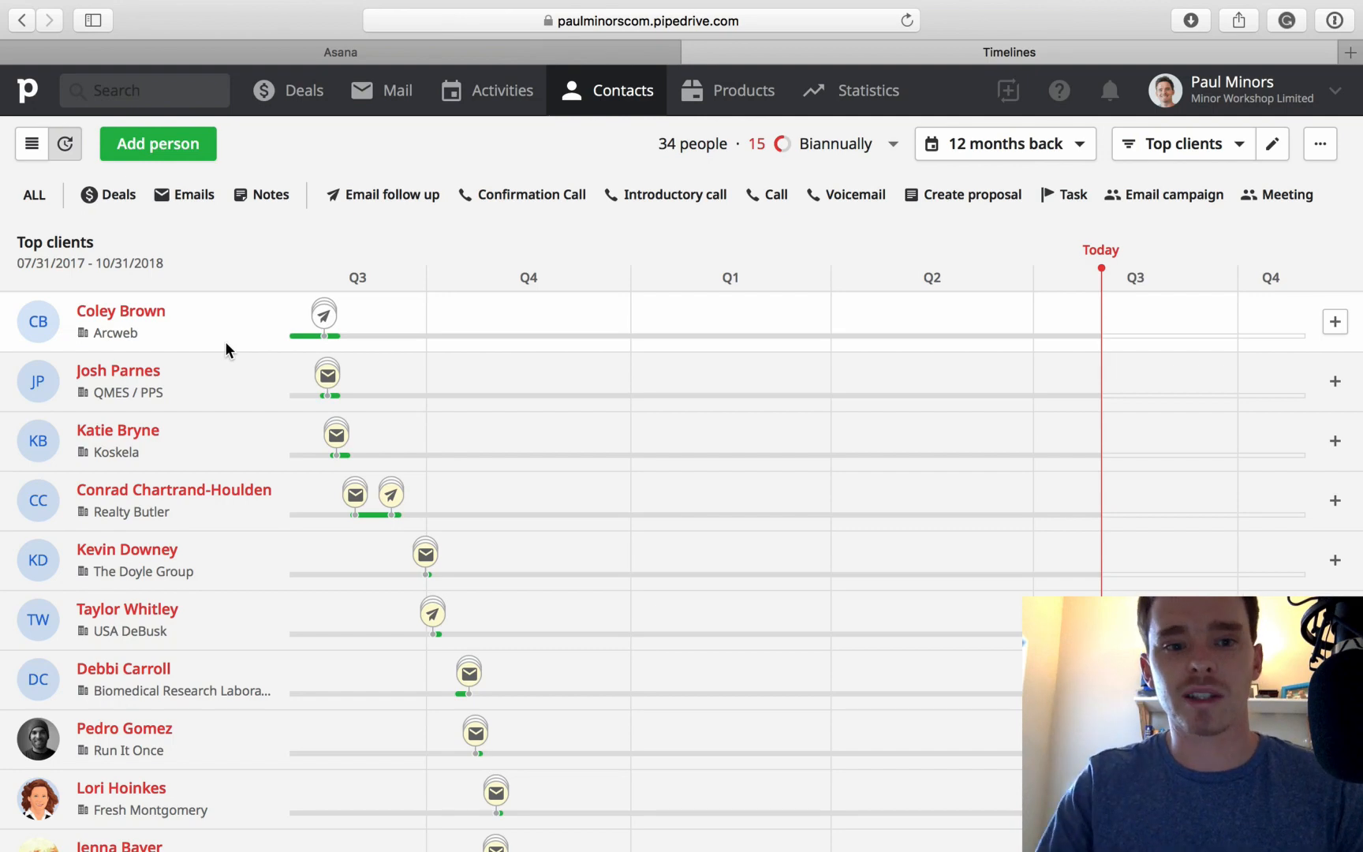
pyautogui.moveTo(1233, 346)
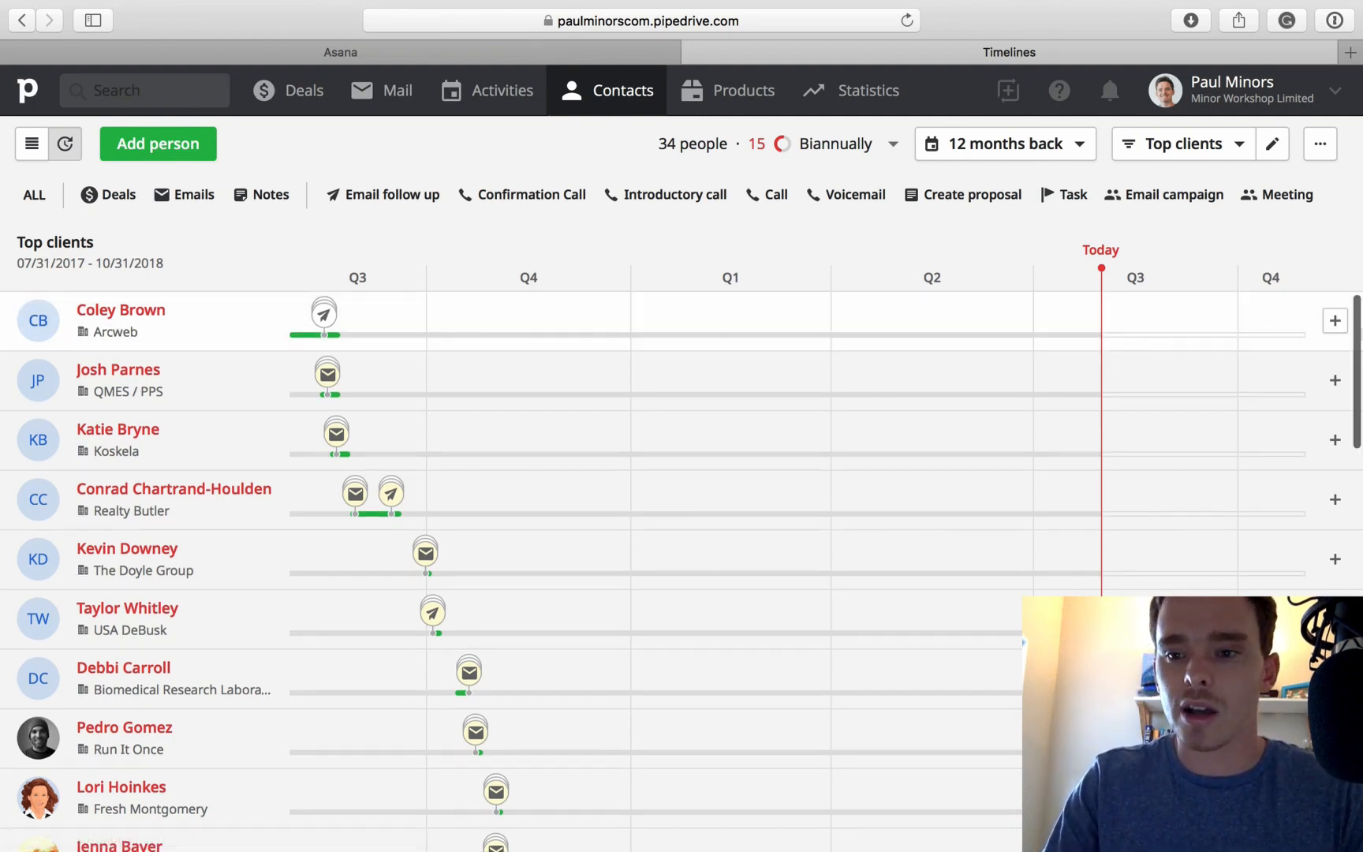
pyautogui.click(1334, 320)
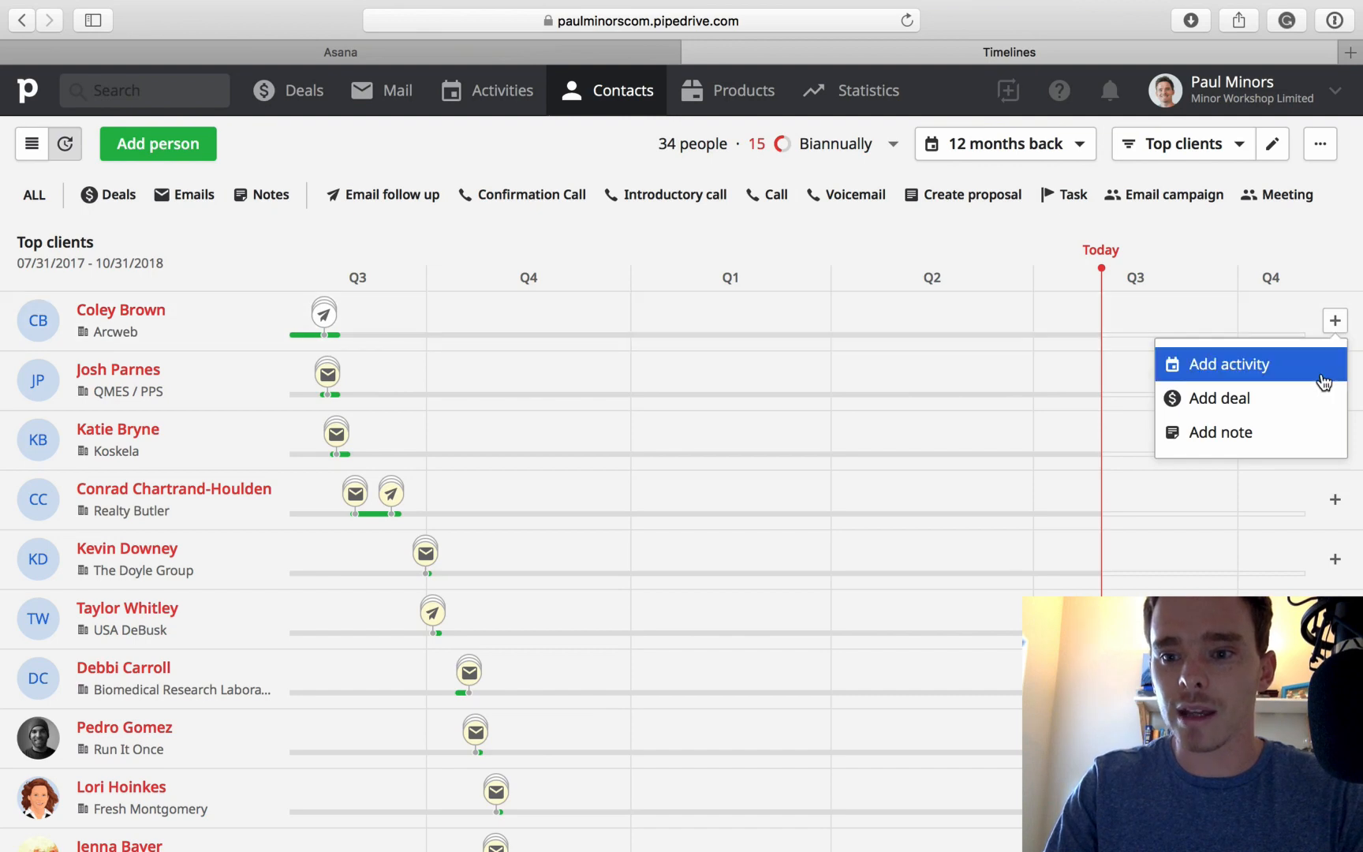
pyautogui.click(1229, 364)
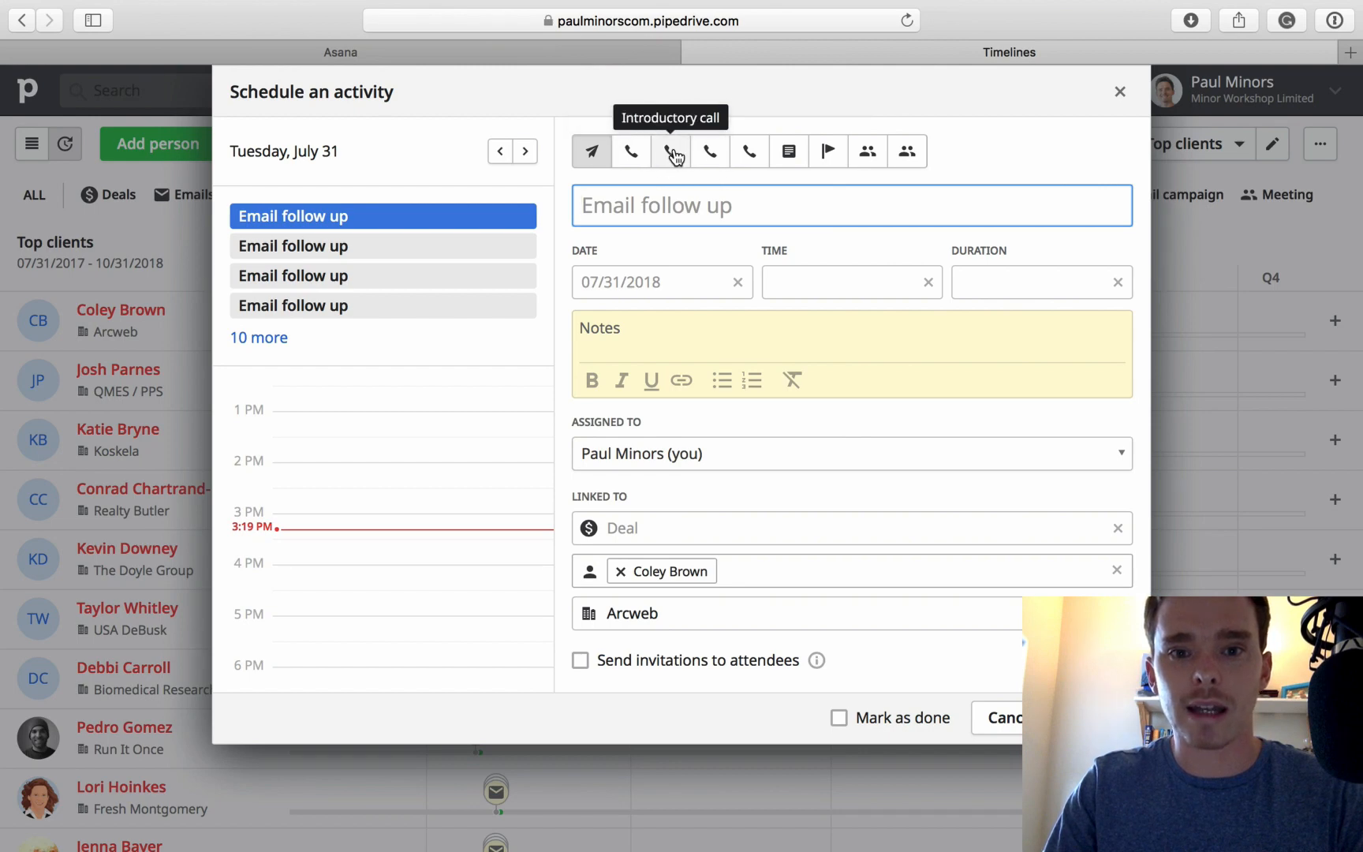
pyautogui.click(709, 151)
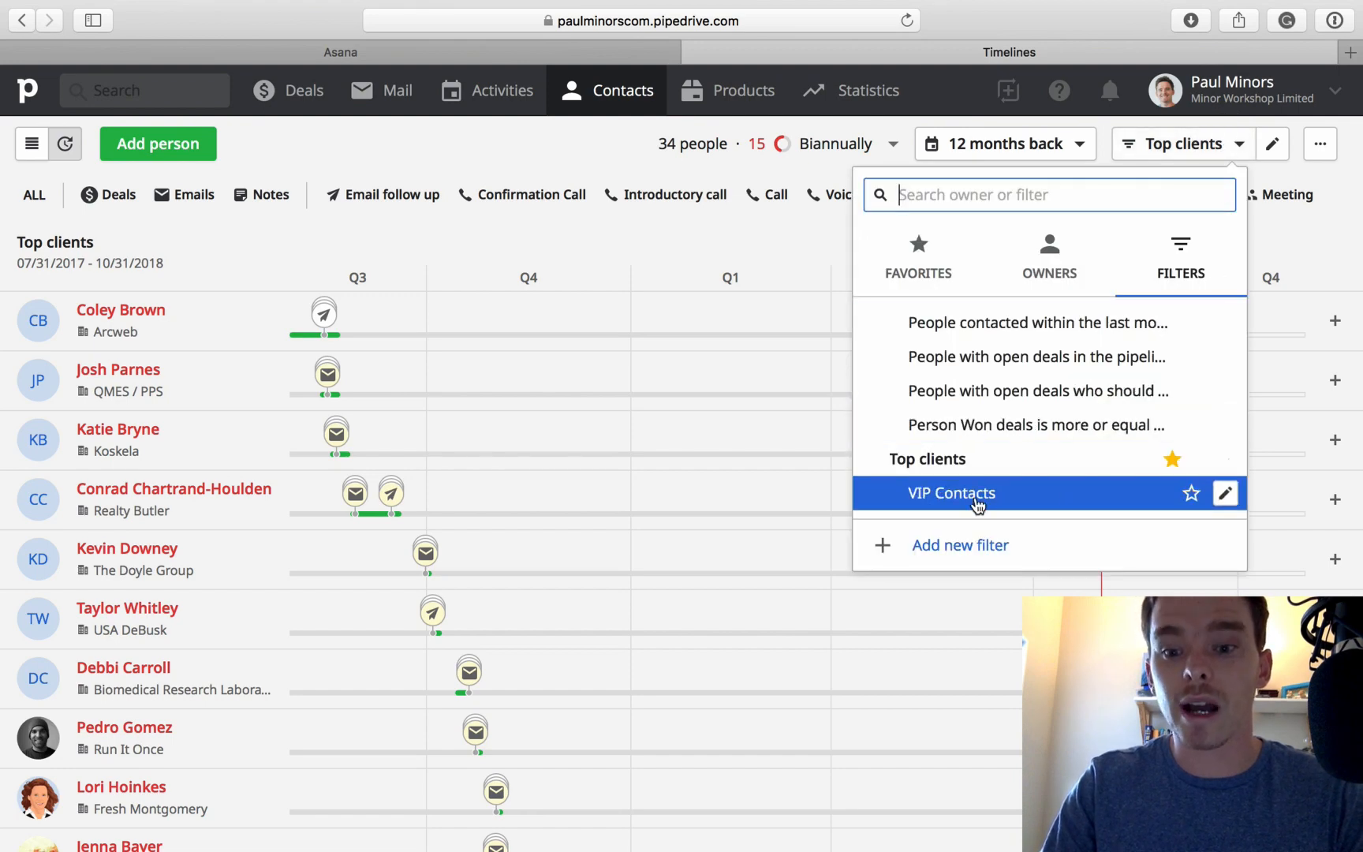
# - Switch the timeline to VIP Contacts and open that filter for editing
pyautogui.click(952, 493)
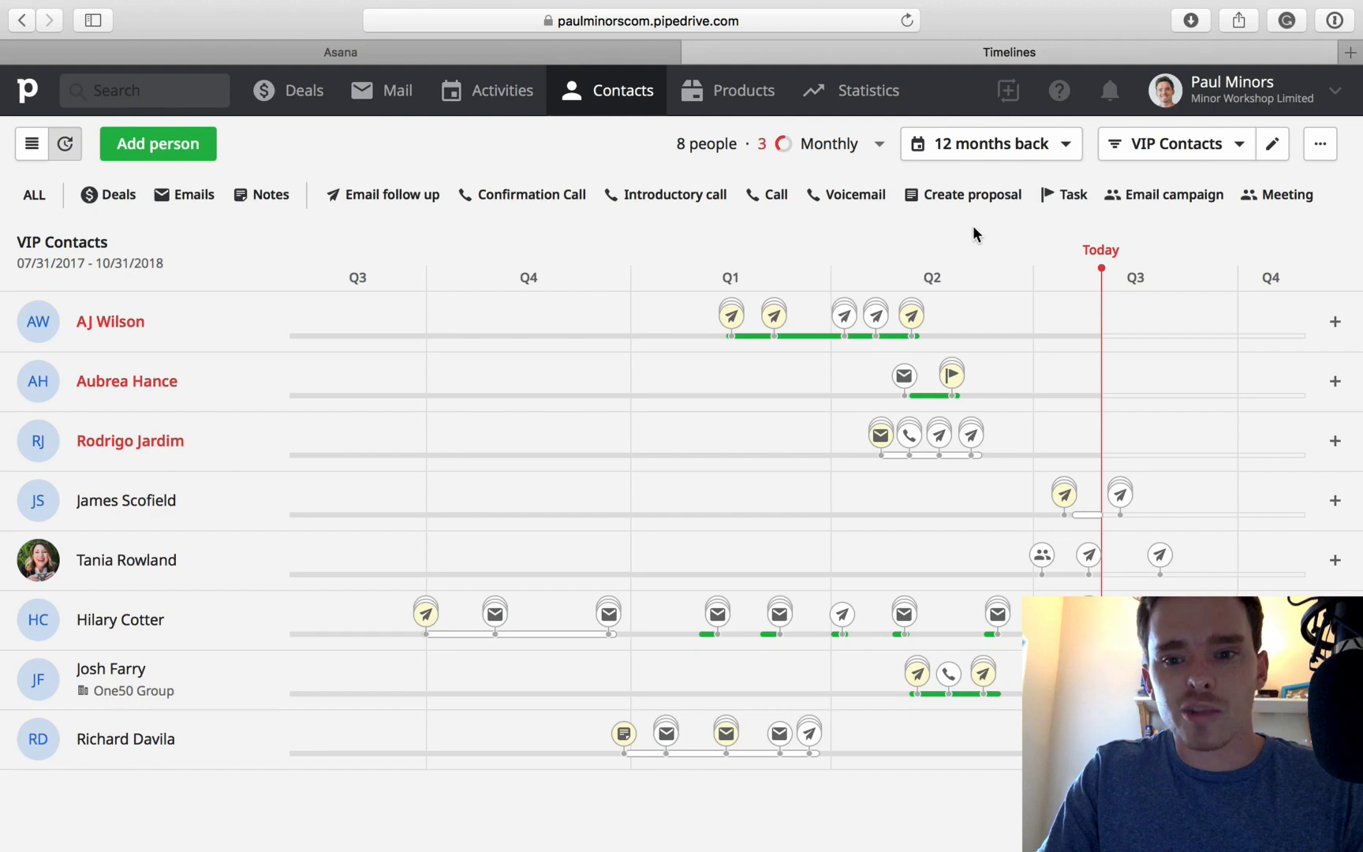
pyautogui.click(1176, 144)
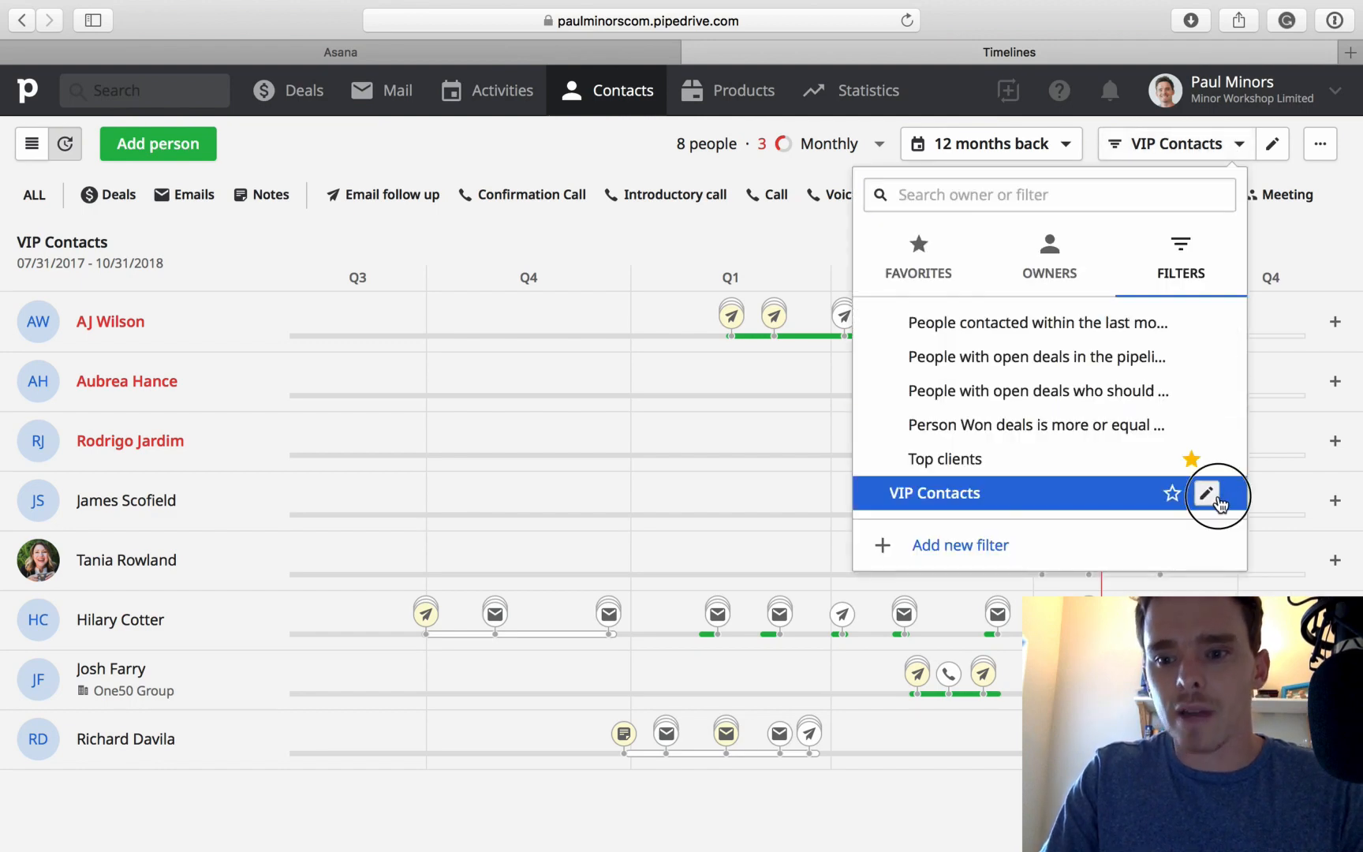
pyautogui.click(1207, 494)
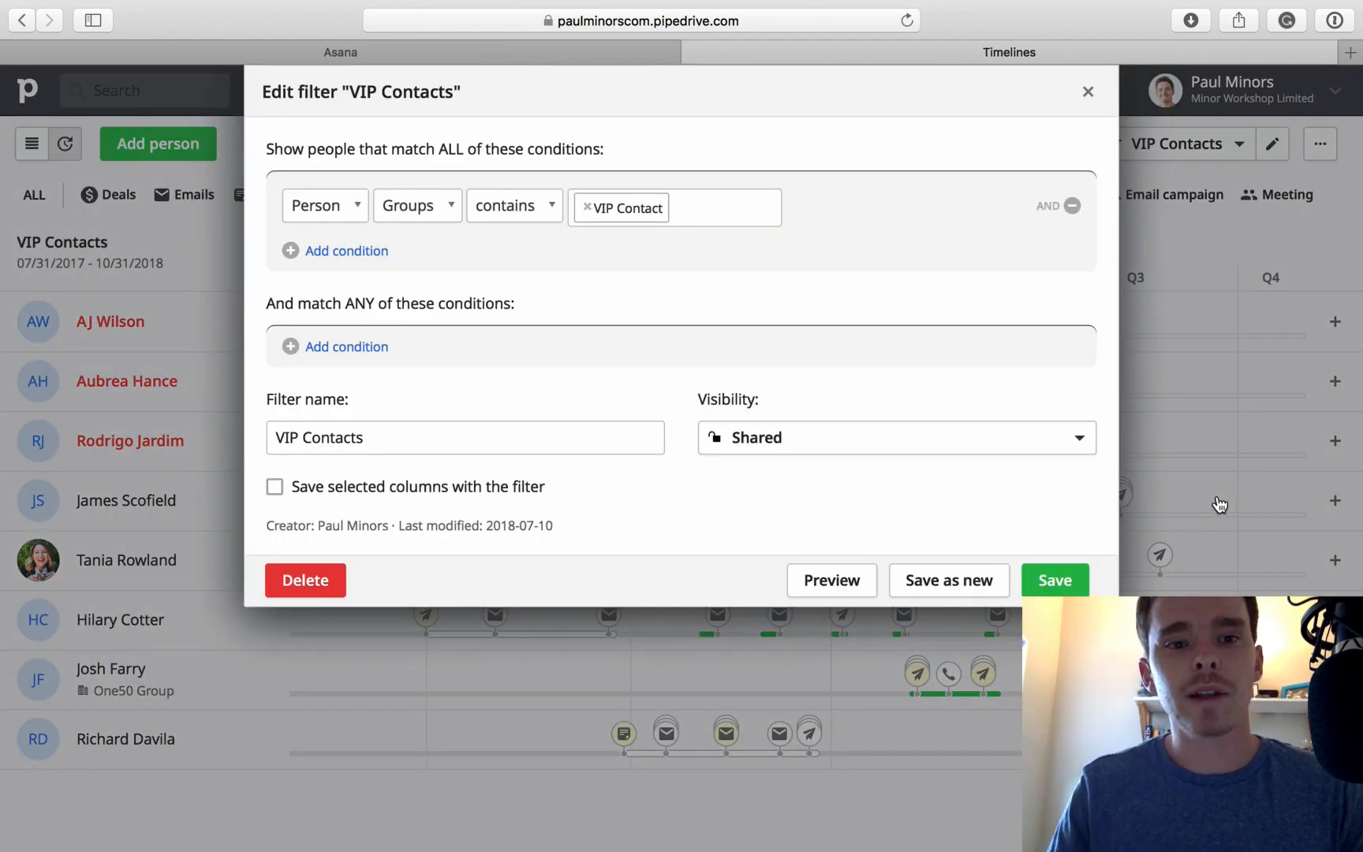
# - Browse the condition's person fields unchanged, then go to Customize data fields settings
pyautogui.click(417, 205)
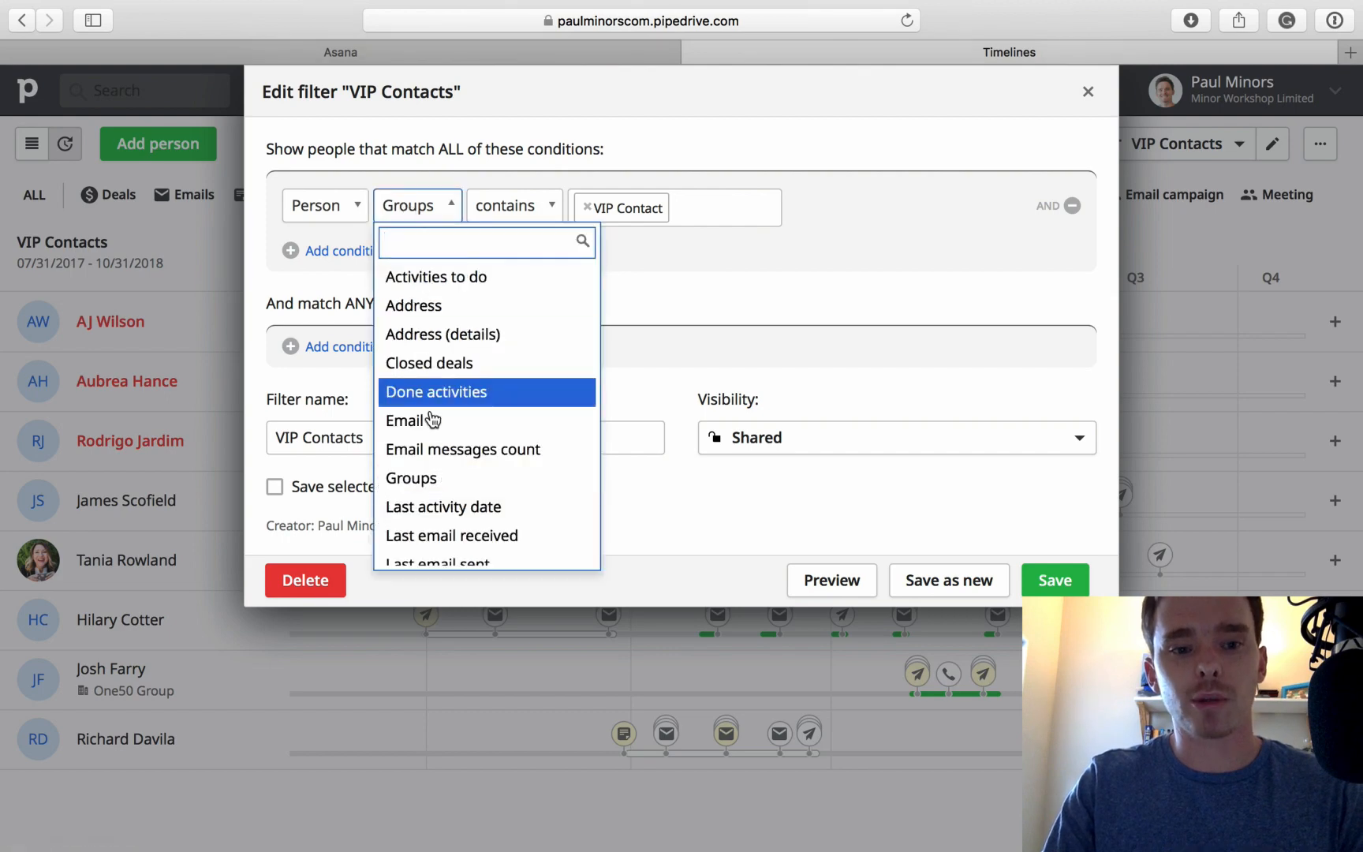
pyautogui.click(636, 213)
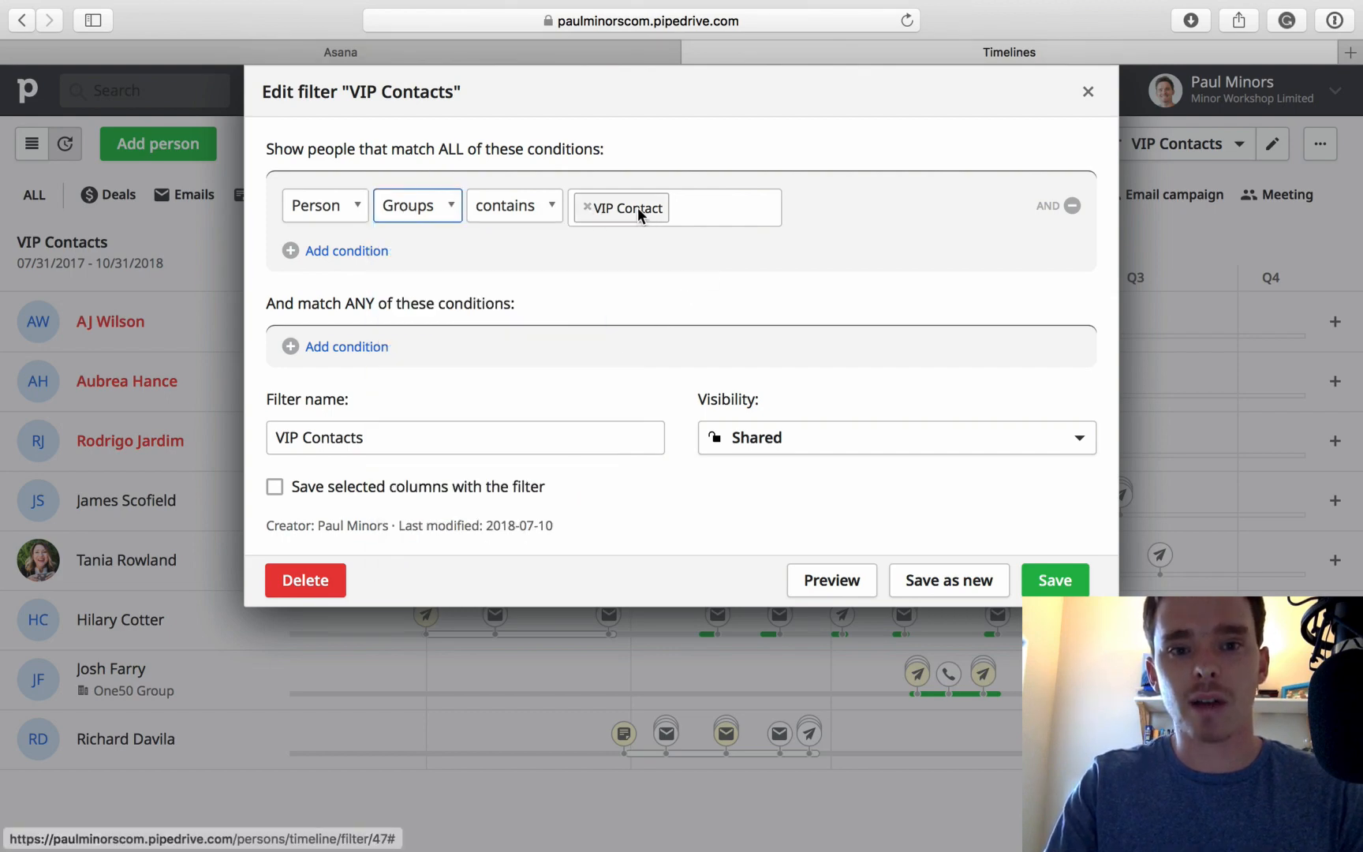
pyautogui.click(1086, 92)
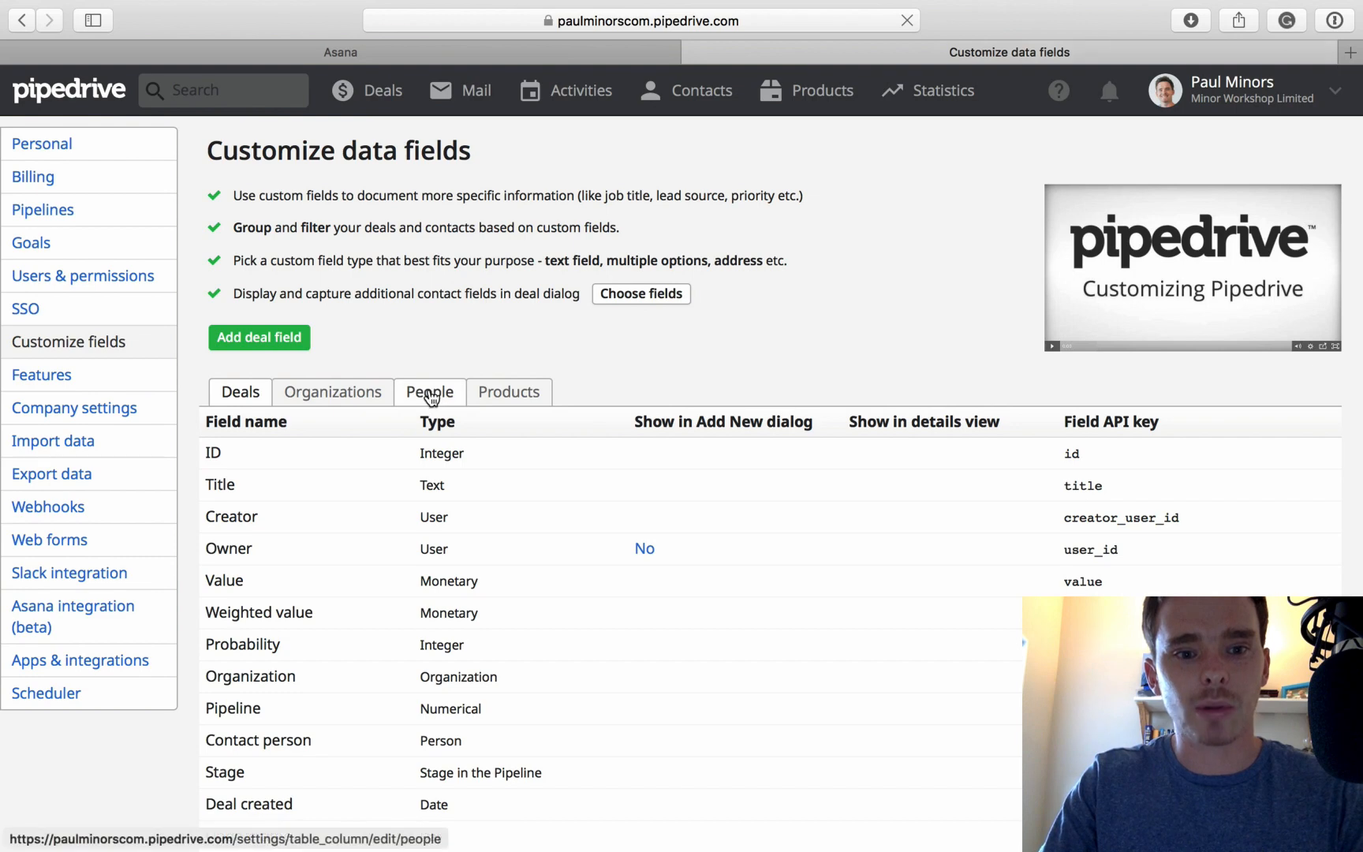
# - View the Groups person field's values under People, then cancel without saving
pyautogui.click(429, 392)
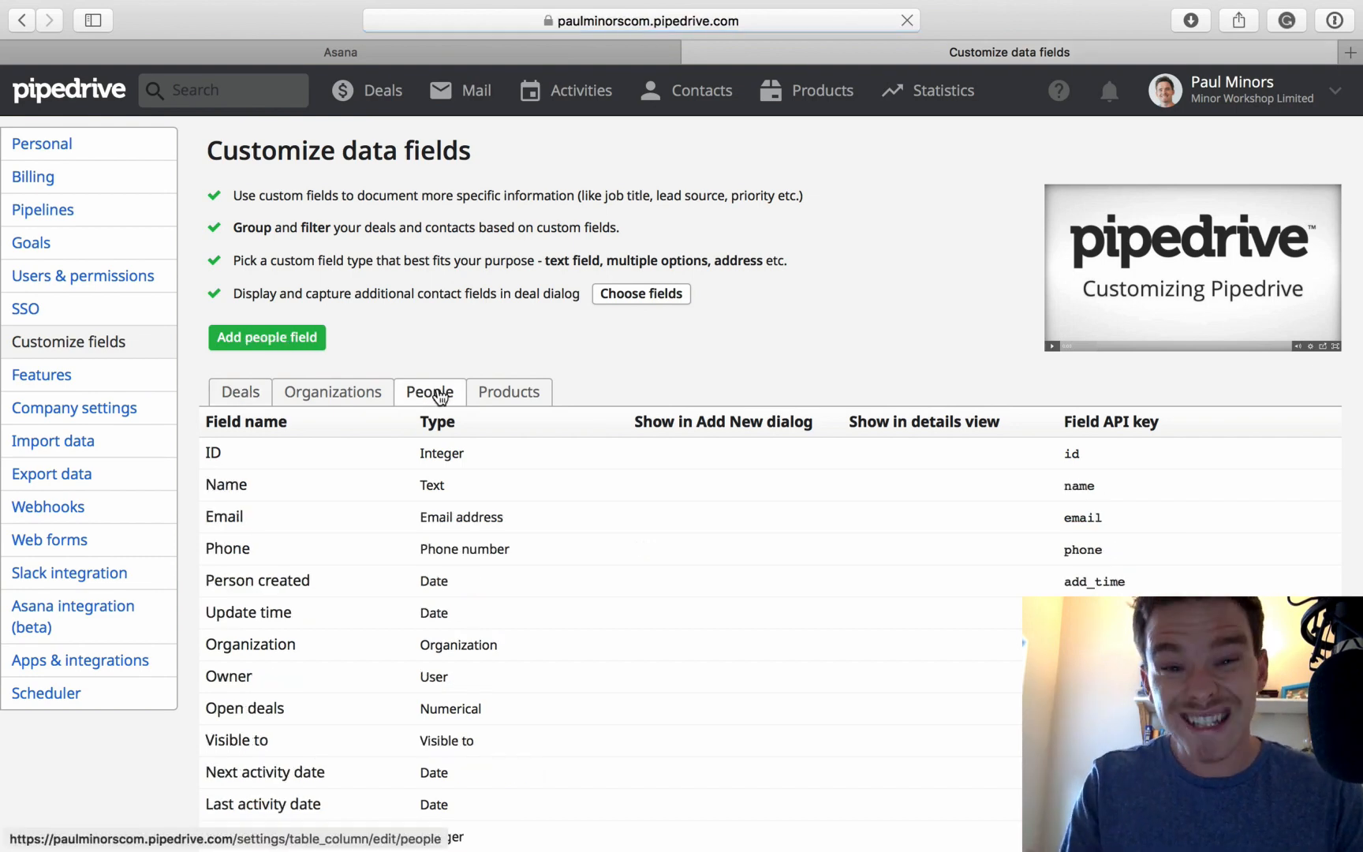
pyautogui.scroll(-3)
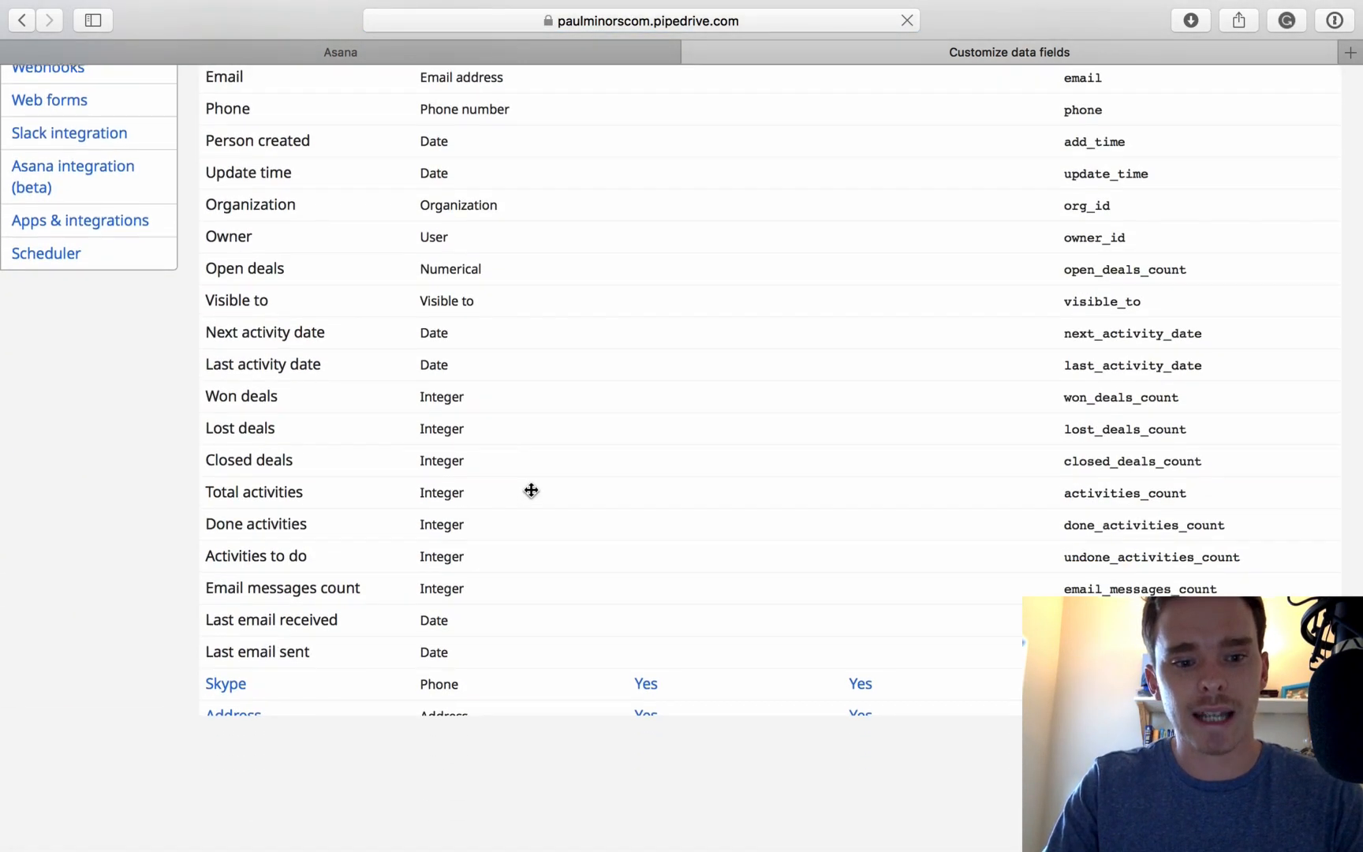
pyautogui.scroll(-3)
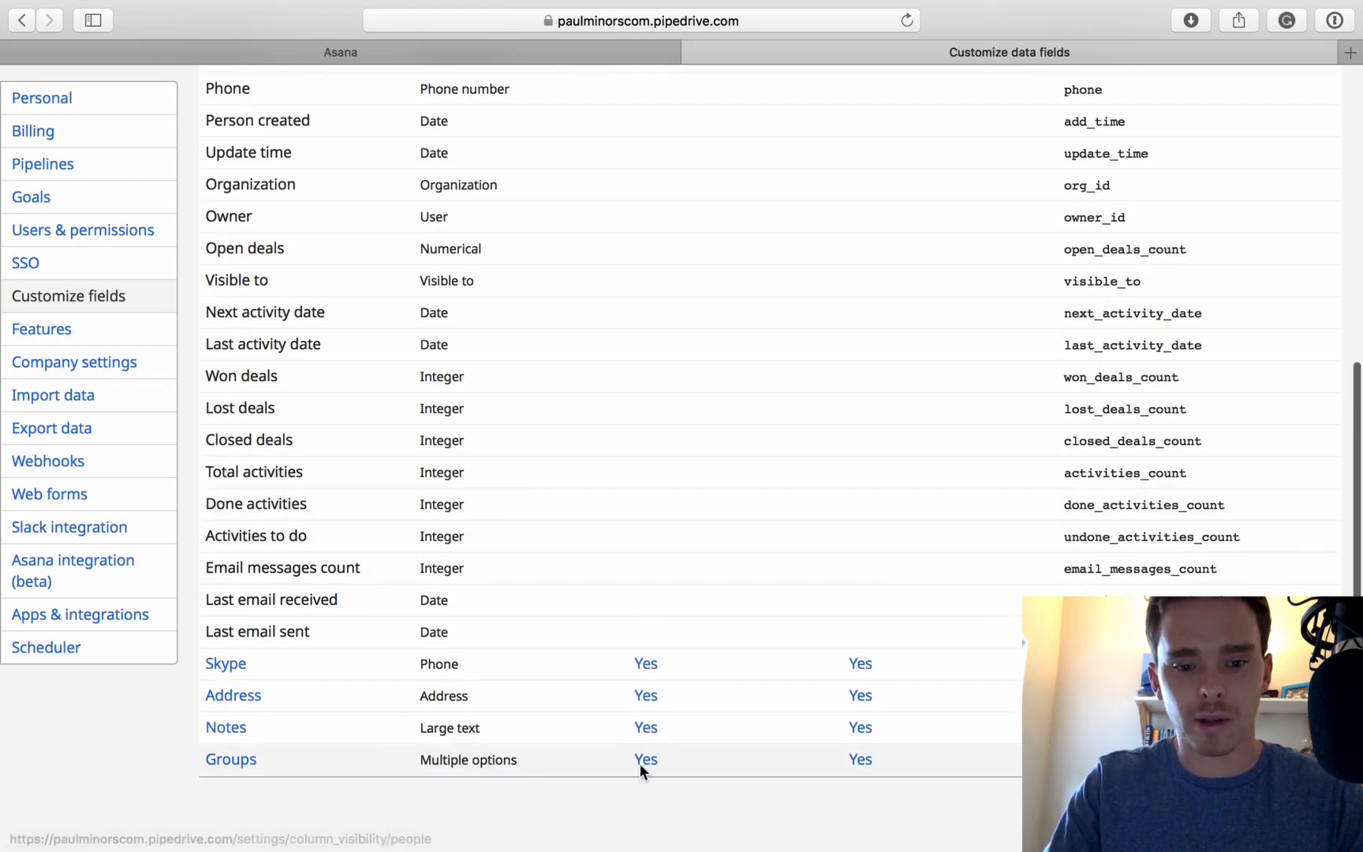
pyautogui.moveTo(238, 767)
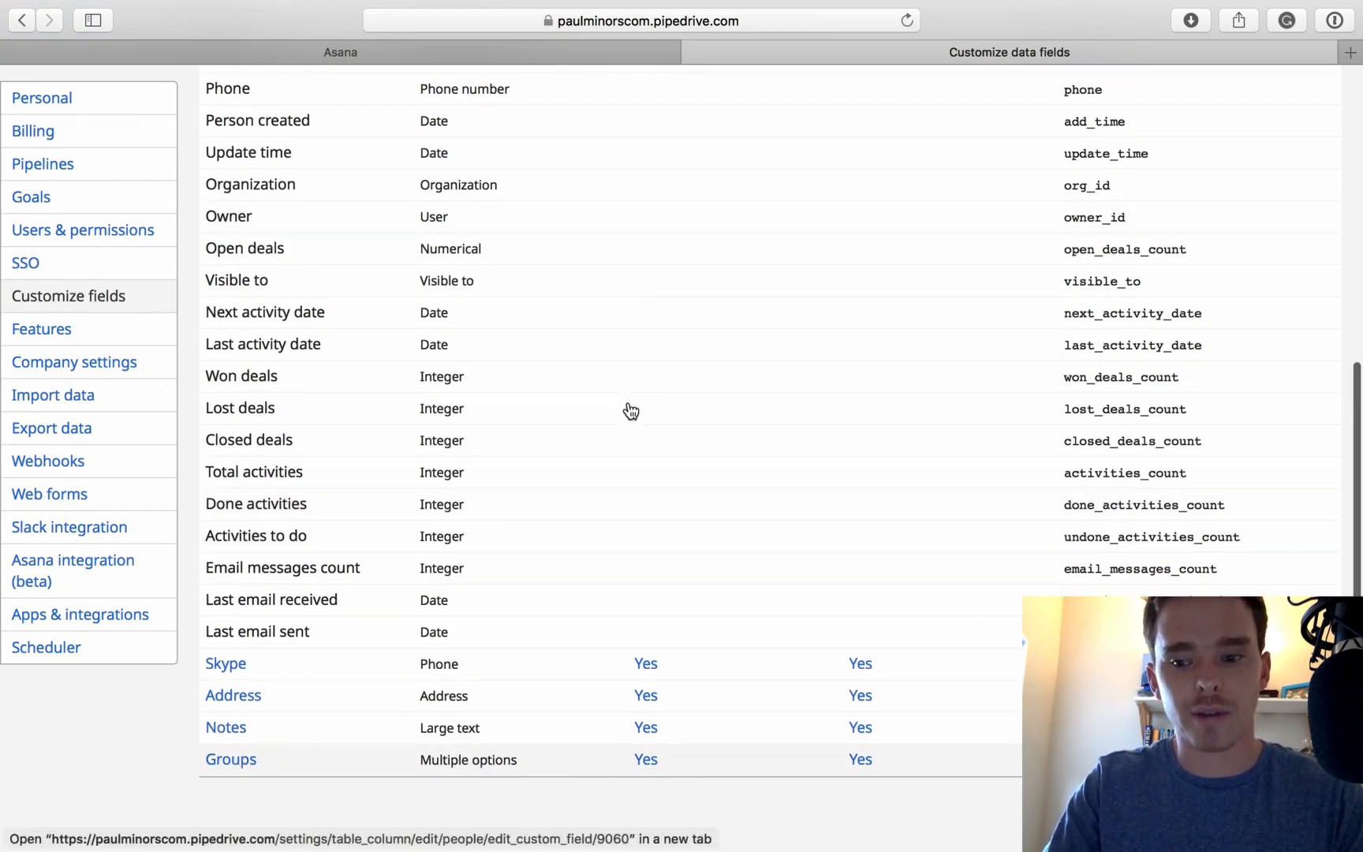
pyautogui.click(230, 760)
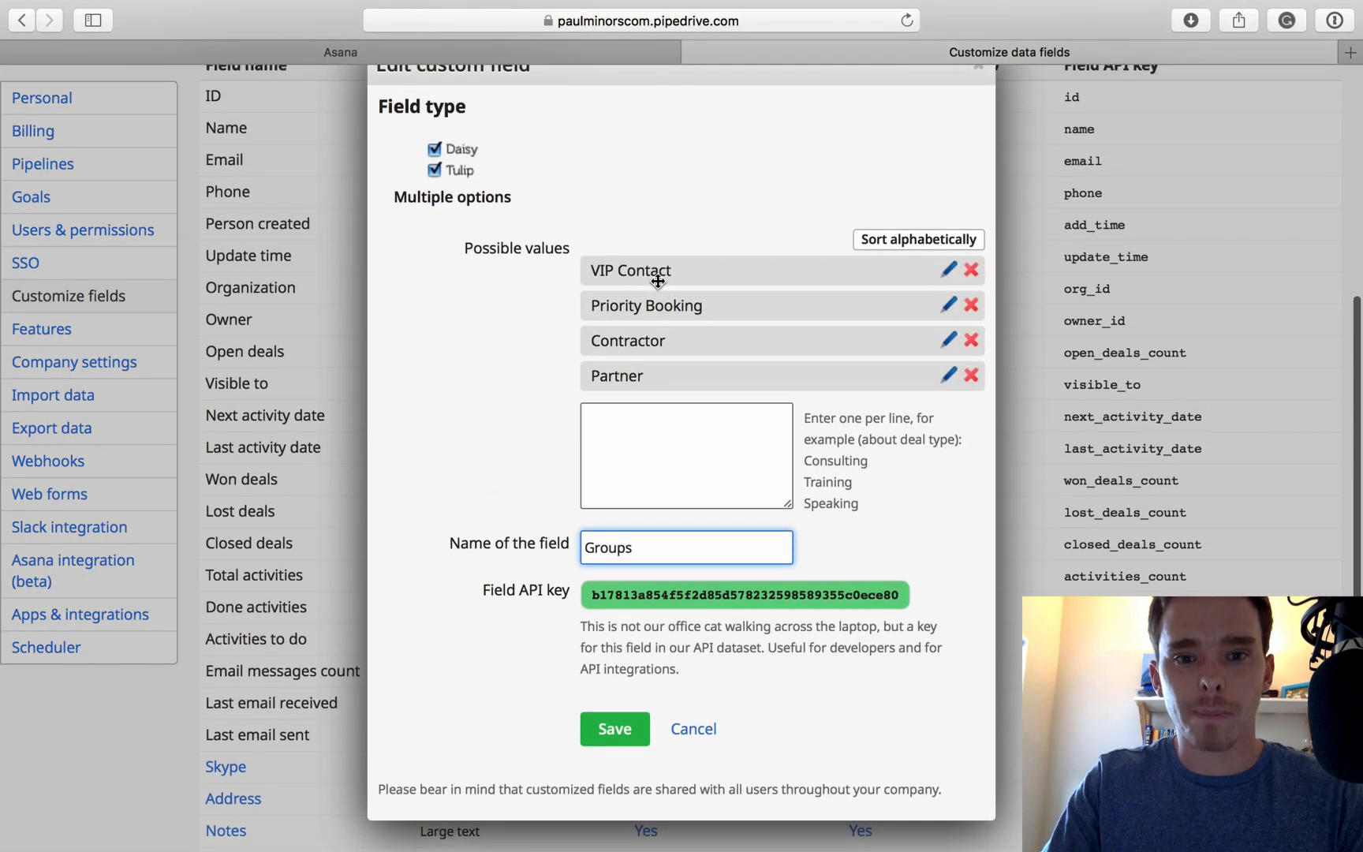
pyautogui.moveTo(699, 307)
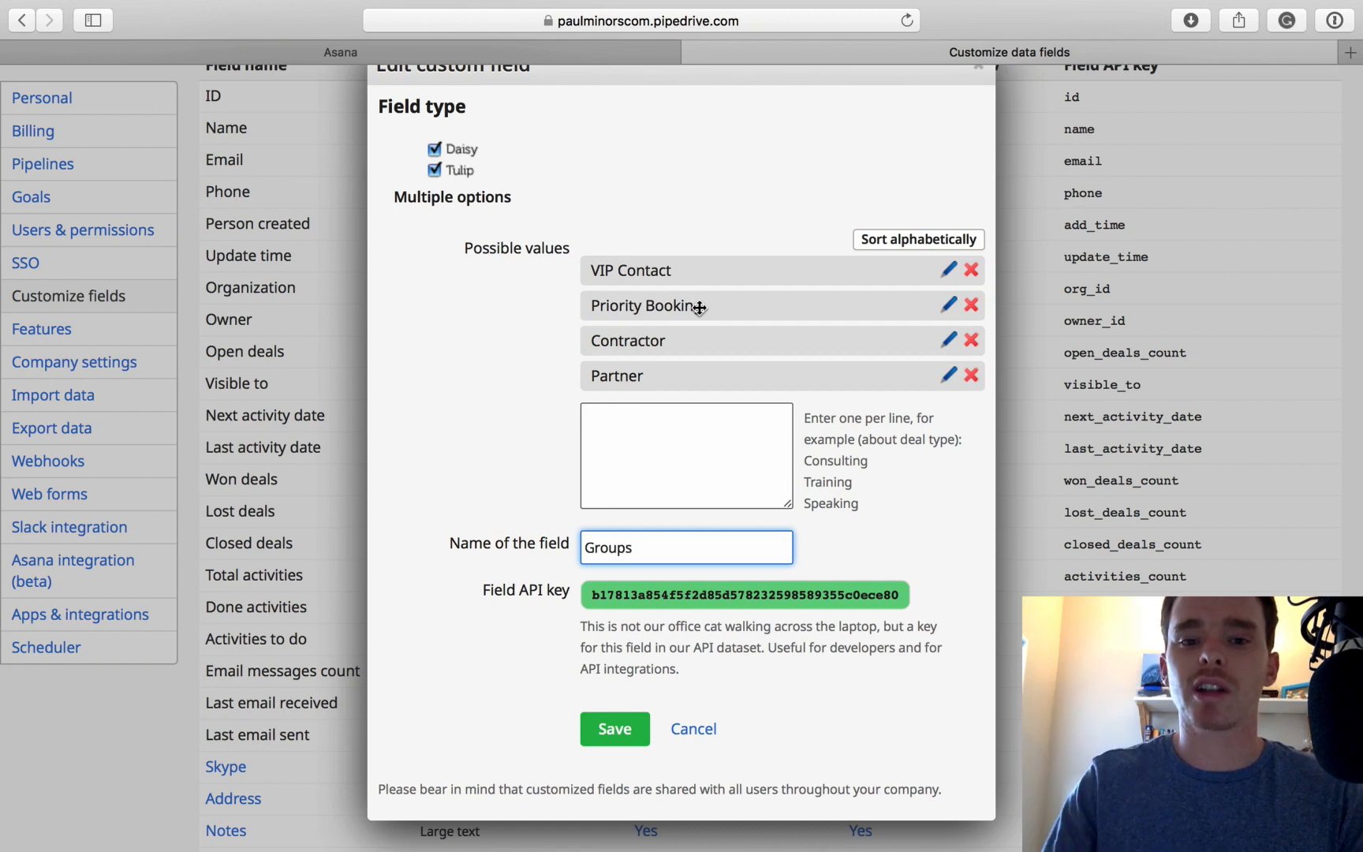
pyautogui.moveTo(643, 348)
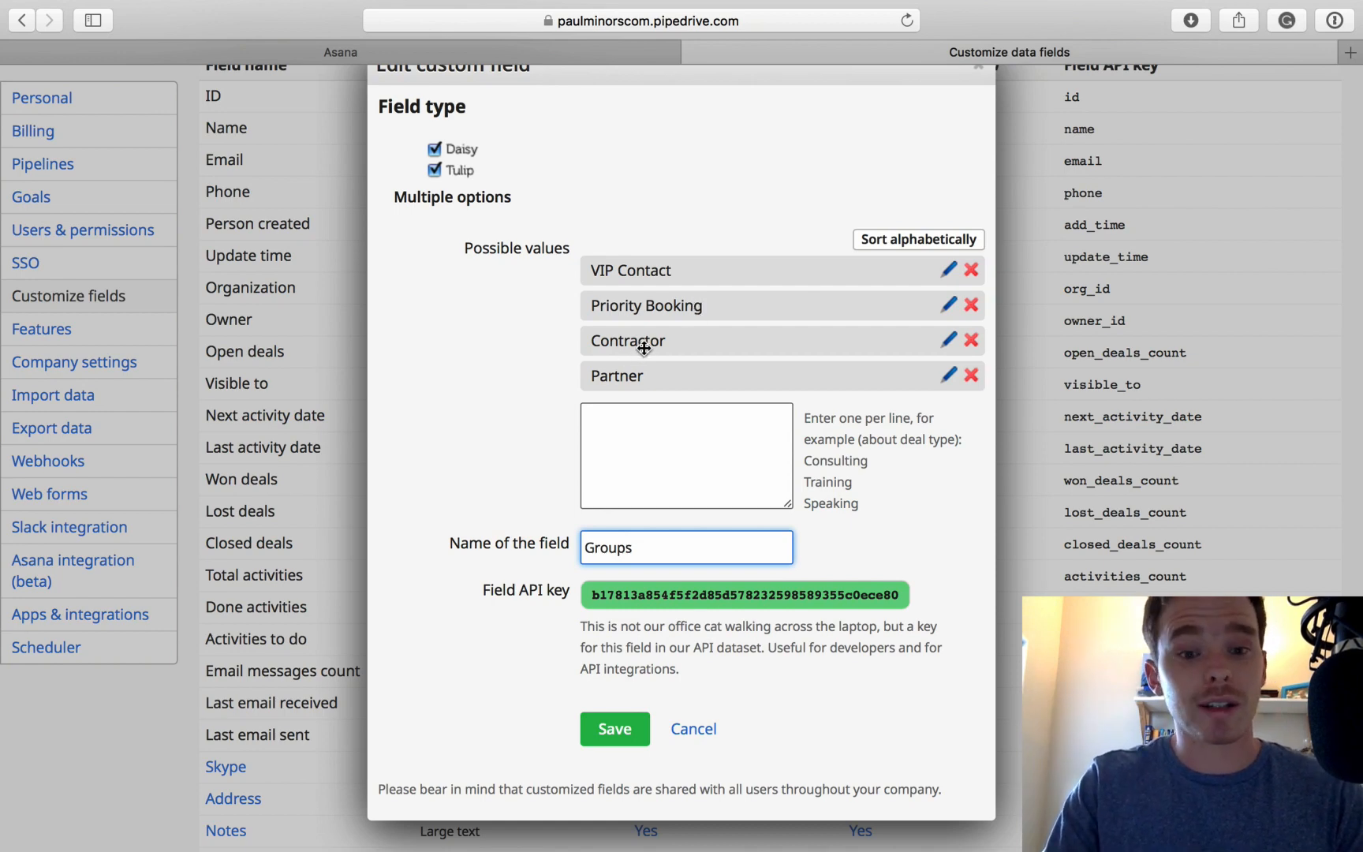
pyautogui.moveTo(671, 381)
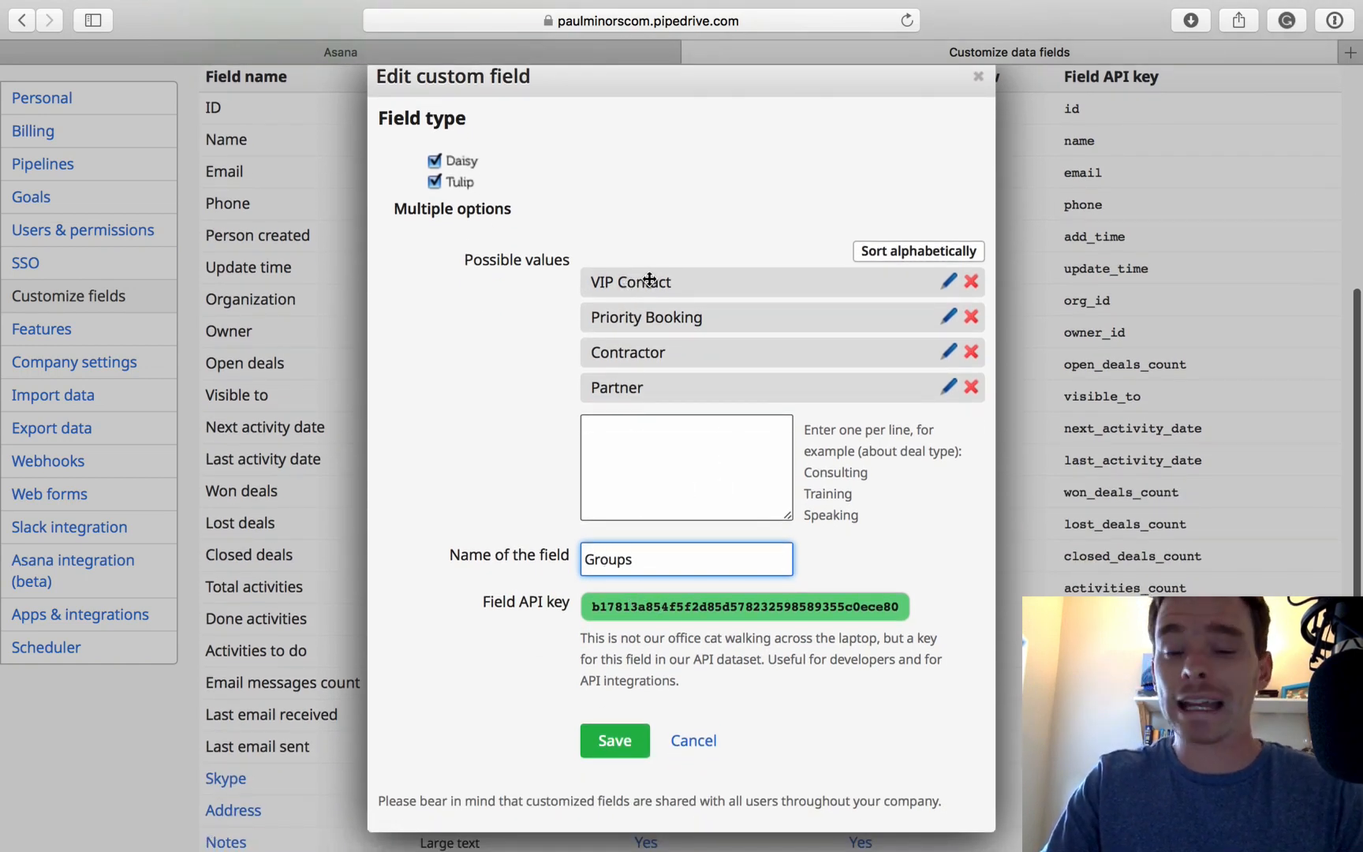
pyautogui.moveTo(624, 288)
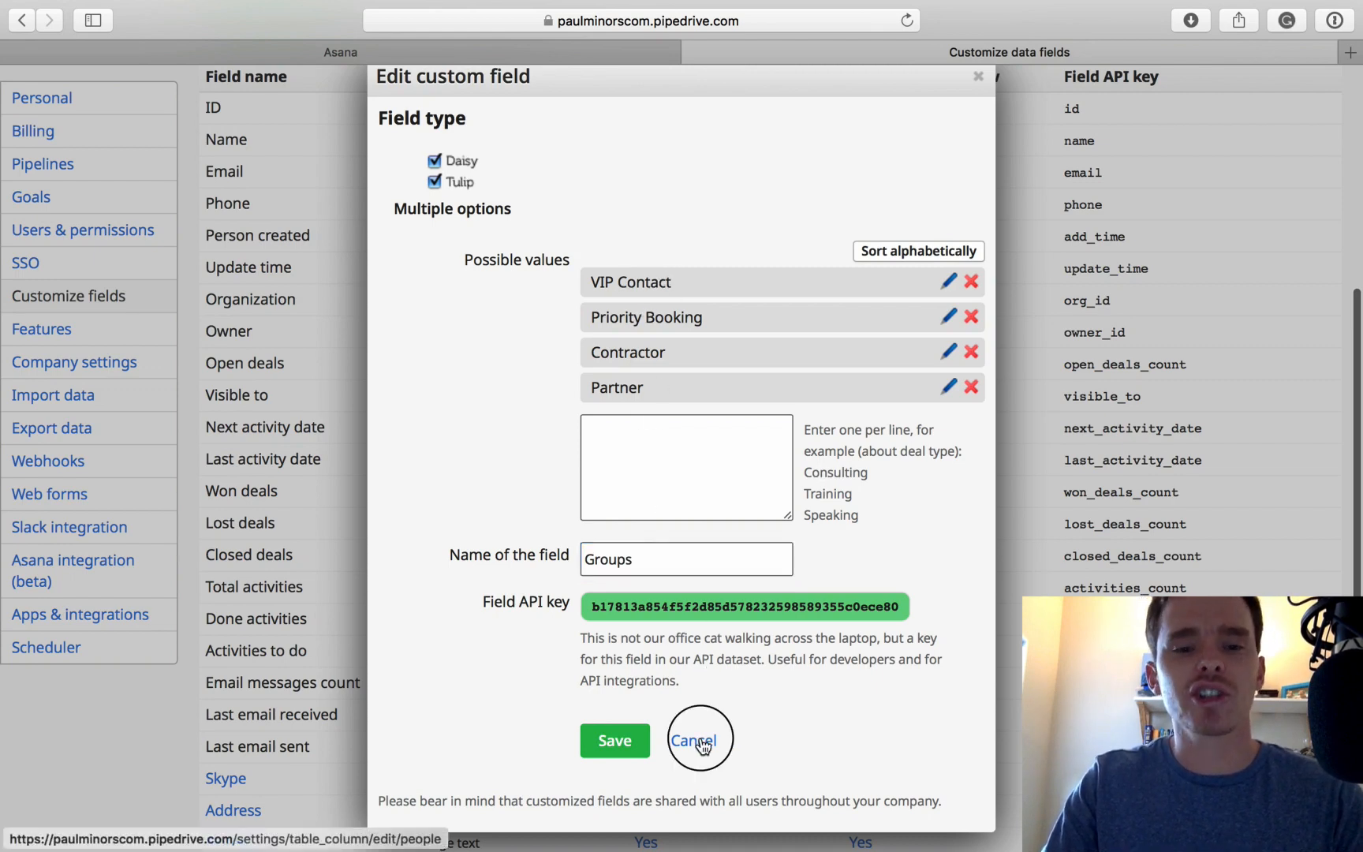
pyautogui.click(700, 740)
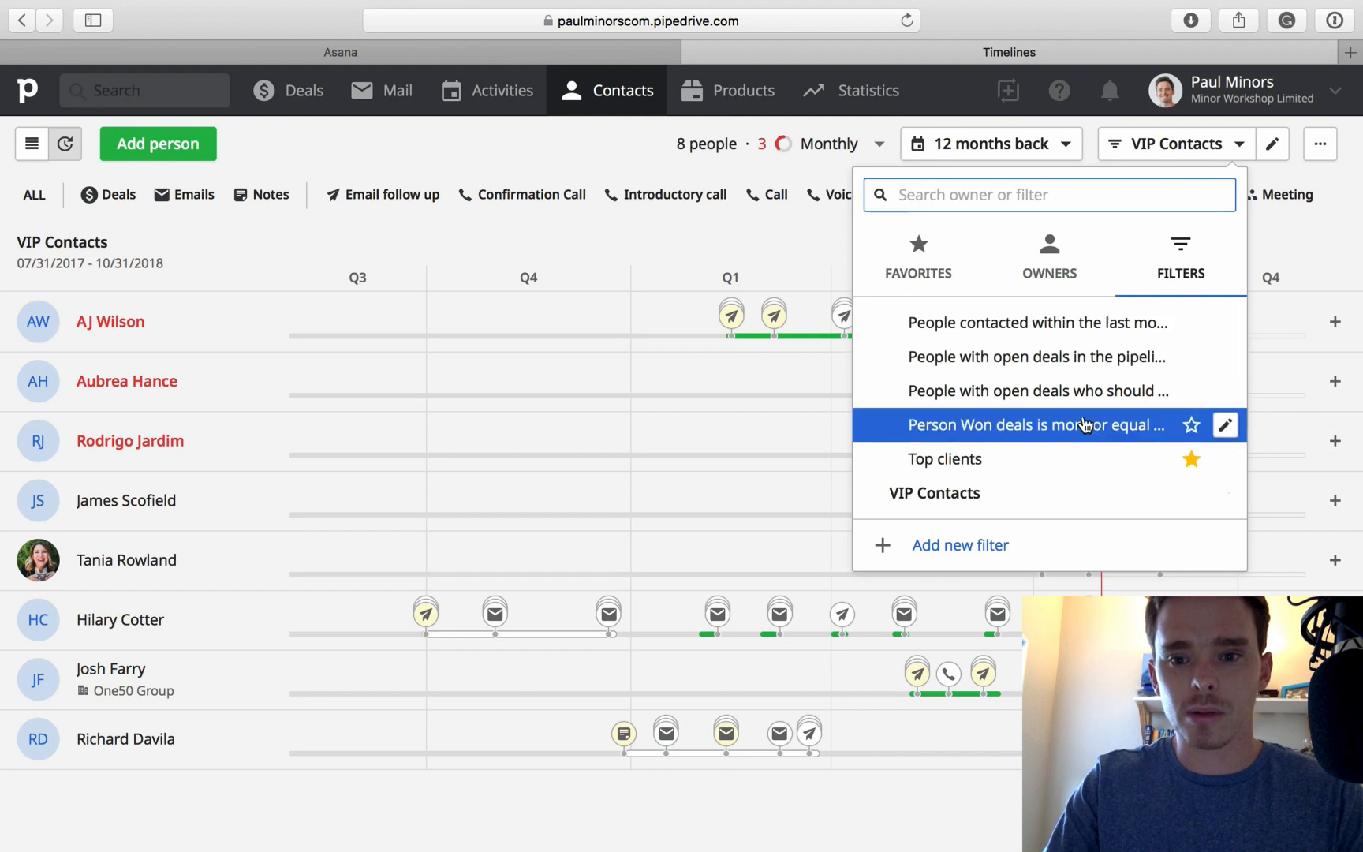
# - Review the VIP Contacts condition, Groups containing VIP Contact, and close it unchanged
pyautogui.click(1276, 145)
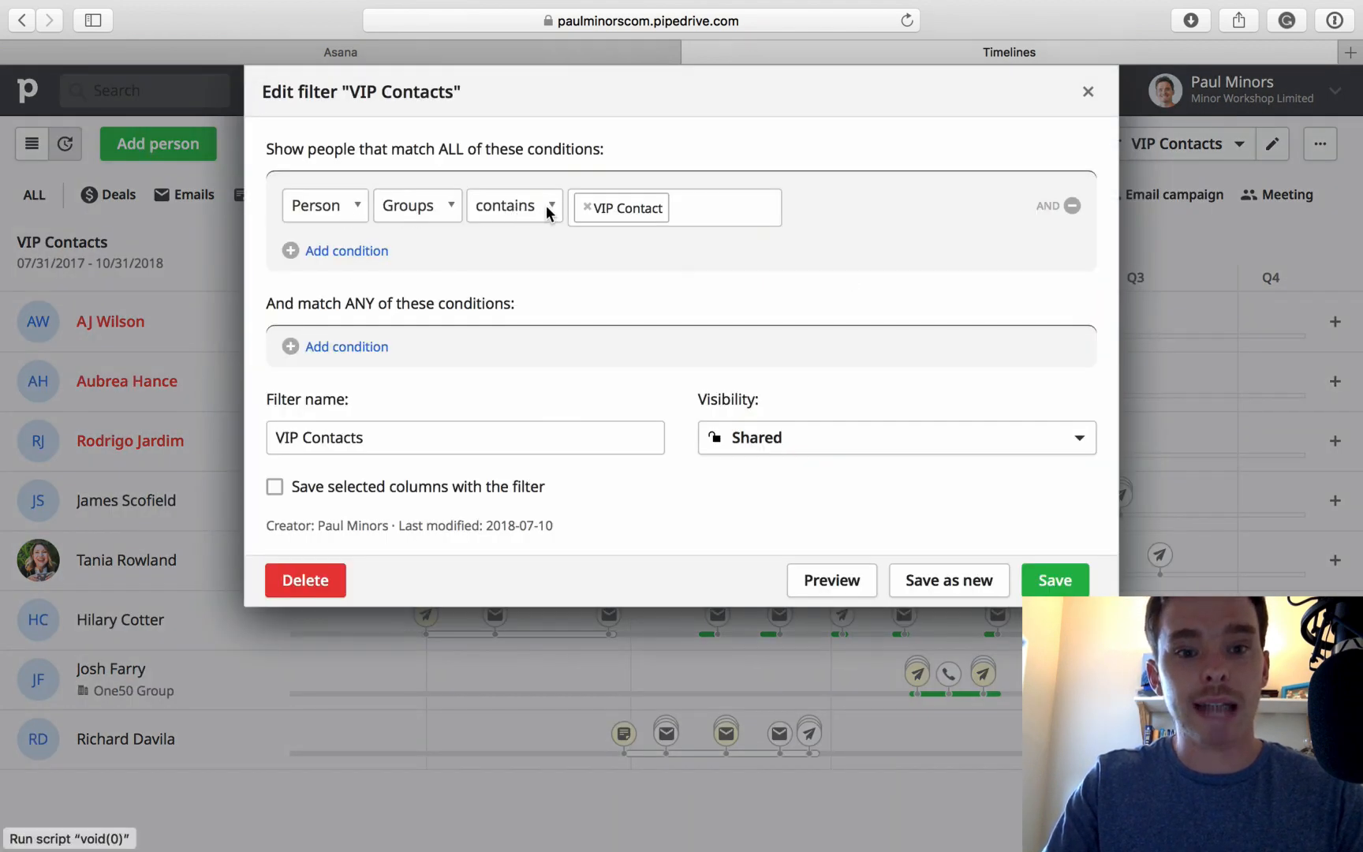
pyautogui.click(514, 206)
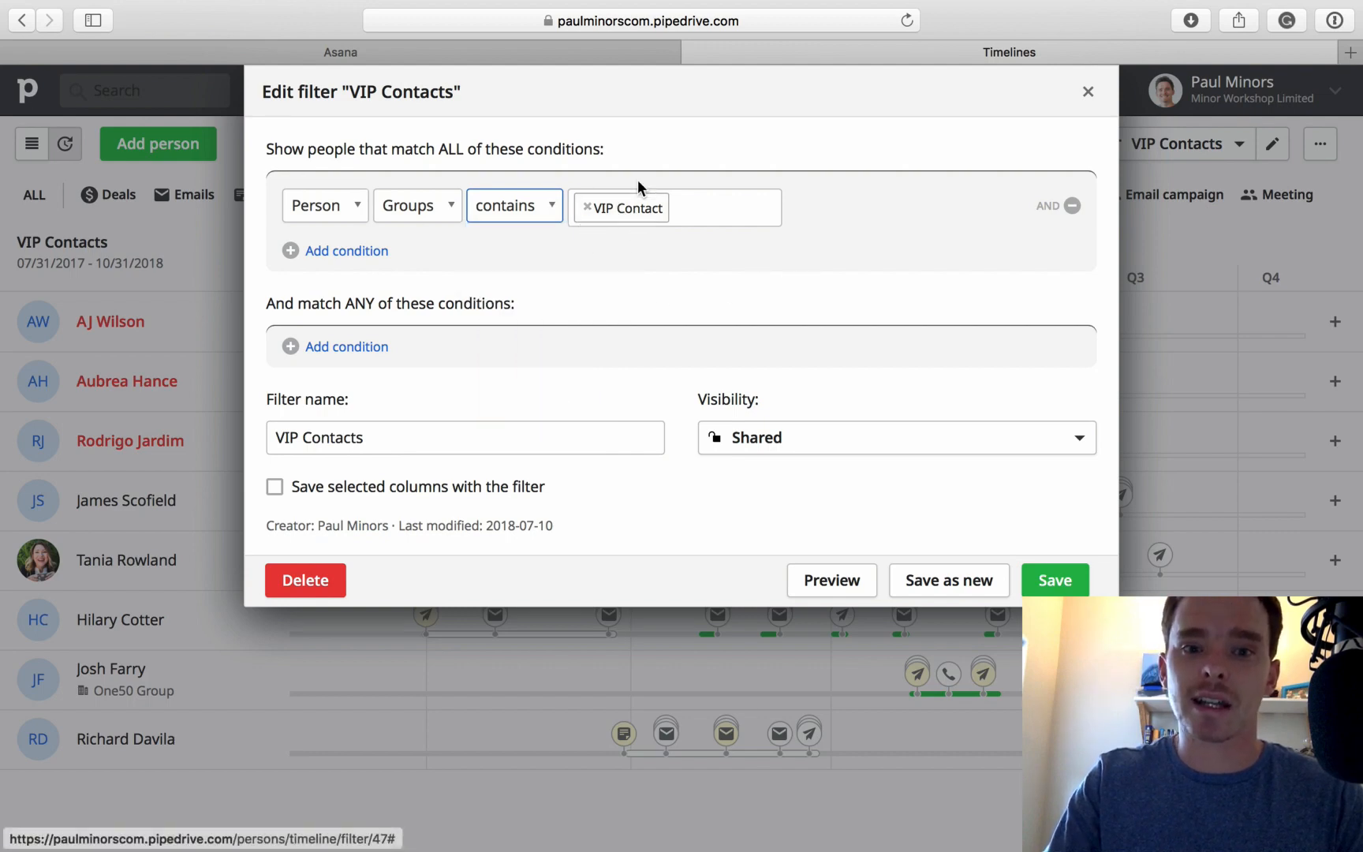
pyautogui.moveTo(615, 184)
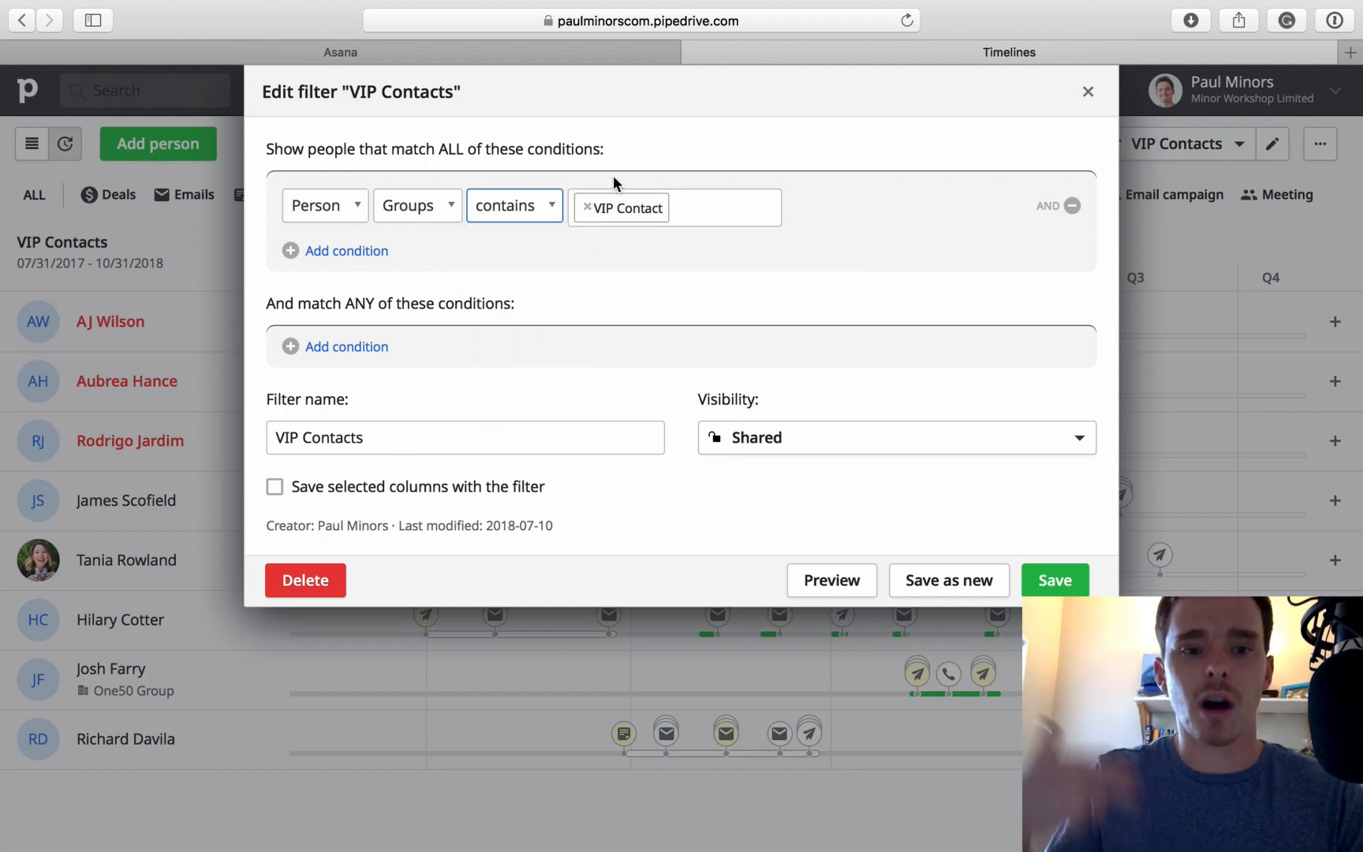
pyautogui.moveTo(1089, 153)
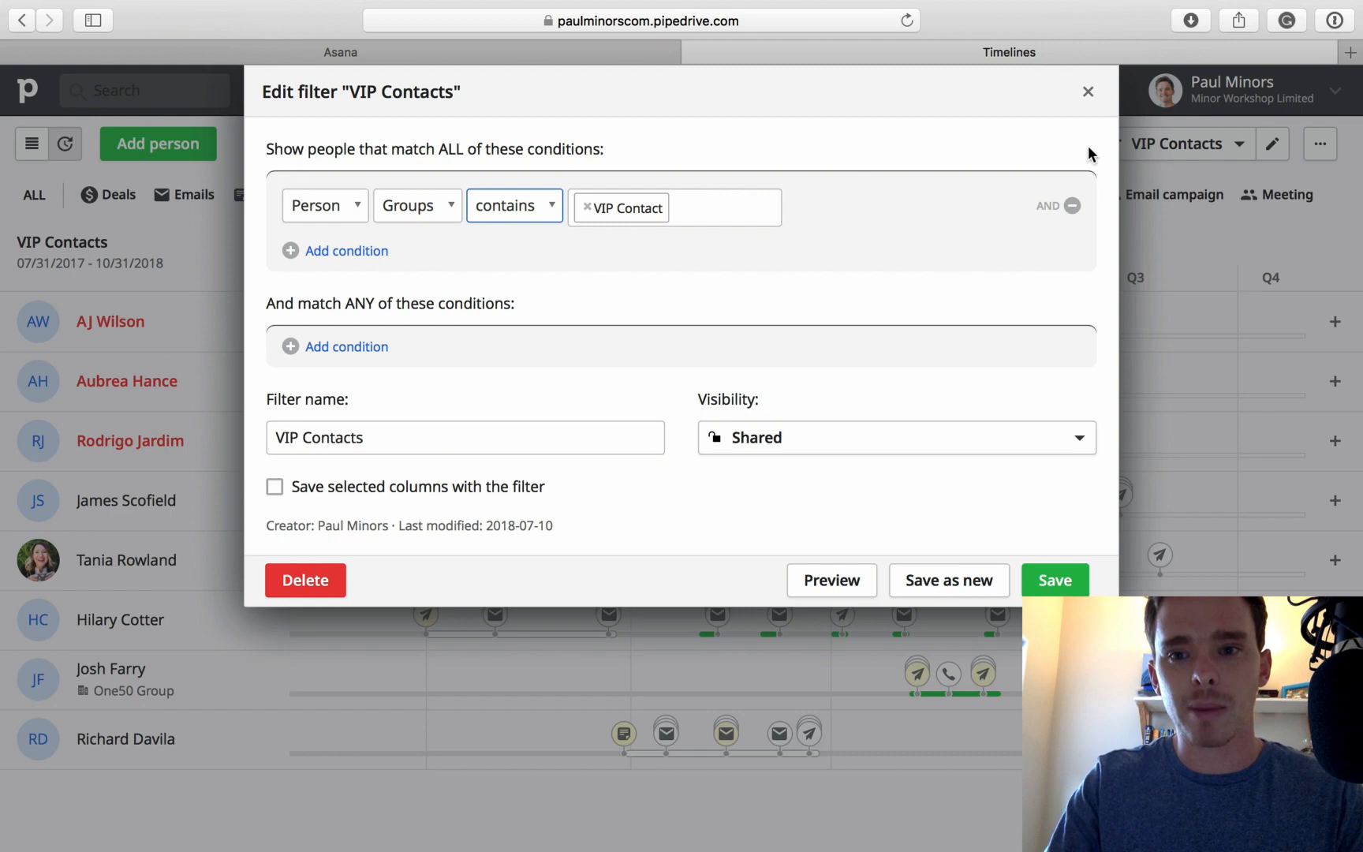
pyautogui.click(1087, 92)
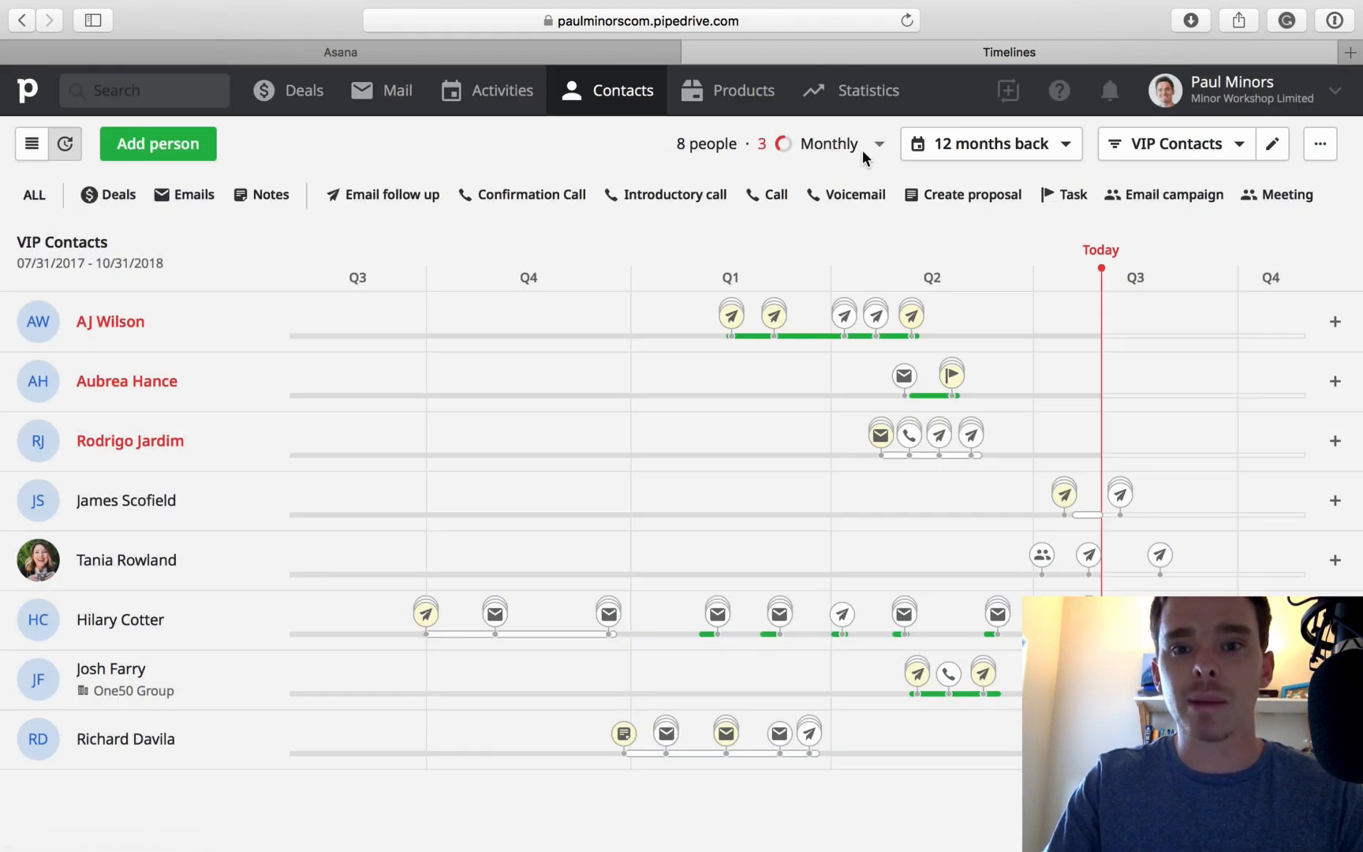
pyautogui.moveTo(906, 158)
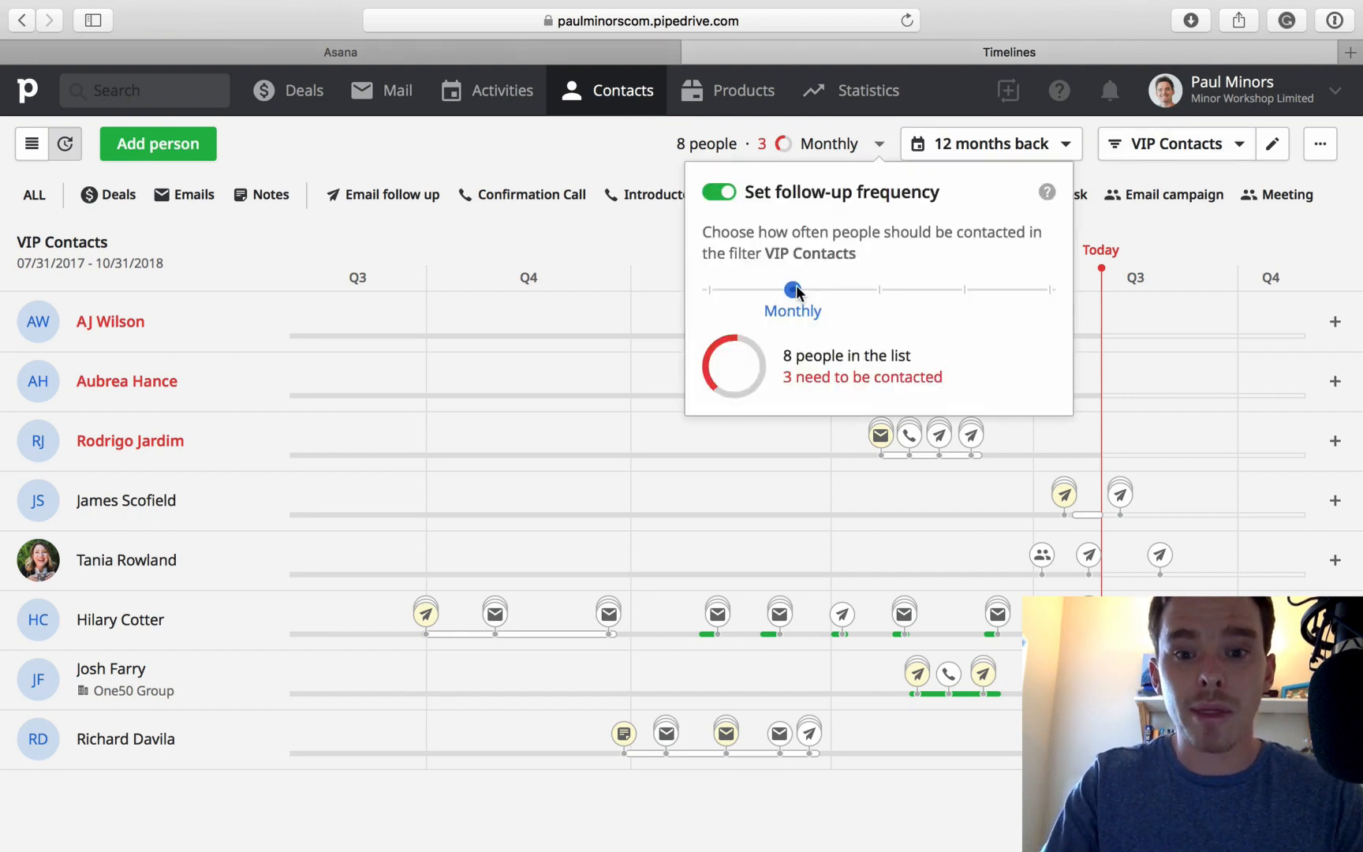
# - Dismiss the Monthly follow-up frequency popup and reopen the saved filters list
pyautogui.click(641, 170)
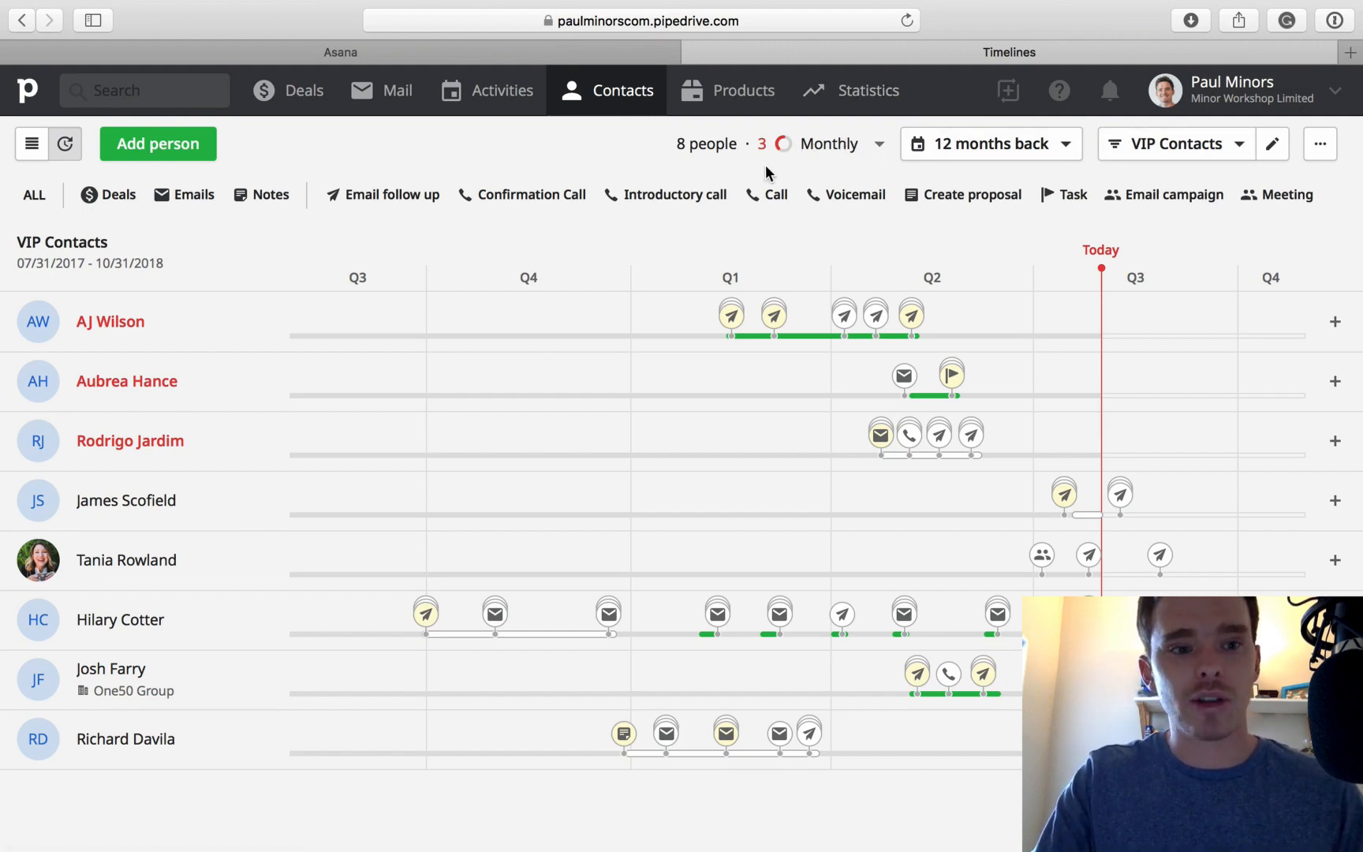
pyautogui.moveTo(181, 326)
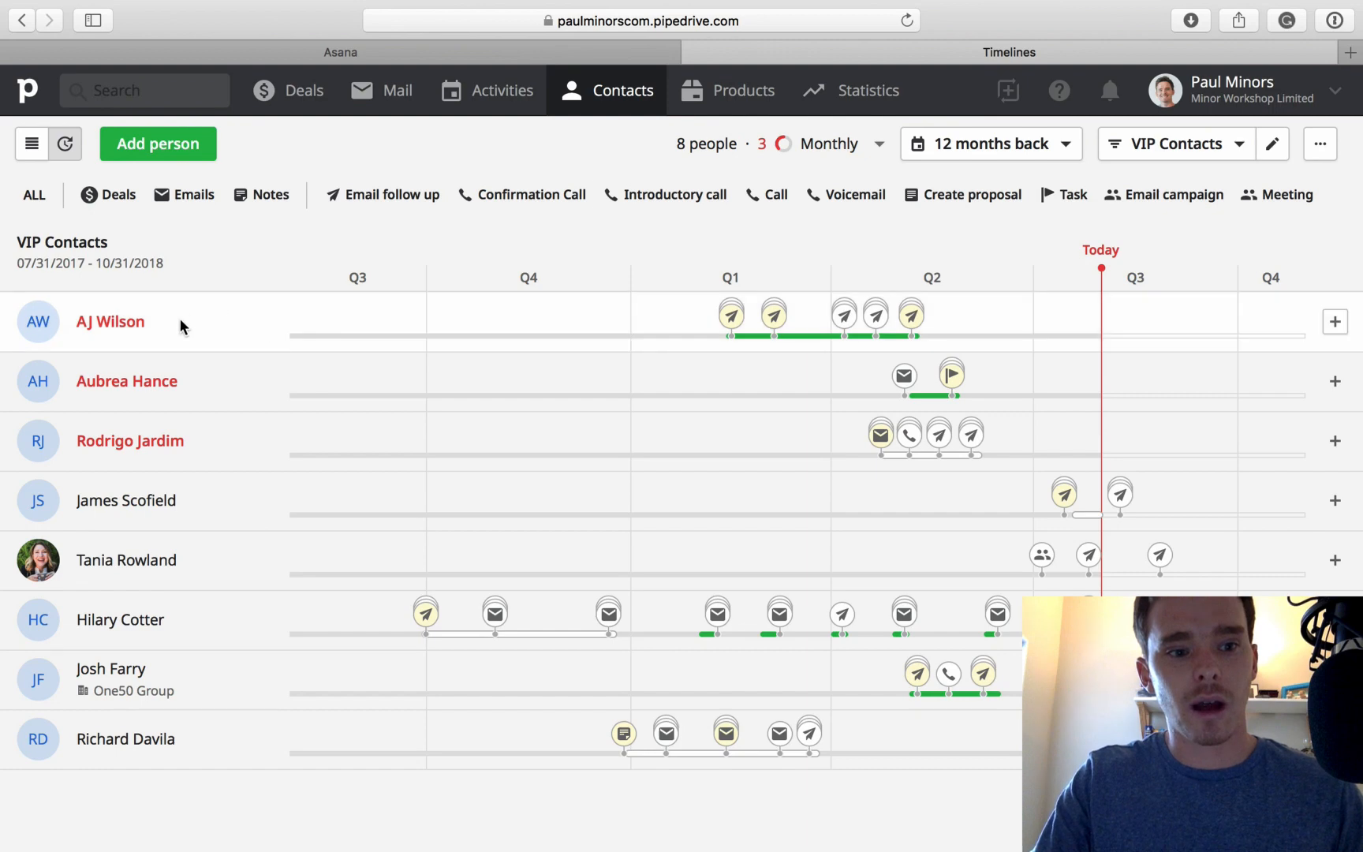
pyautogui.click(1174, 144)
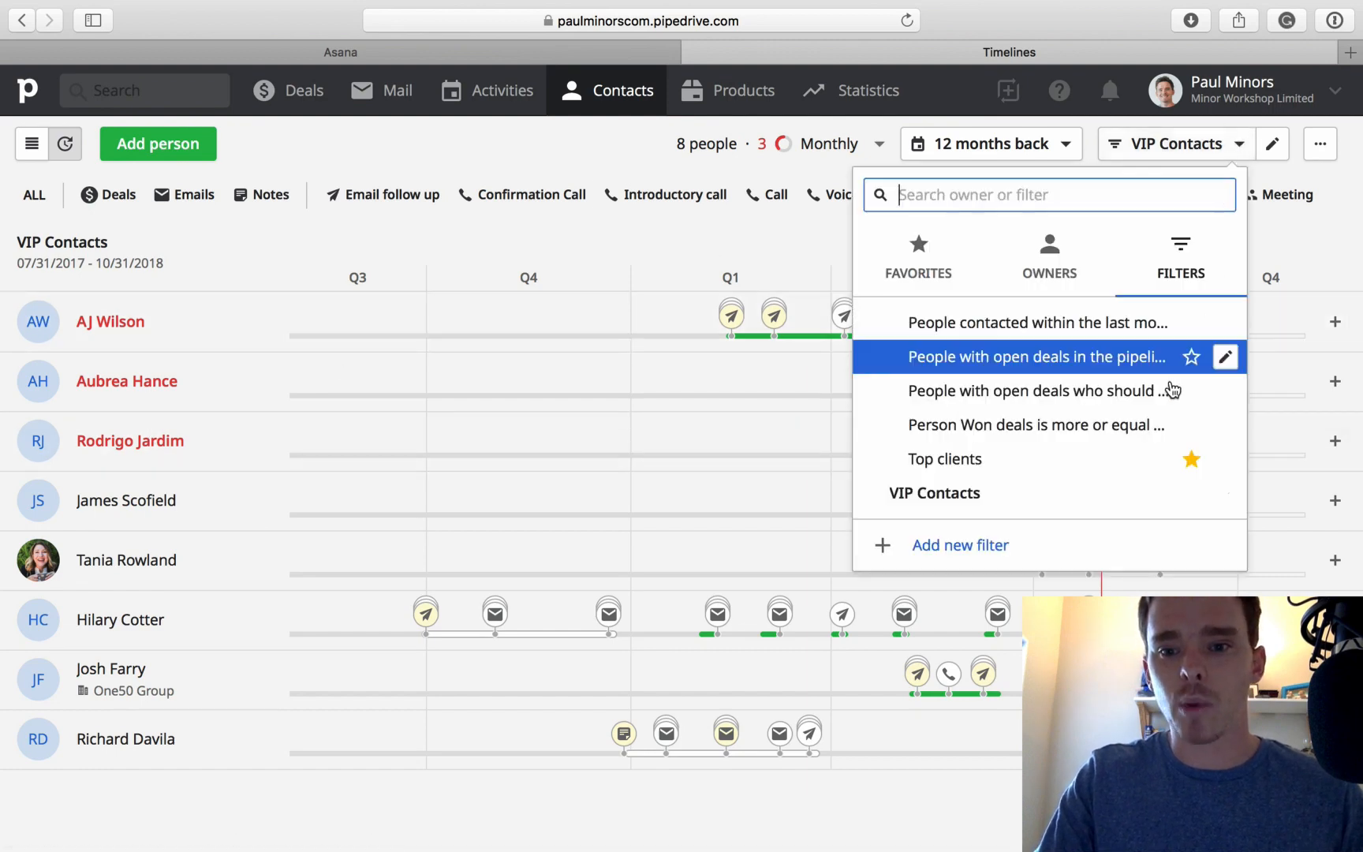
# - Select the Top clients filter (34 people, 15 needing contact) and reopen the filter list
pyautogui.click(945, 459)
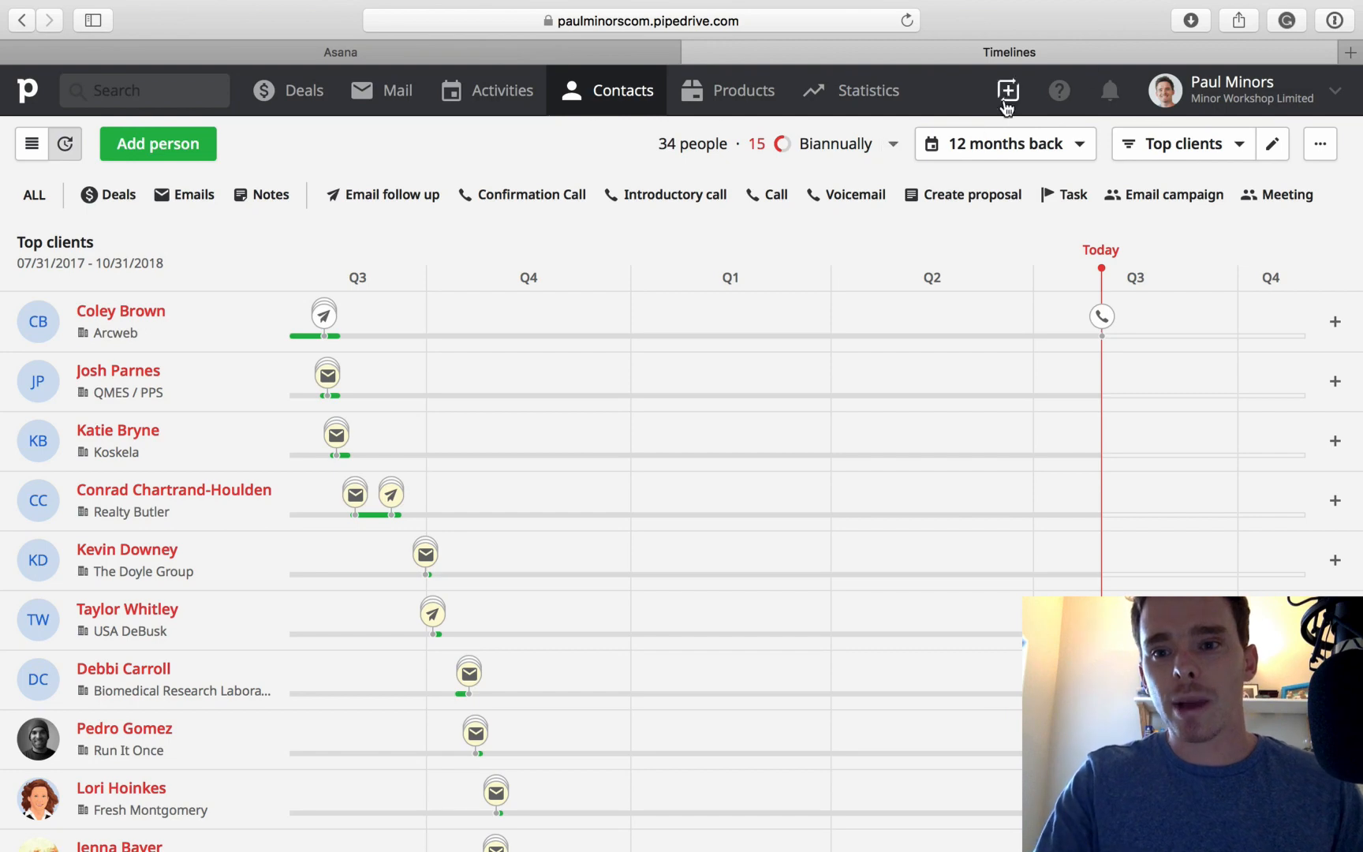
pyautogui.click(1181, 143)
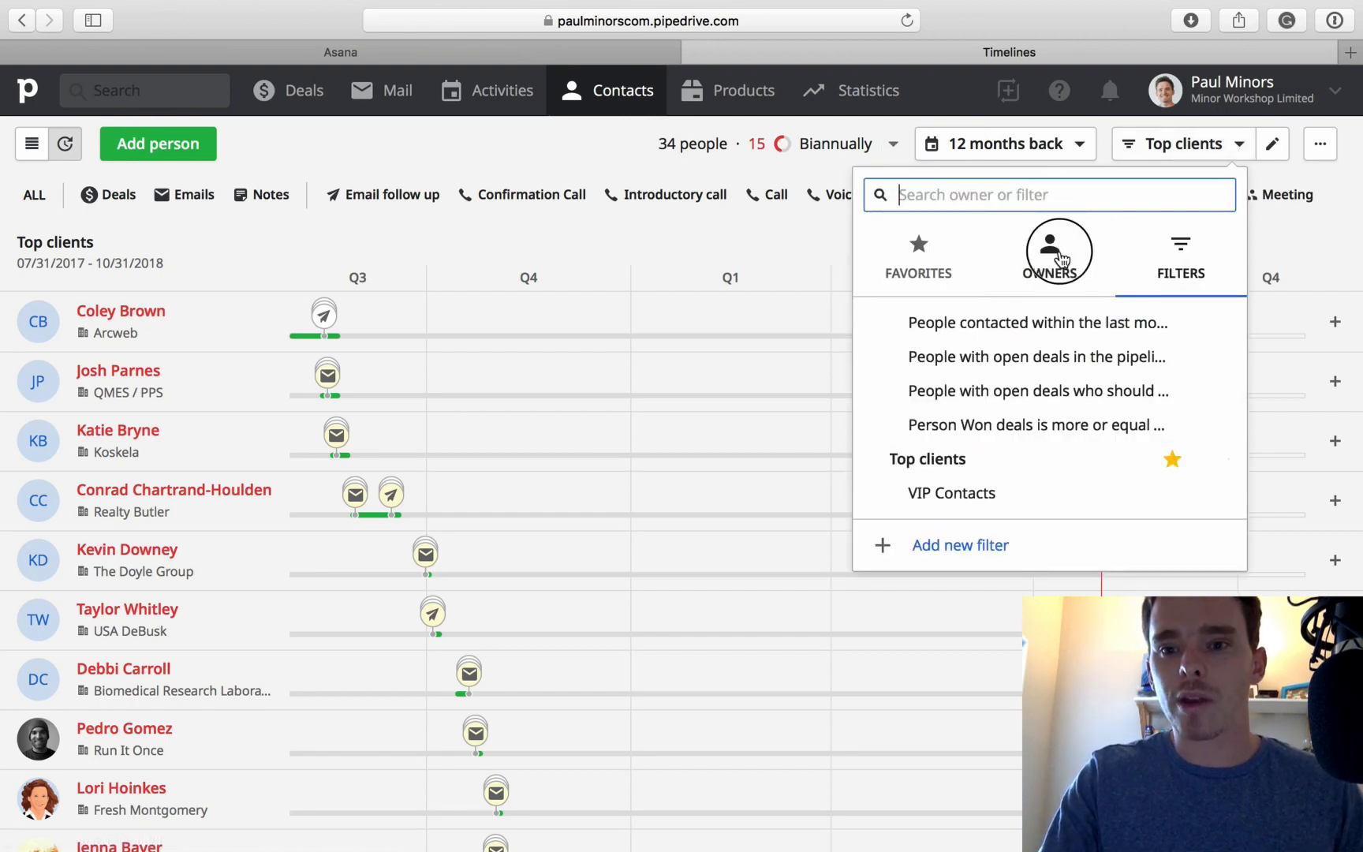